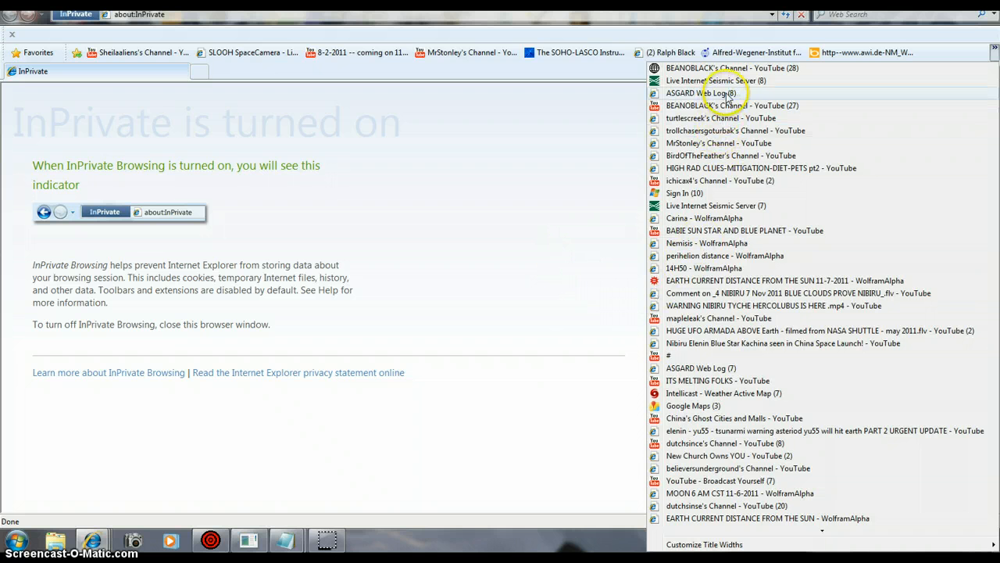
{"action": "mouse_move", "coordinate": [491, 69]}
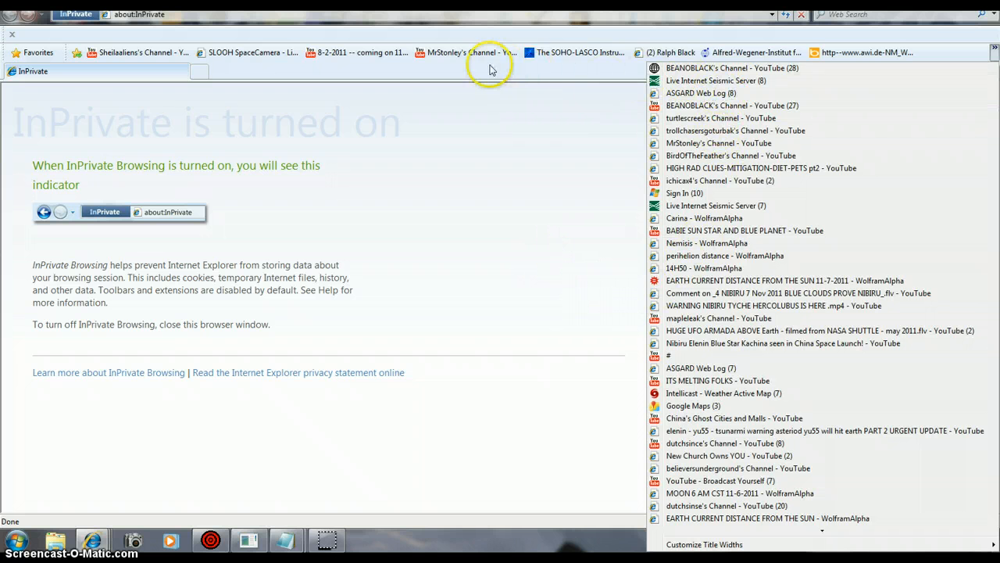
{"action": "mouse_move", "coordinate": [141, 61]}
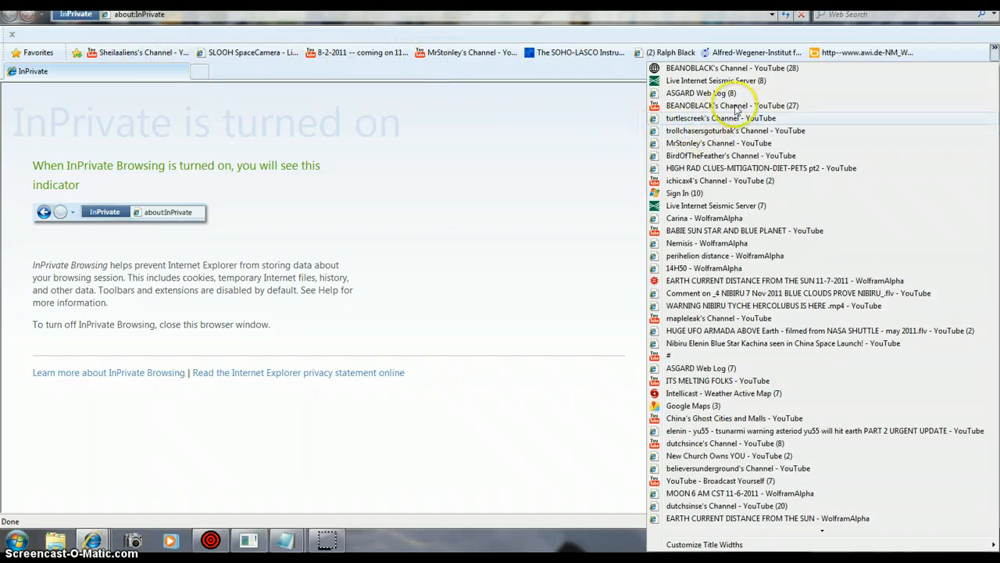
{"action": "mouse_move", "coordinate": [728, 106]}
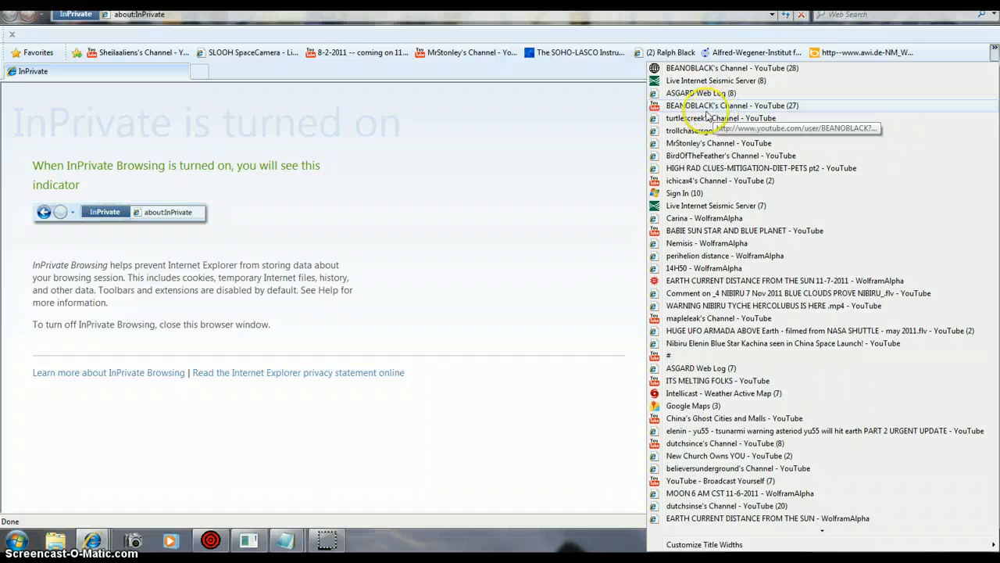
{"action": "mouse_move", "coordinate": [691, 70]}
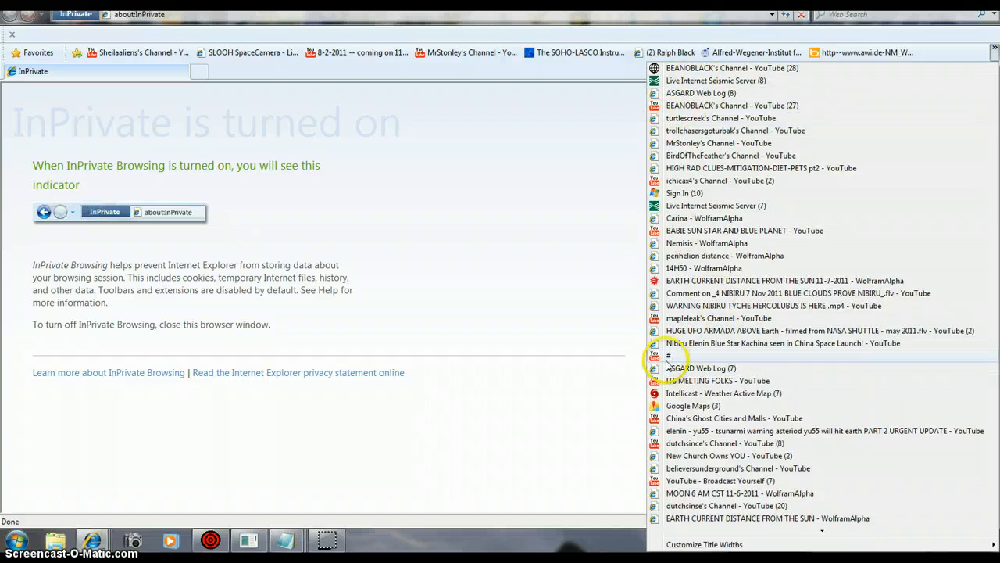
{"action": "mouse_move", "coordinate": [699, 369]}
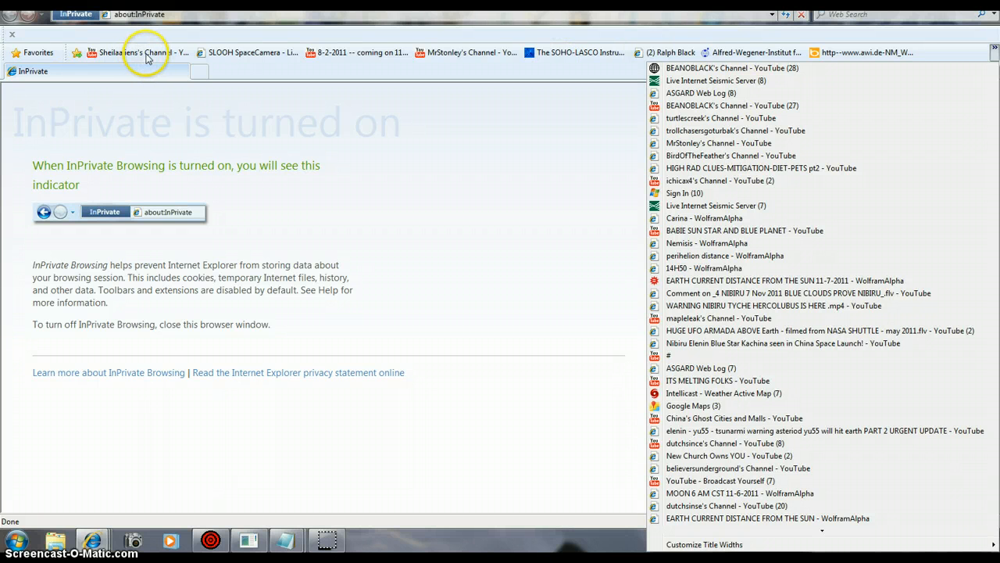
{"action": "mouse_move", "coordinate": [472, 56]}
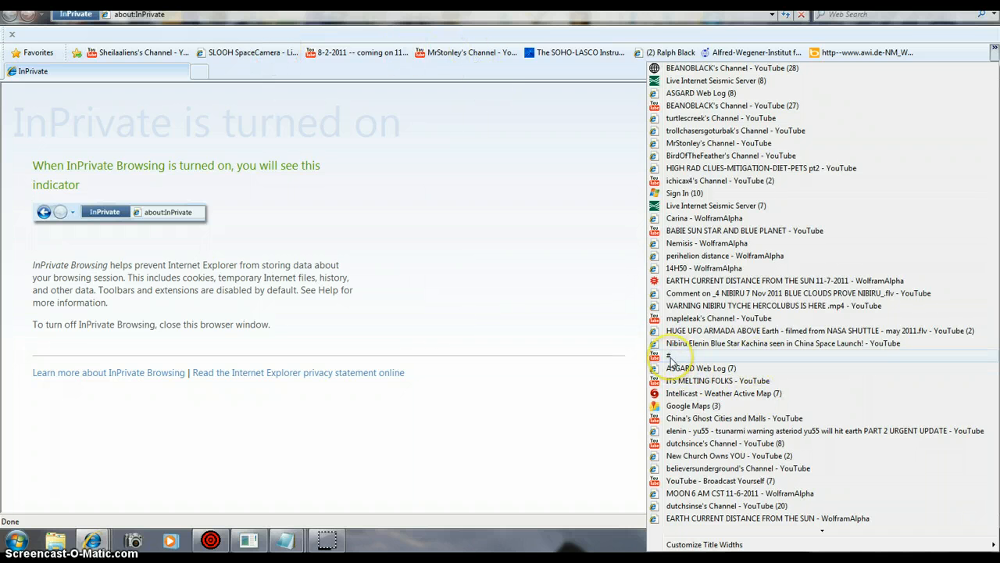
{"action": "mouse_move", "coordinate": [672, 367]}
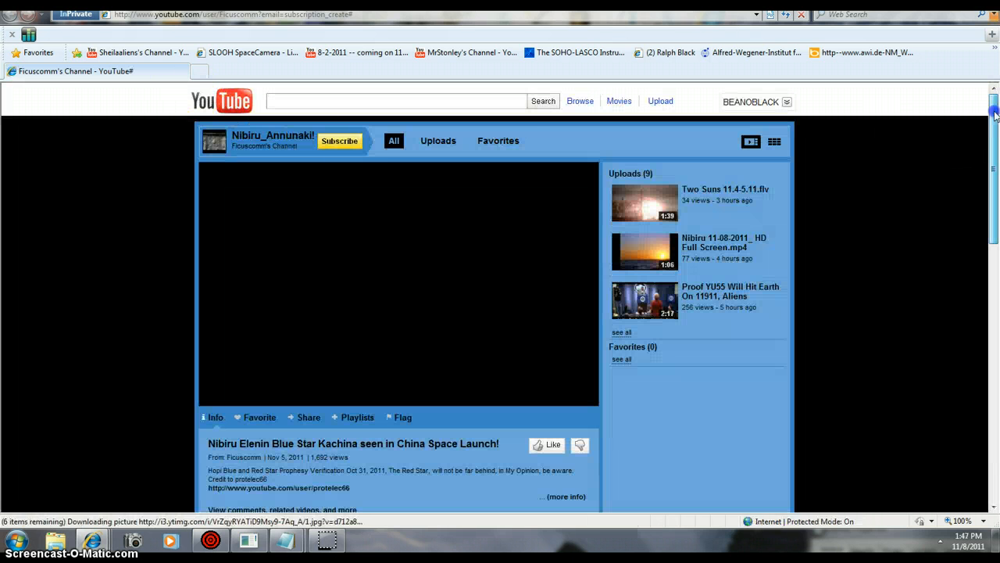
Step: Play the Nibiru Elenin Blue Star Kachina launch video from a later point in full screen
{"action": "scroll", "scroll_direction": "down", "scroll_amount": 3}
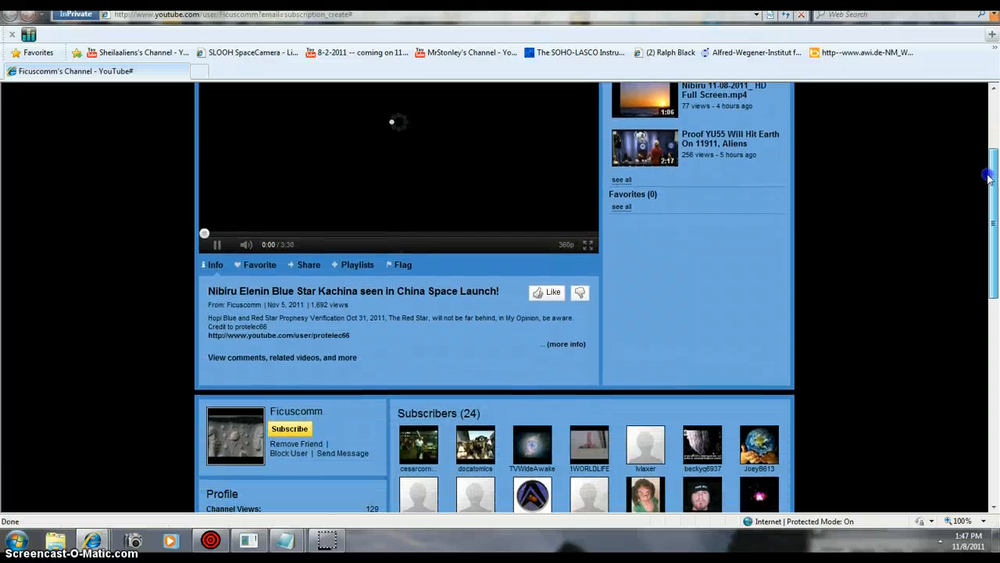
{"action": "scroll", "scroll_direction": "down", "scroll_amount": 3}
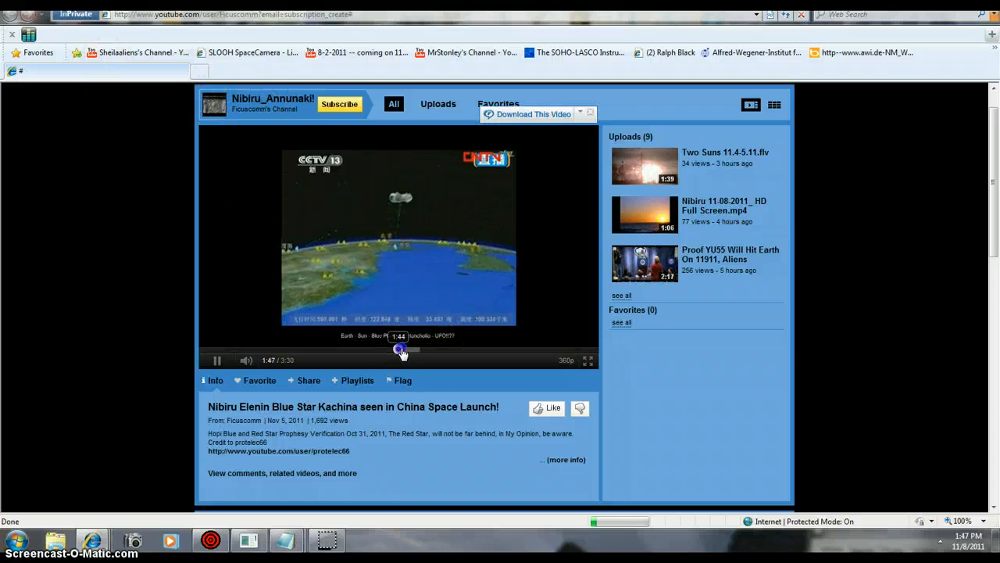
{"action": "left_click_drag", "start_coordinate": [400, 349], "coordinate": [381, 348]}
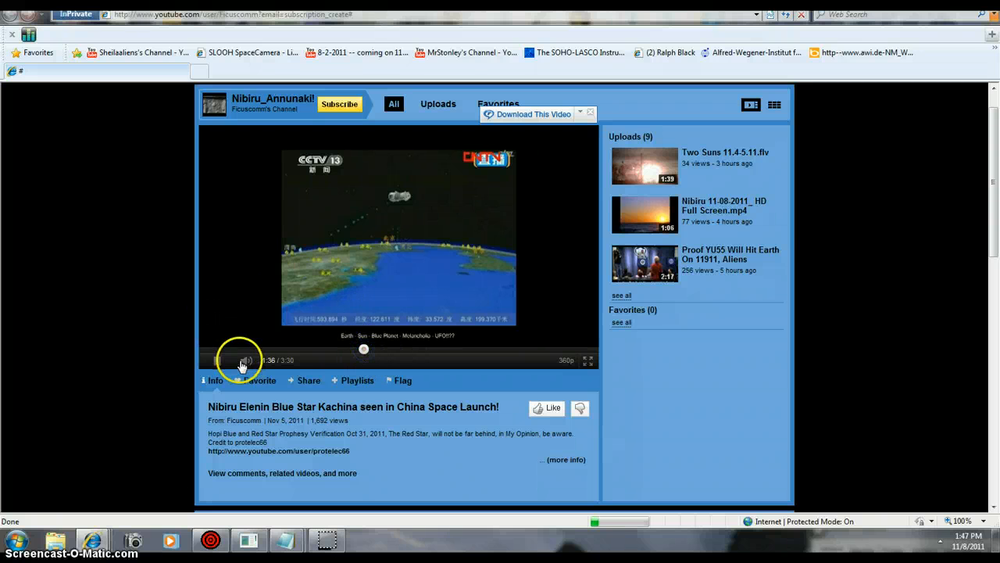
{"action": "left_click", "coordinate": [218, 359]}
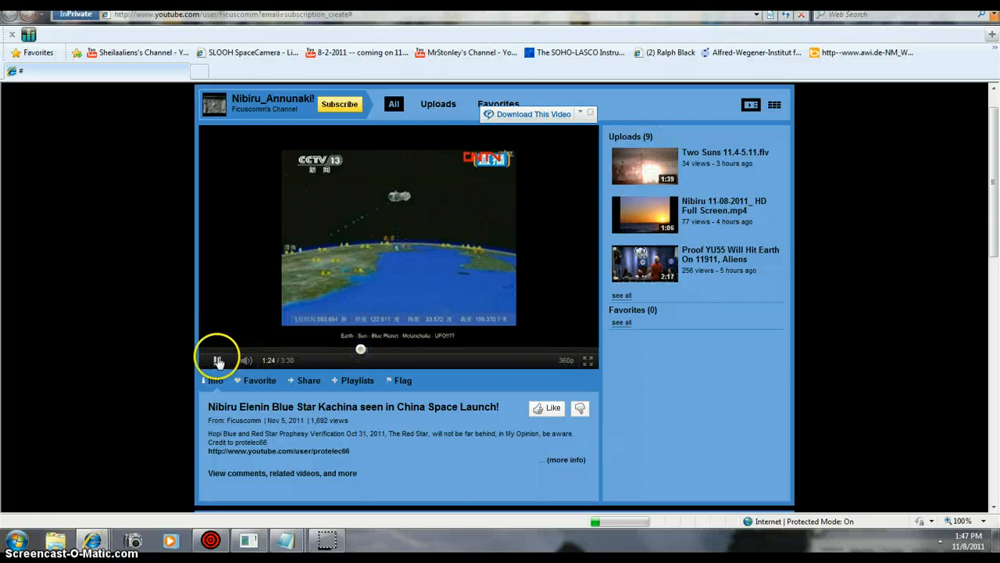
{"action": "left_click", "coordinate": [219, 360]}
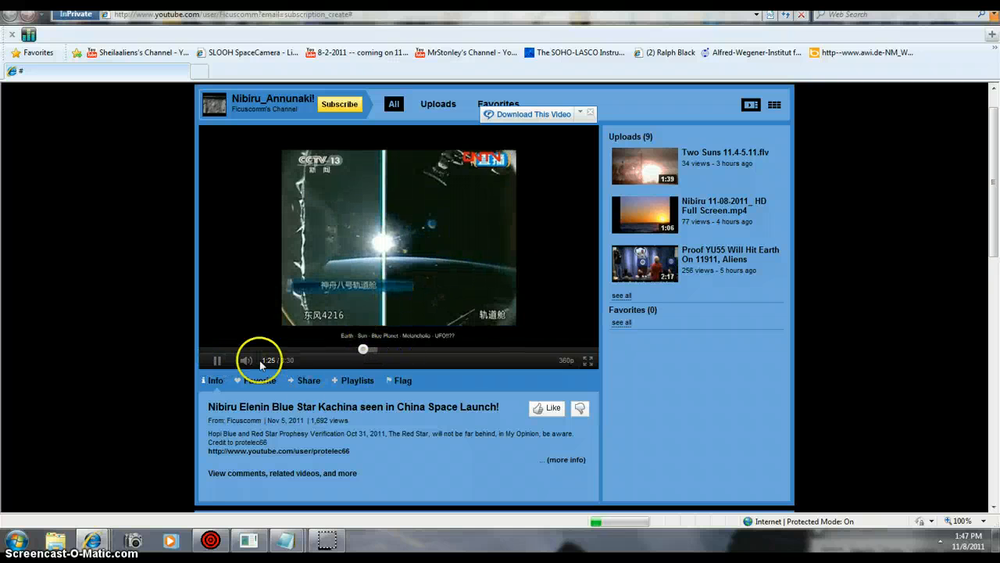
{"action": "left_click", "coordinate": [247, 359]}
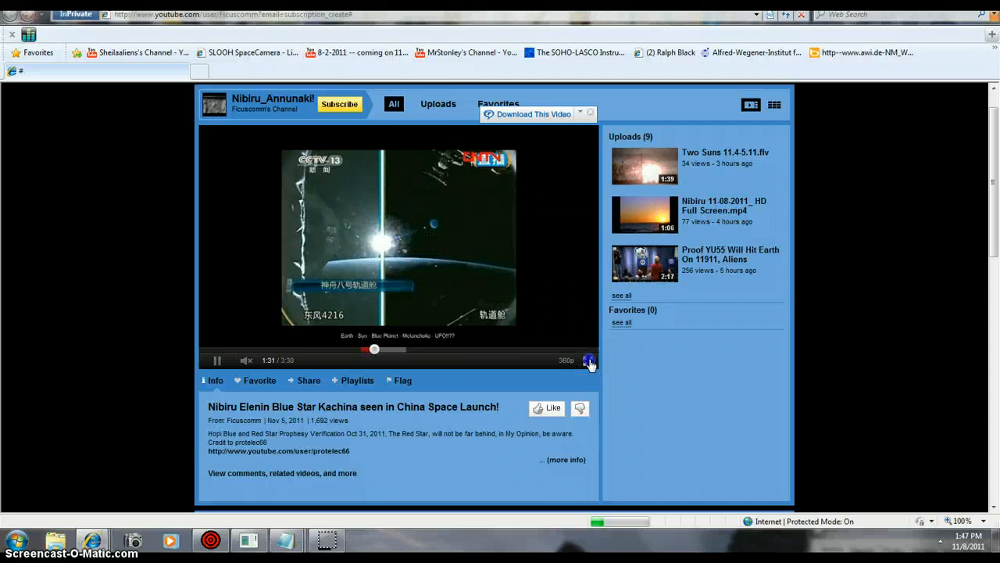
{"action": "left_click", "coordinate": [591, 360]}
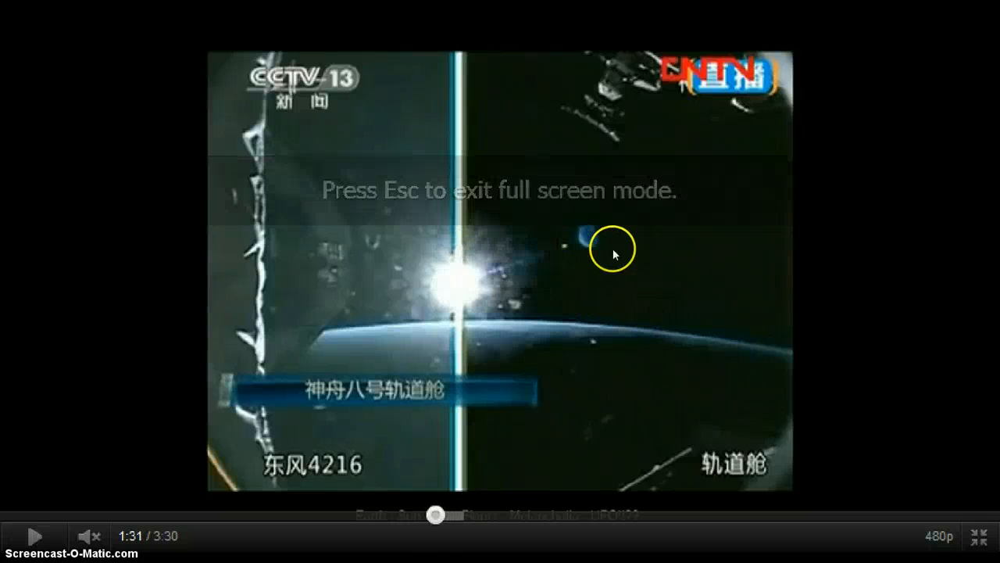
{"action": "mouse_move", "coordinate": [289, 142]}
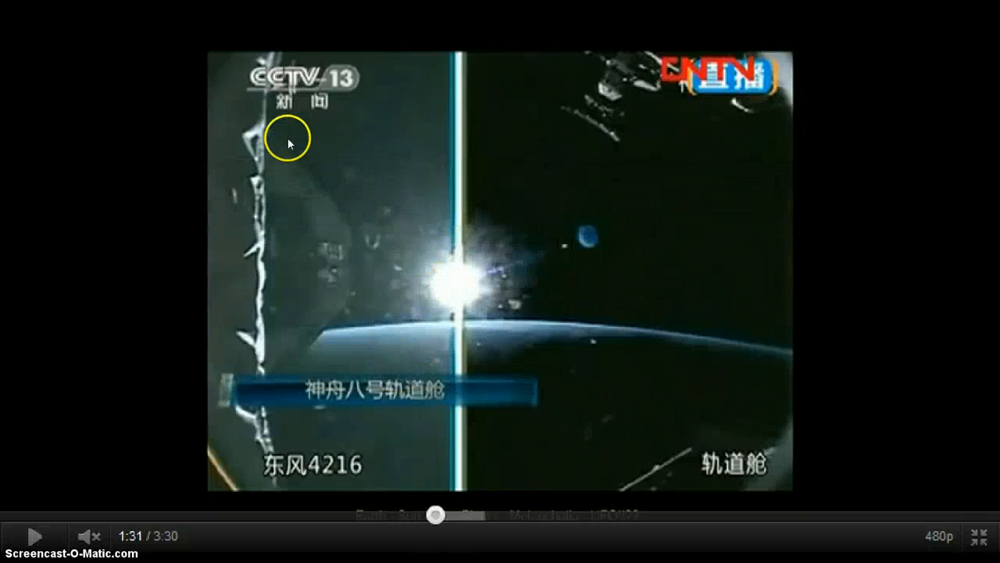
{"action": "mouse_move", "coordinate": [535, 316]}
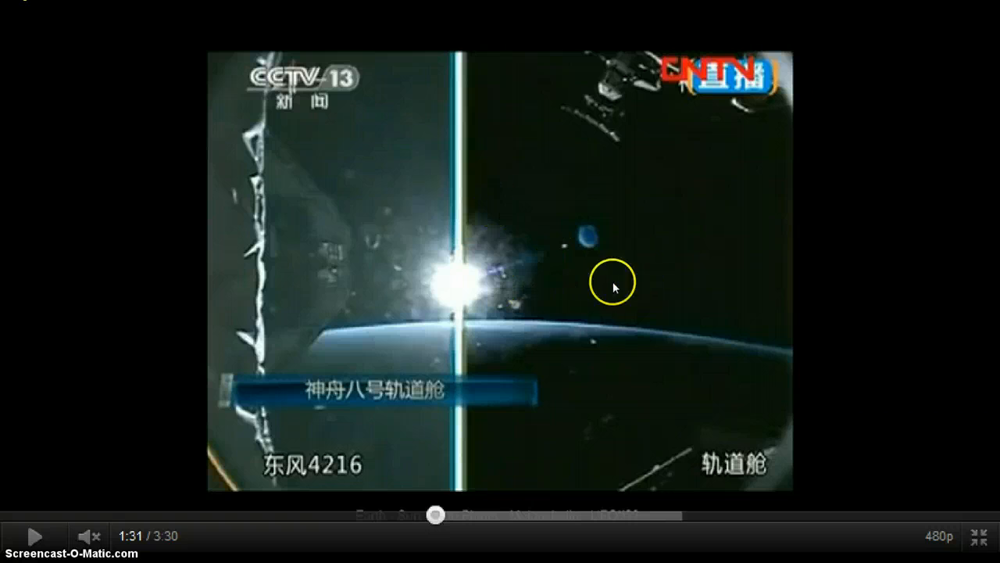
{"action": "mouse_move", "coordinate": [397, 272]}
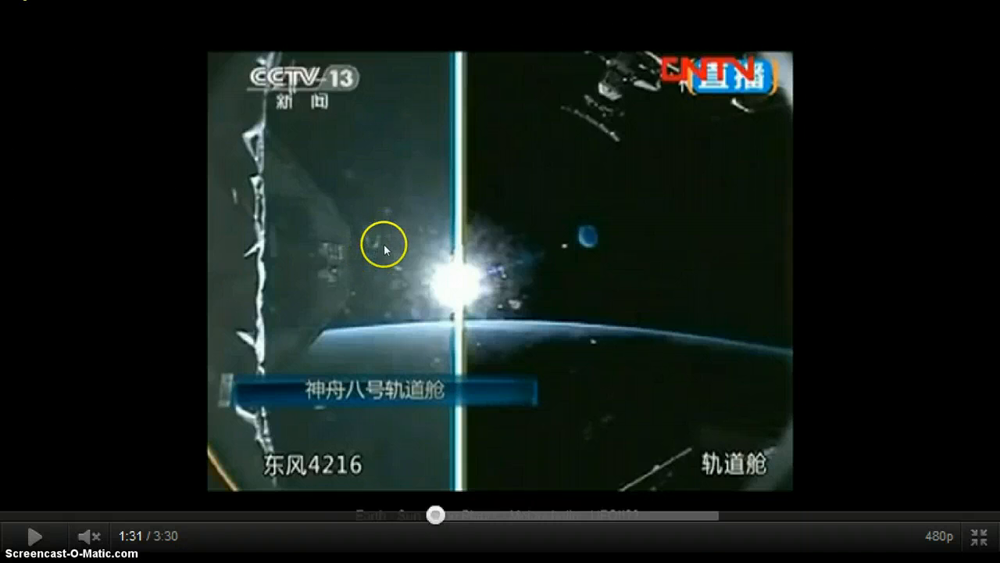
{"action": "mouse_move", "coordinate": [421, 262]}
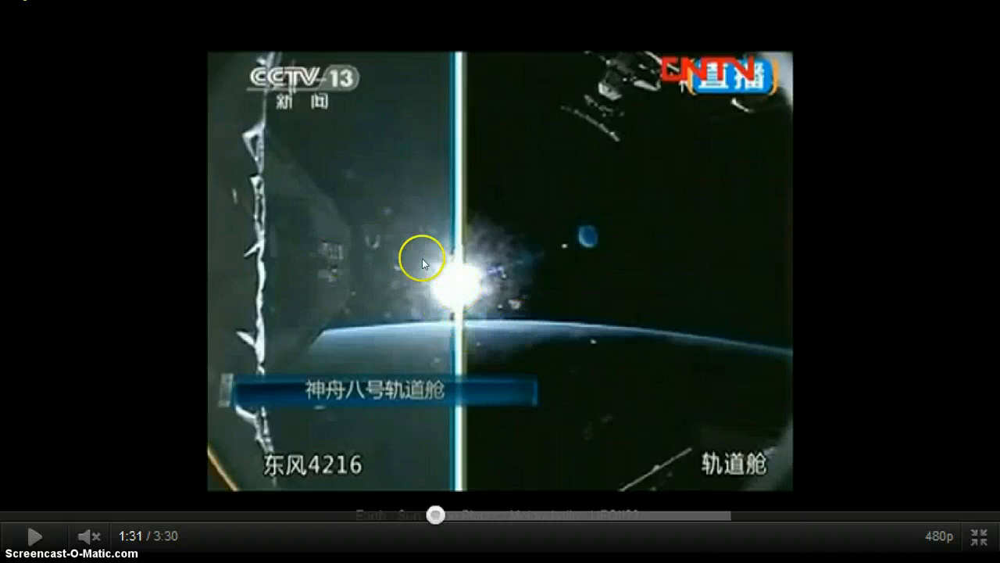
{"action": "mouse_move", "coordinate": [374, 253]}
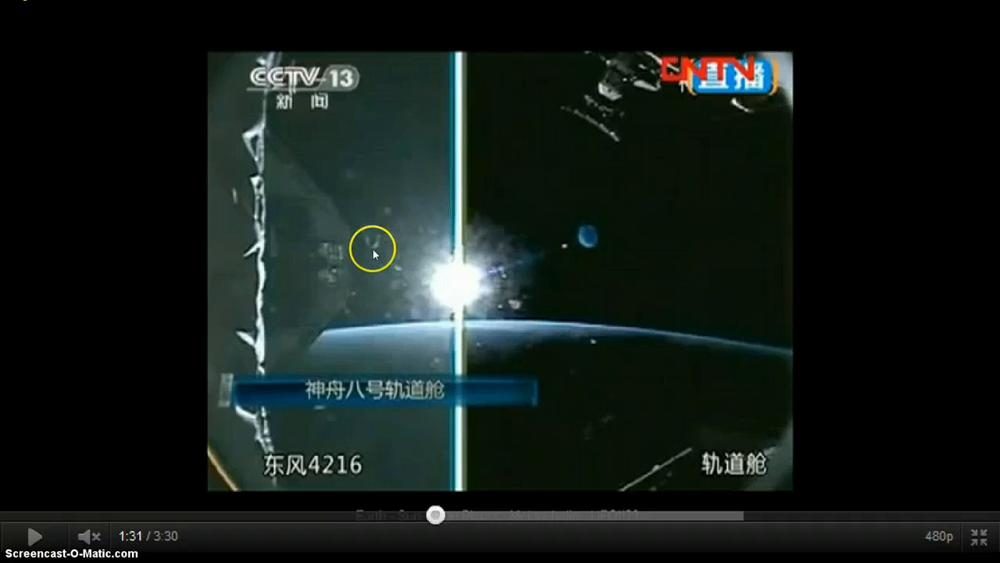
{"action": "mouse_move", "coordinate": [528, 322]}
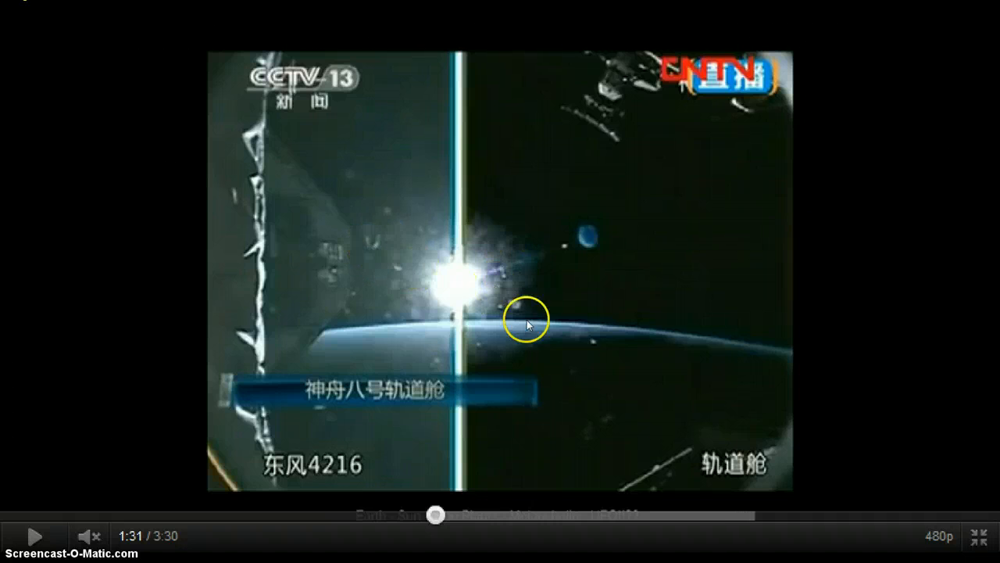
{"action": "mouse_move", "coordinate": [694, 358]}
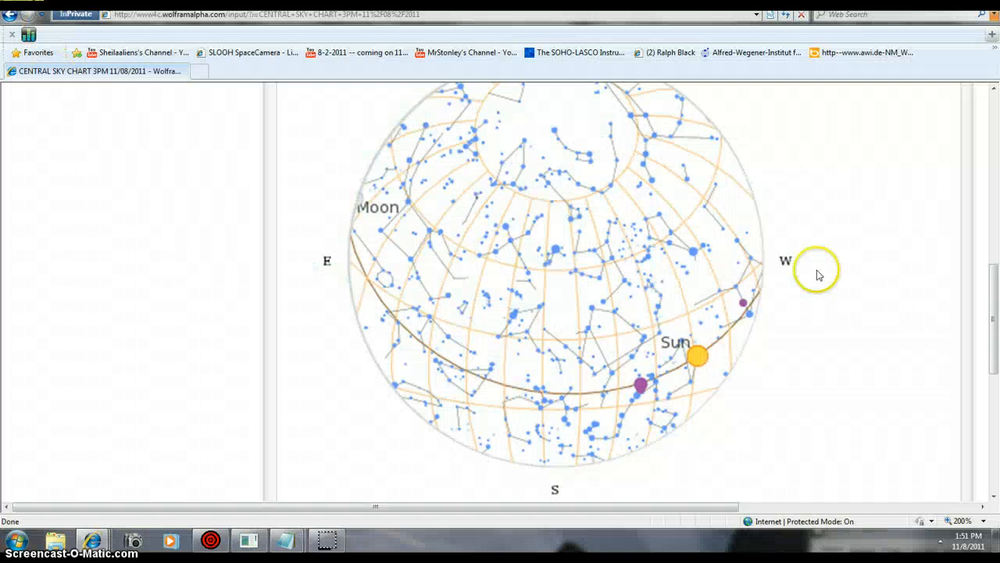
Step: Scroll down through the WolframAlpha sky chart results before moving to the Slooh live event
{"action": "scroll", "scroll_direction": "down", "scroll_amount": 3}
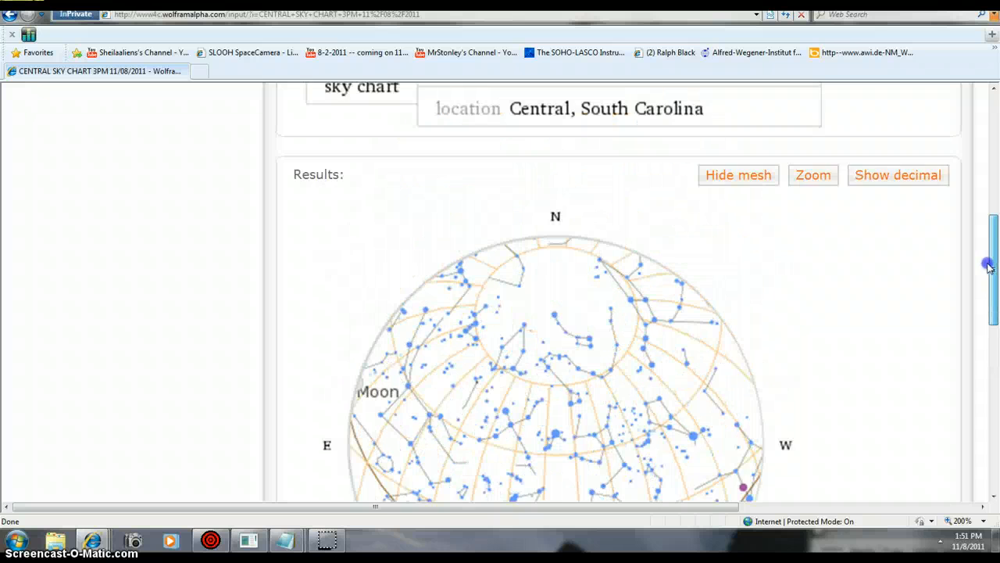
{"action": "scroll", "scroll_direction": "down", "scroll_amount": 3}
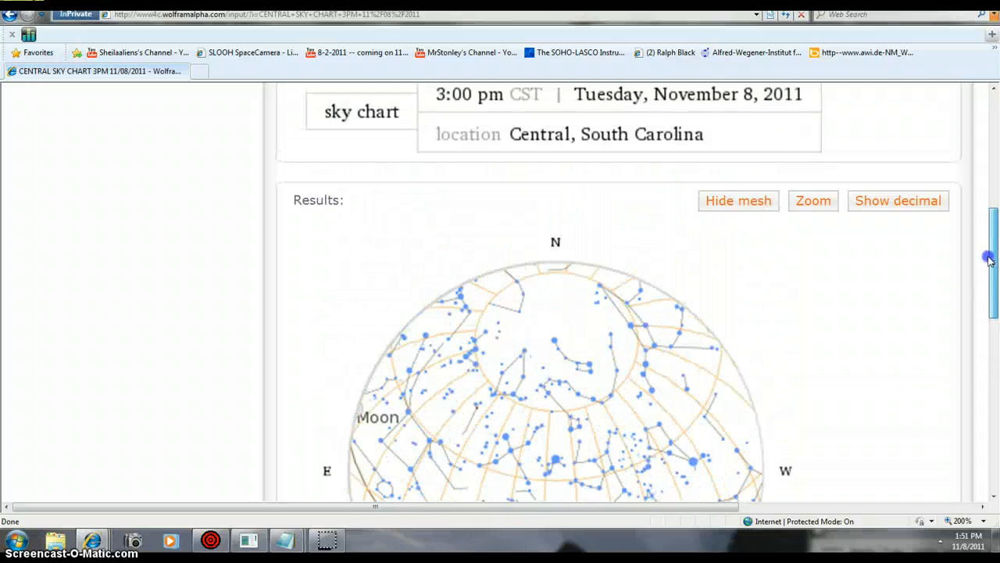
{"action": "scroll", "scroll_direction": "down", "scroll_amount": 3}
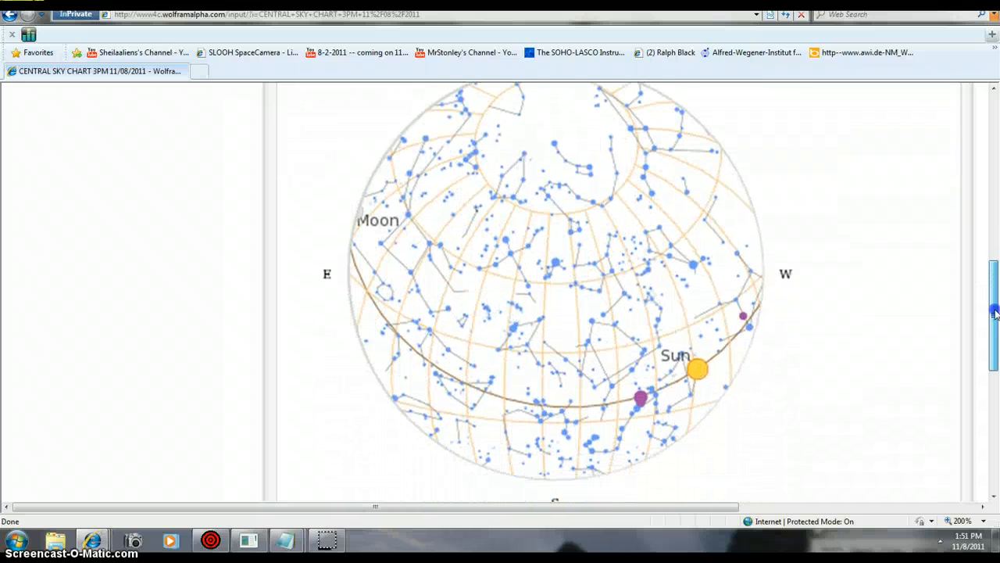
{"action": "scroll", "scroll_direction": "down", "scroll_amount": 3}
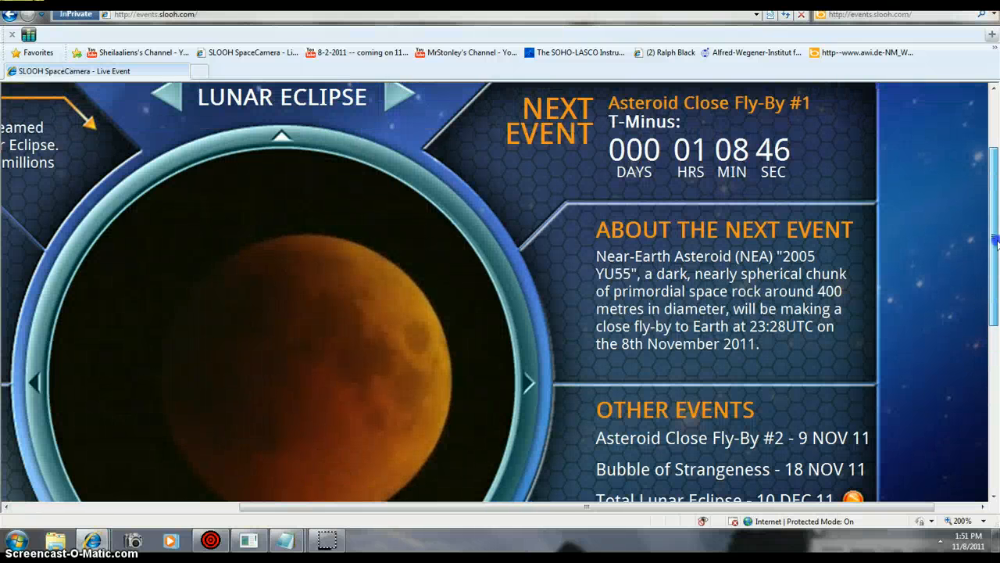
Step: Scroll the Slooh live event page before returning to the WolframAlpha sky chart
{"action": "scroll", "scroll_direction": "down", "scroll_amount": 3}
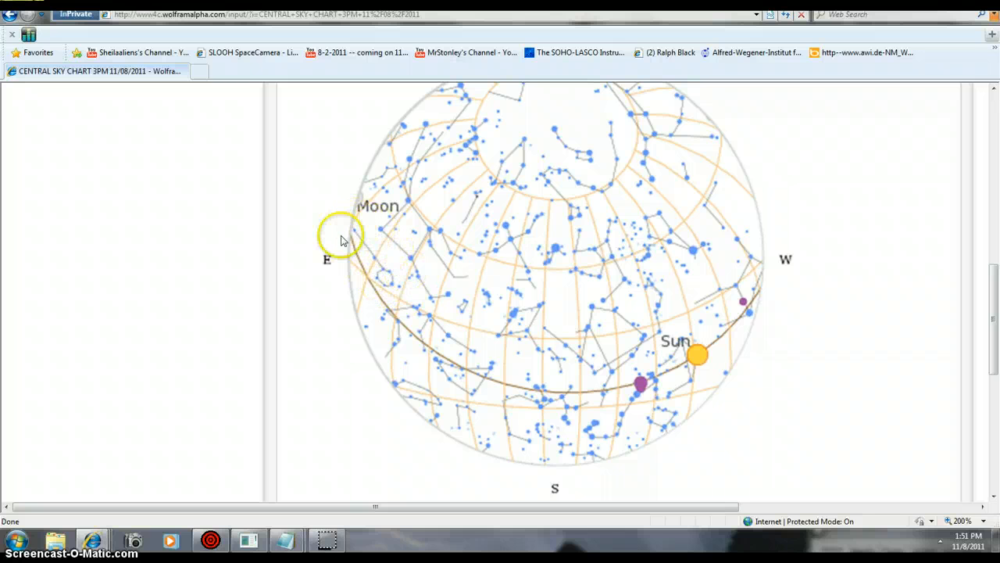
{"action": "mouse_move", "coordinate": [397, 284]}
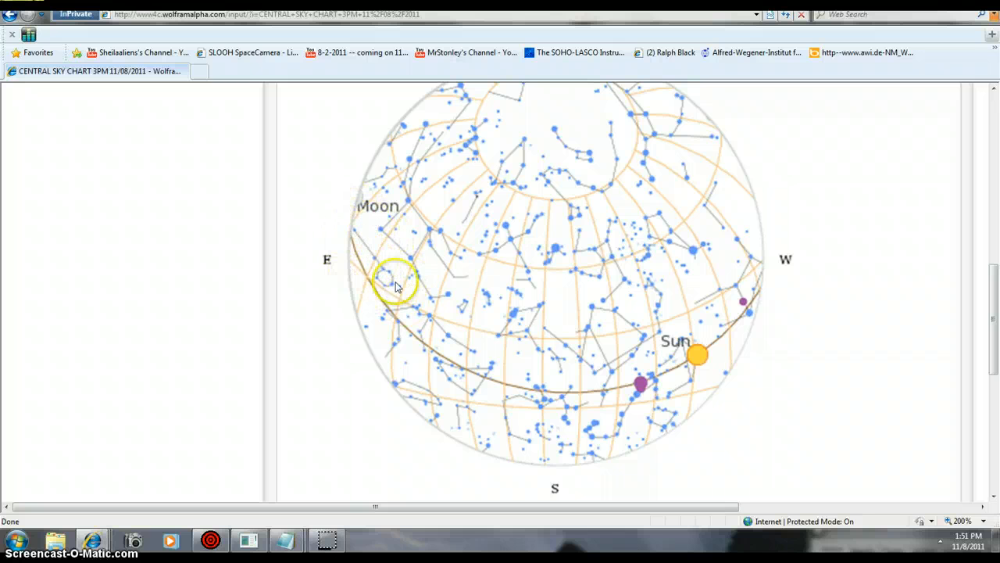
{"action": "scroll", "scroll_direction": "down", "scroll_amount": 3}
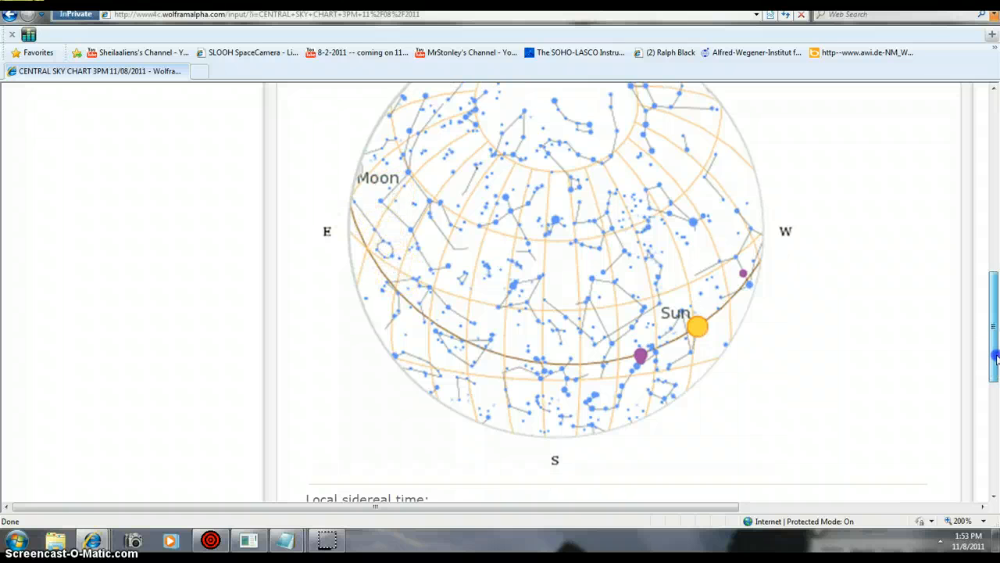
{"action": "scroll", "scroll_direction": "down", "scroll_amount": 3}
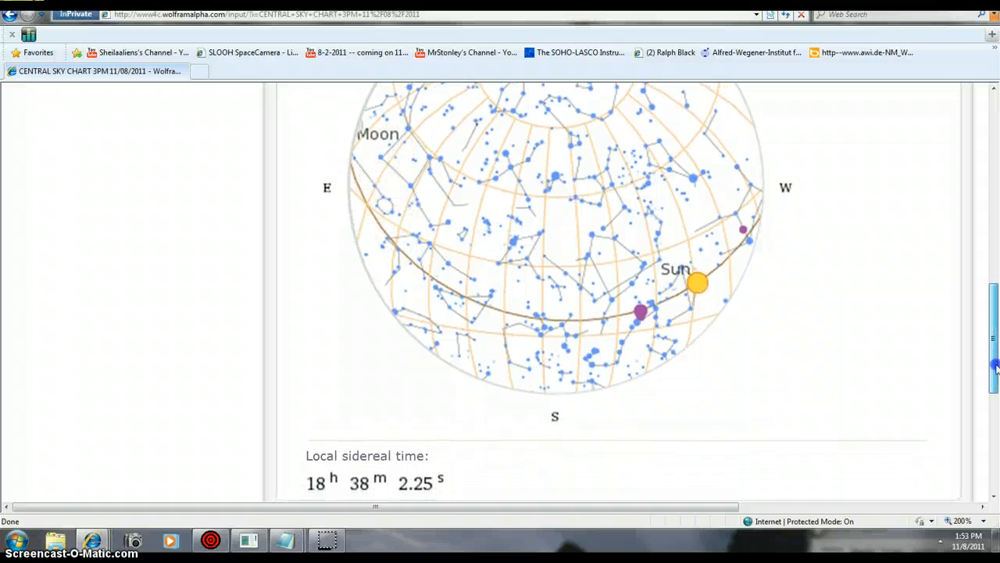
{"action": "scroll", "scroll_direction": "down", "scroll_amount": 3}
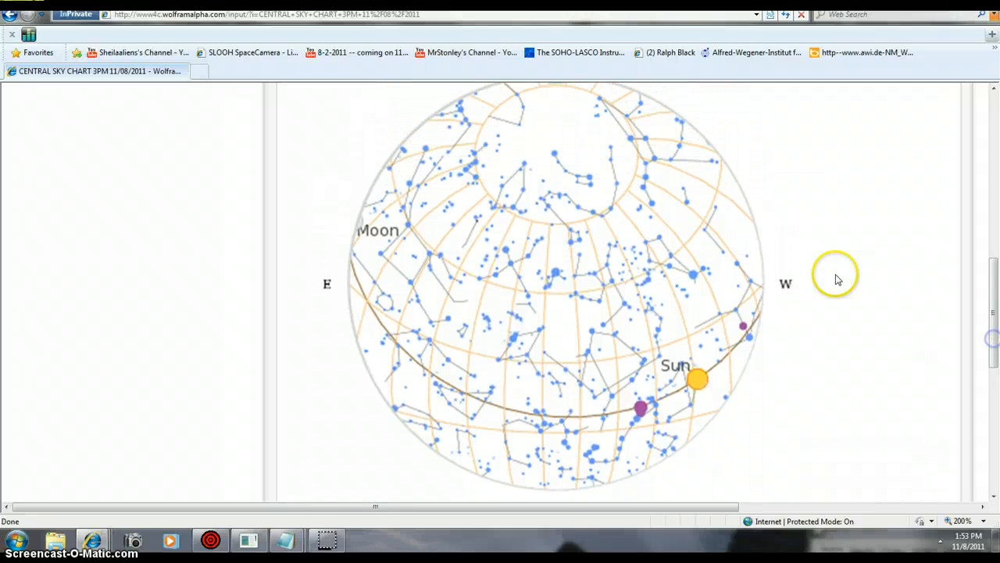
{"action": "mouse_move", "coordinate": [441, 341]}
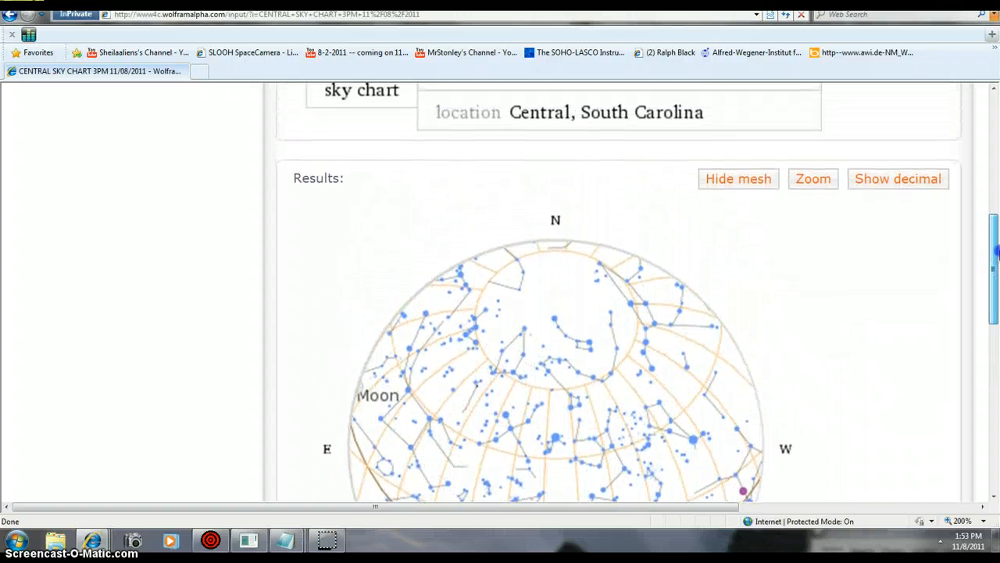
{"action": "scroll", "scroll_direction": "down", "scroll_amount": 3}
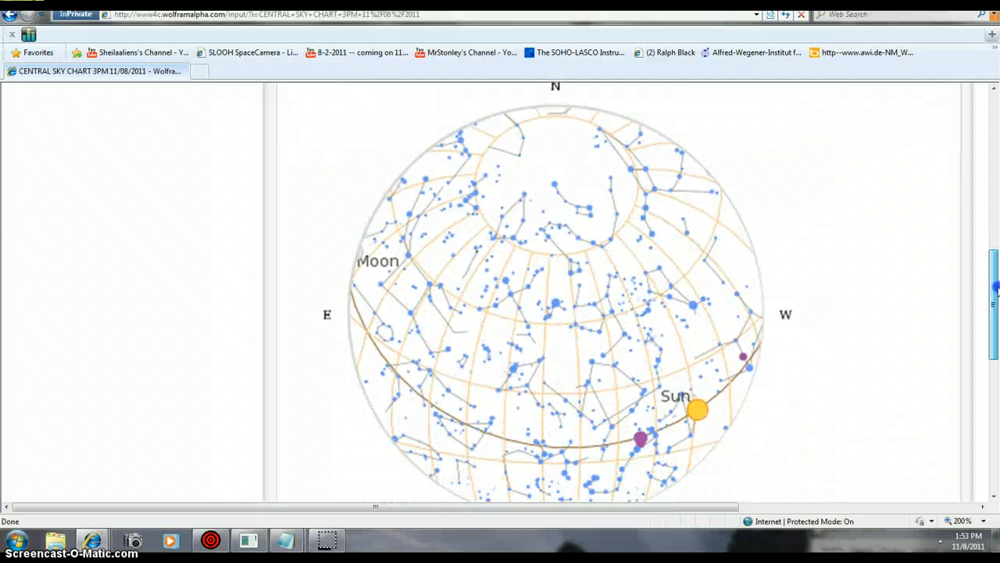
{"action": "scroll", "scroll_direction": "down", "scroll_amount": 3}
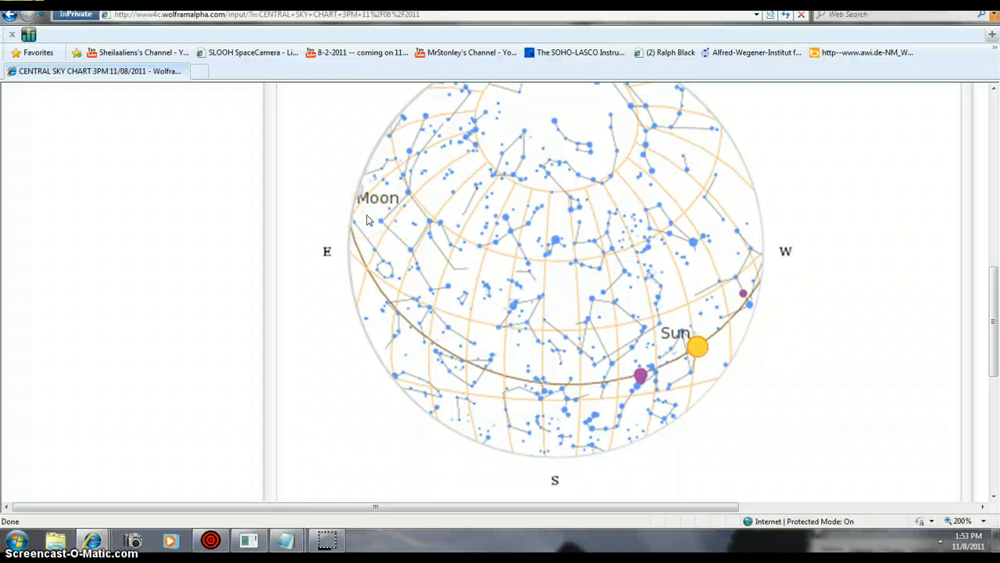
{"action": "mouse_move", "coordinate": [247, 72]}
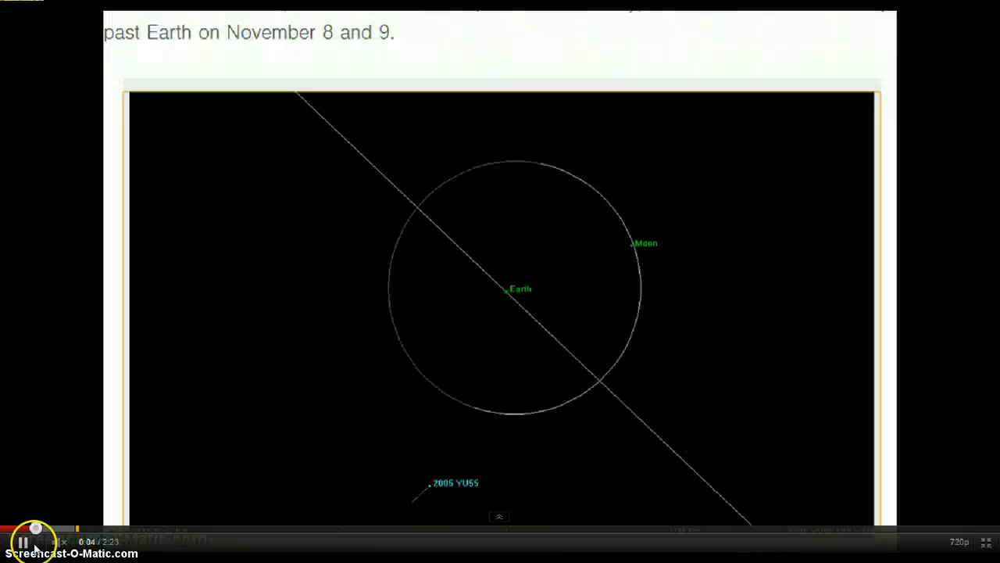
Step: Rewind and replay the 2005 YU55 asteroid approach to Earth repeatedly from the animation's start
{"action": "left_click", "coordinate": [15, 540]}
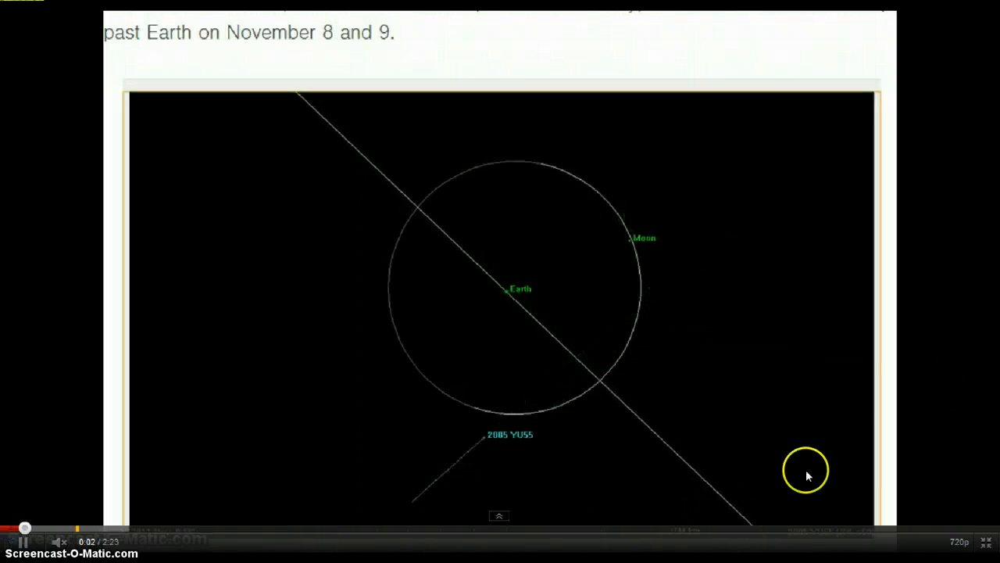
{"action": "left_click", "coordinate": [13, 528]}
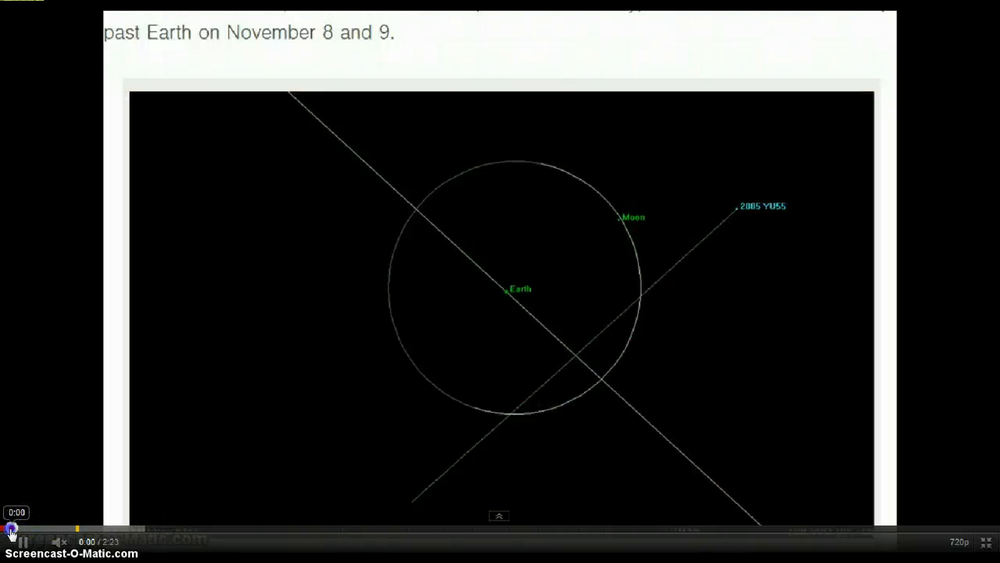
{"action": "left_click", "coordinate": [11, 541]}
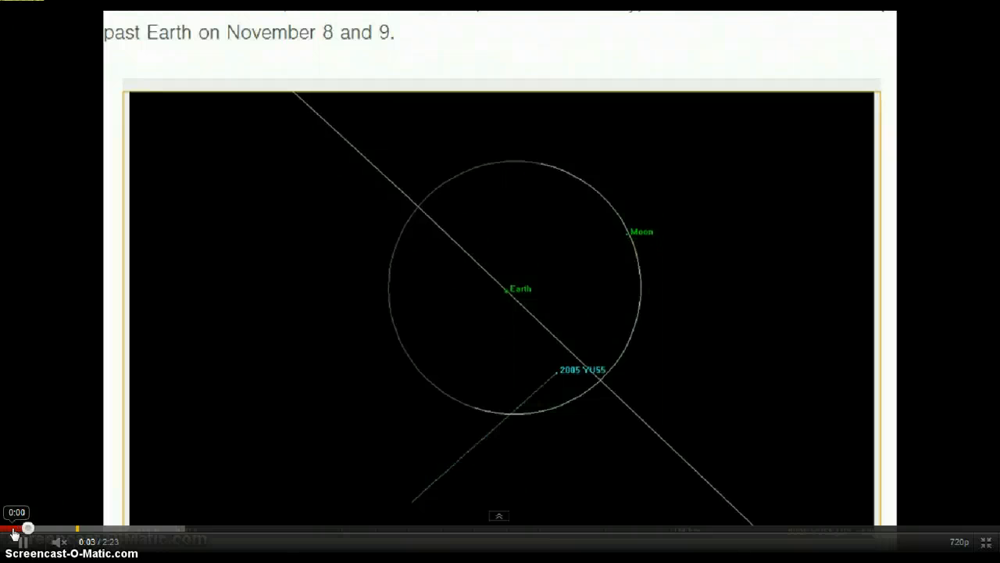
{"action": "left_click", "coordinate": [11, 531]}
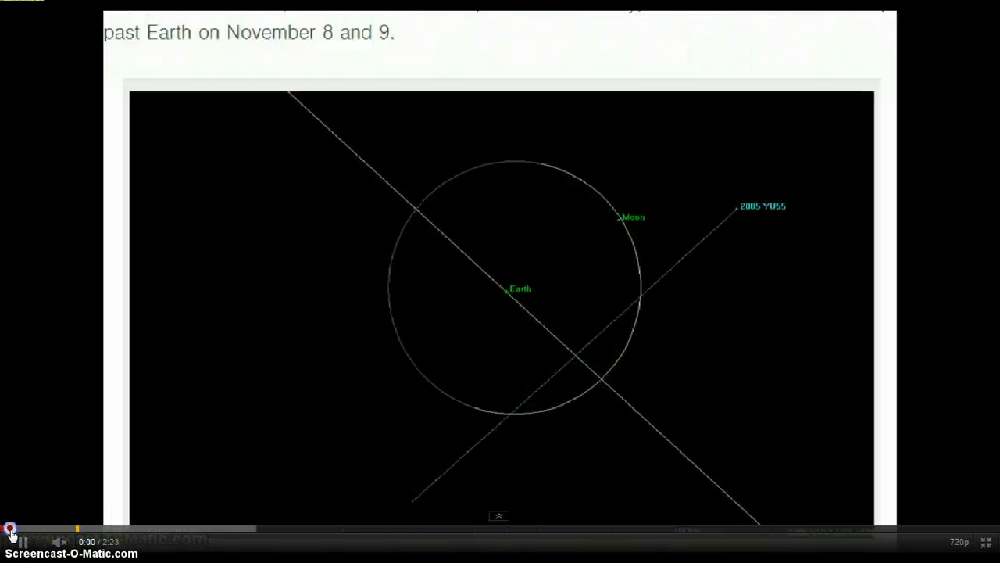
{"action": "left_click", "coordinate": [11, 540]}
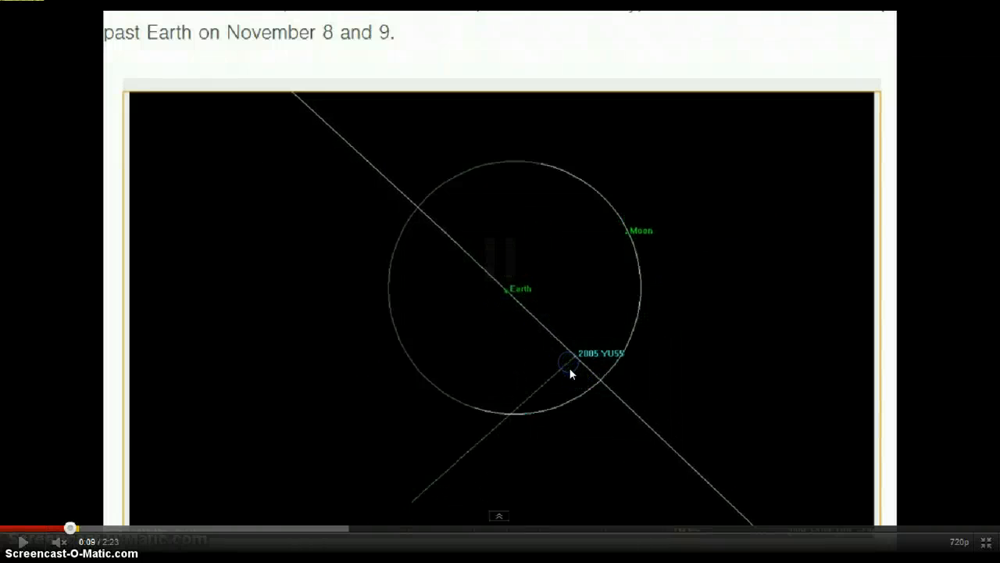
{"action": "left_click", "coordinate": [563, 360]}
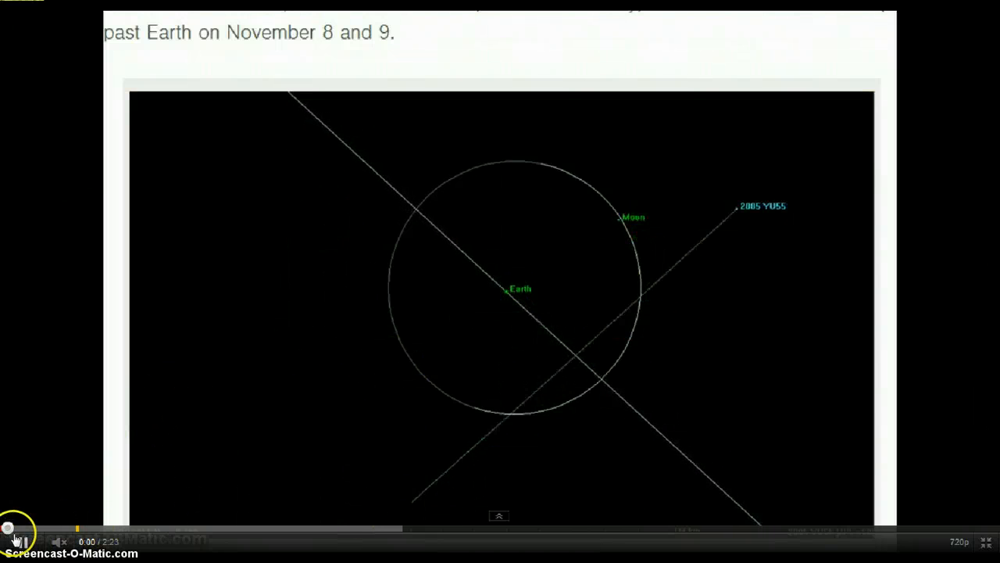
{"action": "left_click", "coordinate": [14, 541]}
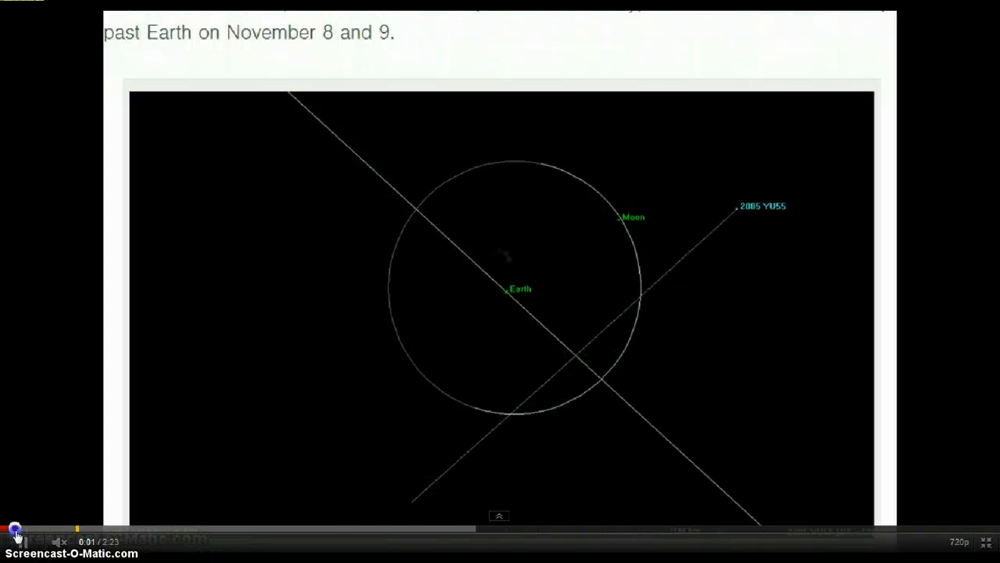
{"action": "left_click", "coordinate": [14, 531]}
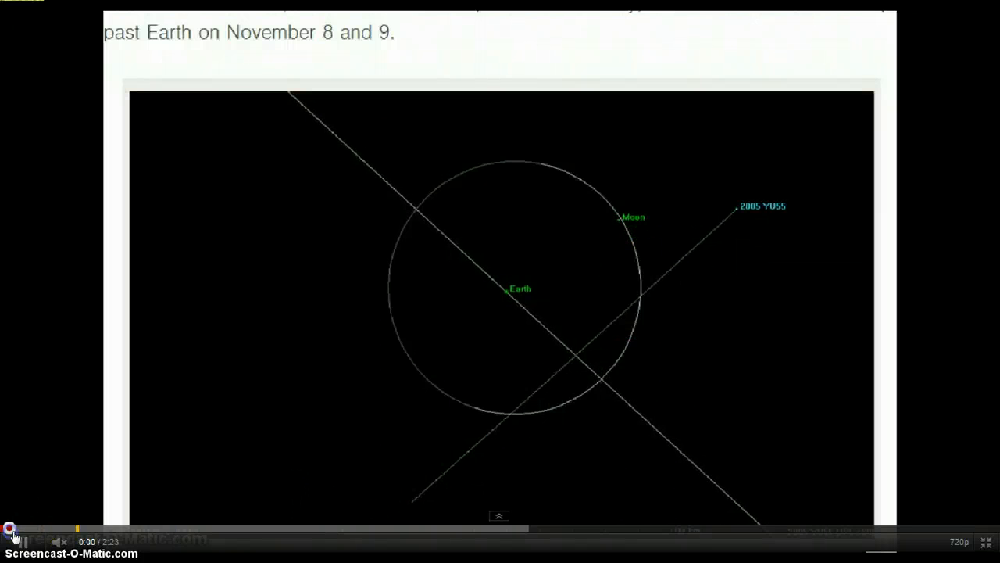
{"action": "left_click", "coordinate": [11, 540]}
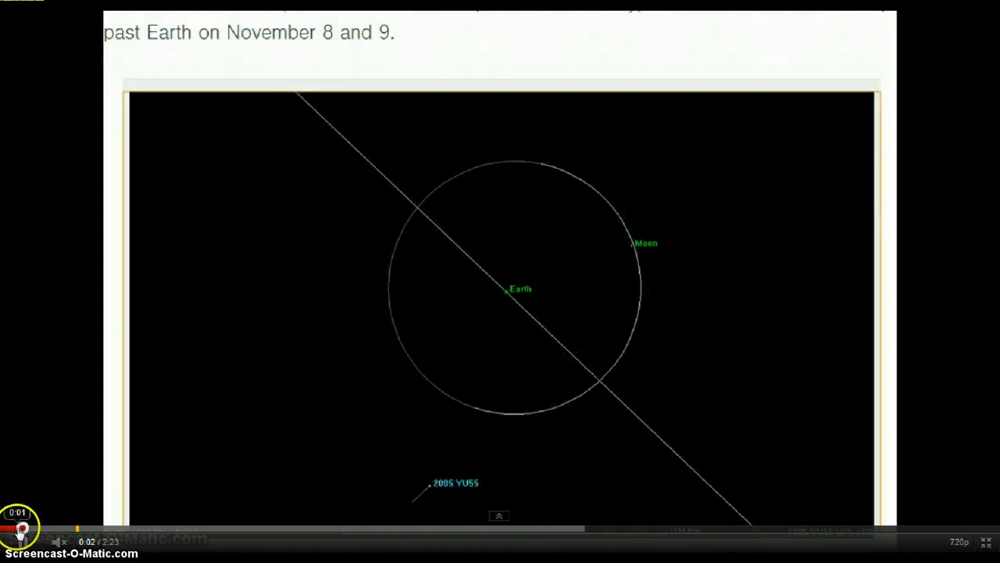
{"action": "left_click", "coordinate": [19, 522]}
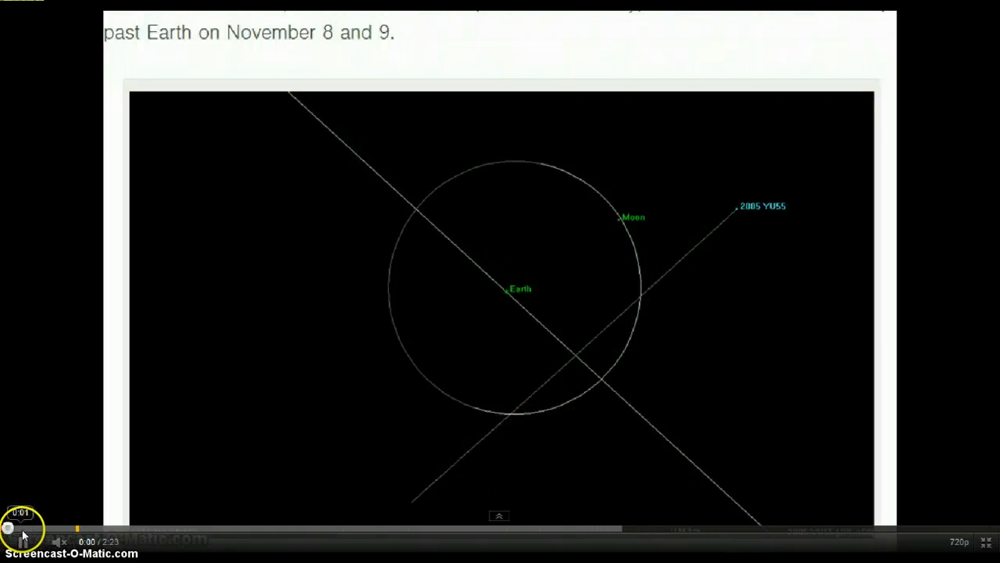
{"action": "left_click", "coordinate": [16, 541]}
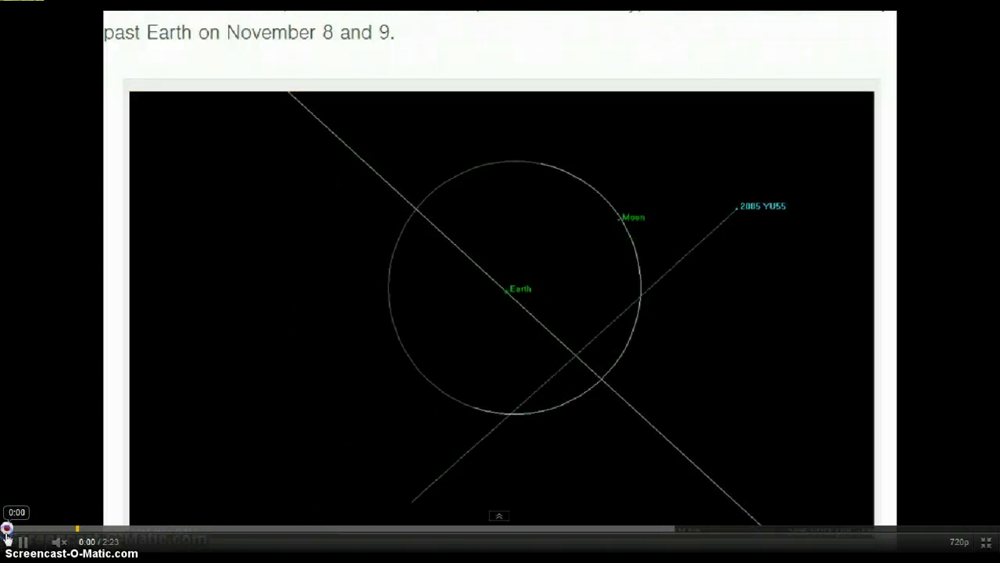
{"action": "left_click", "coordinate": [13, 541]}
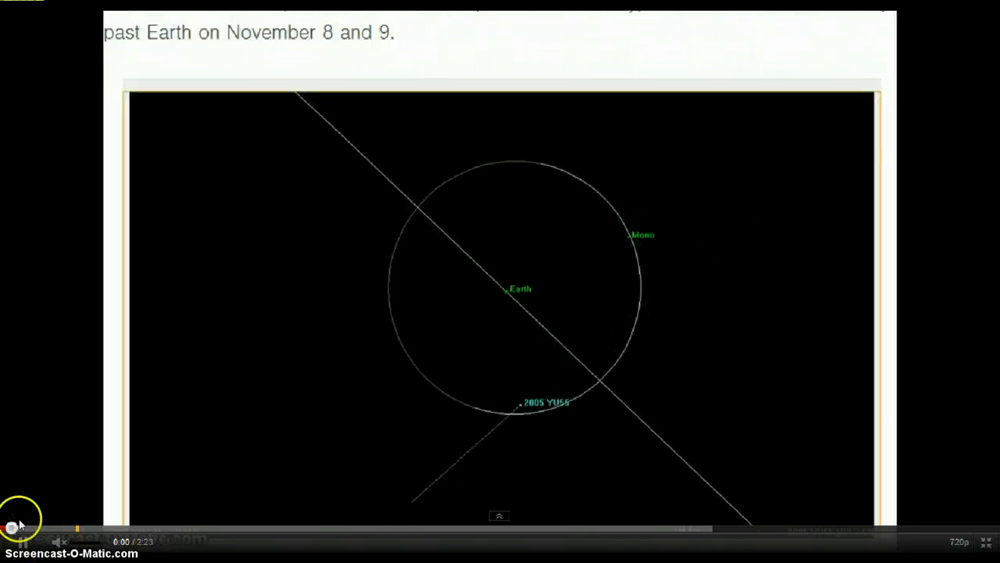
{"action": "left_click", "coordinate": [16, 541]}
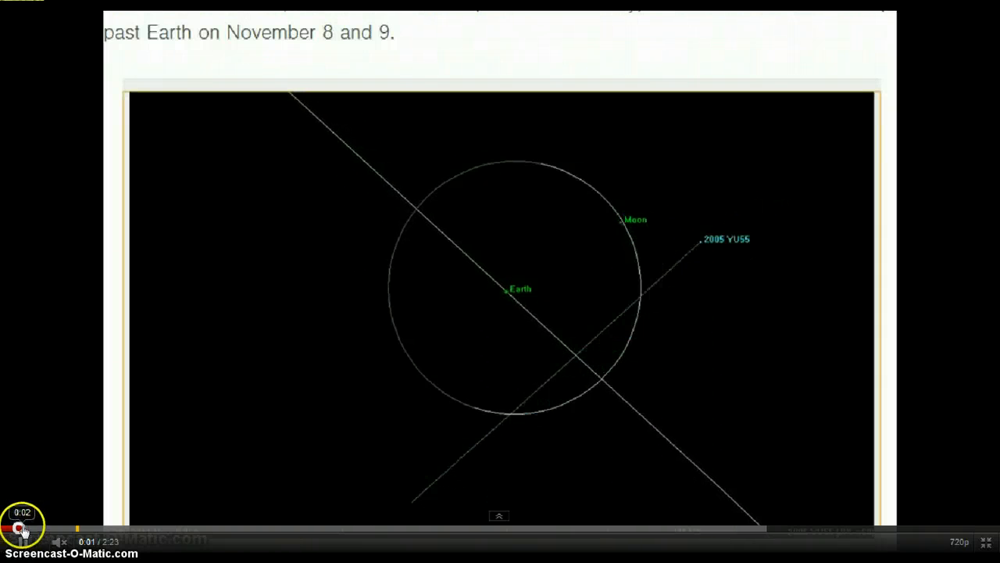
{"action": "left_click", "coordinate": [9, 528]}
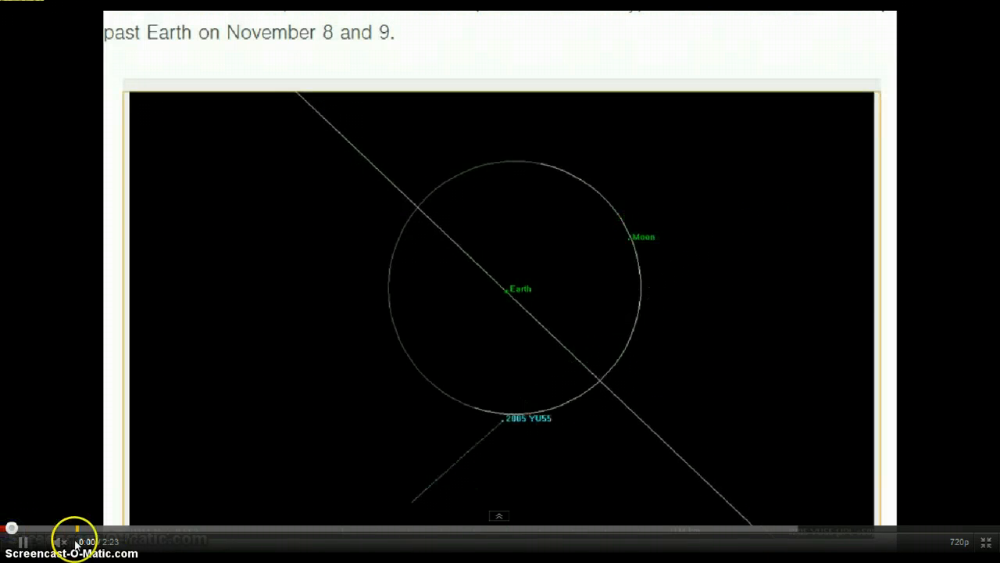
{"action": "left_click", "coordinate": [24, 540]}
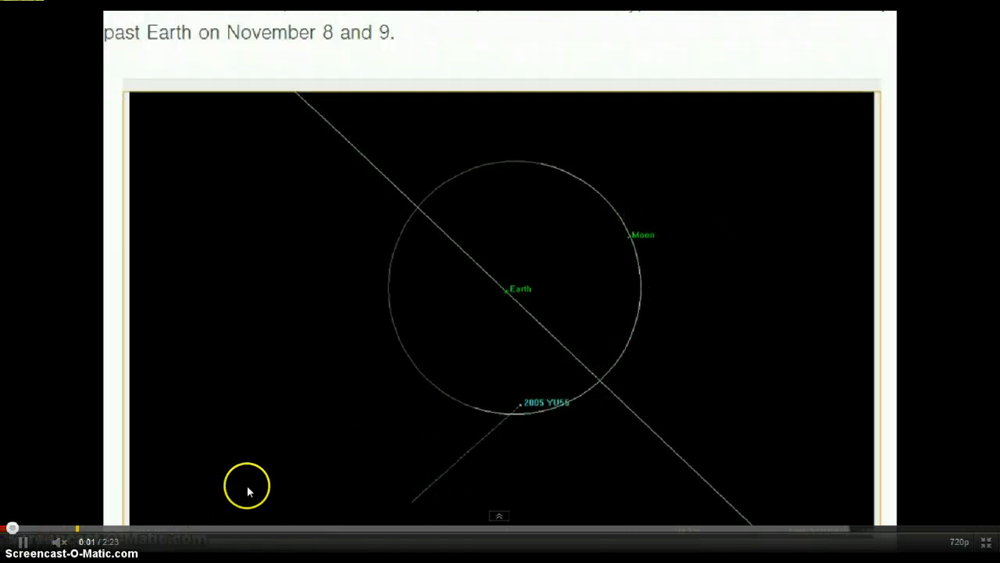
{"action": "mouse_move", "coordinate": [644, 390]}
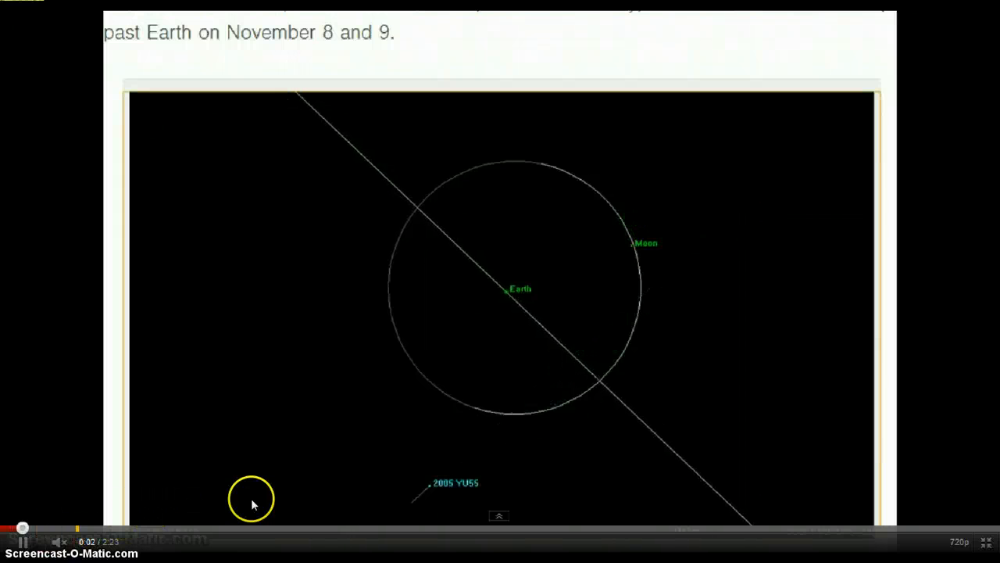
{"action": "mouse_move", "coordinate": [656, 228]}
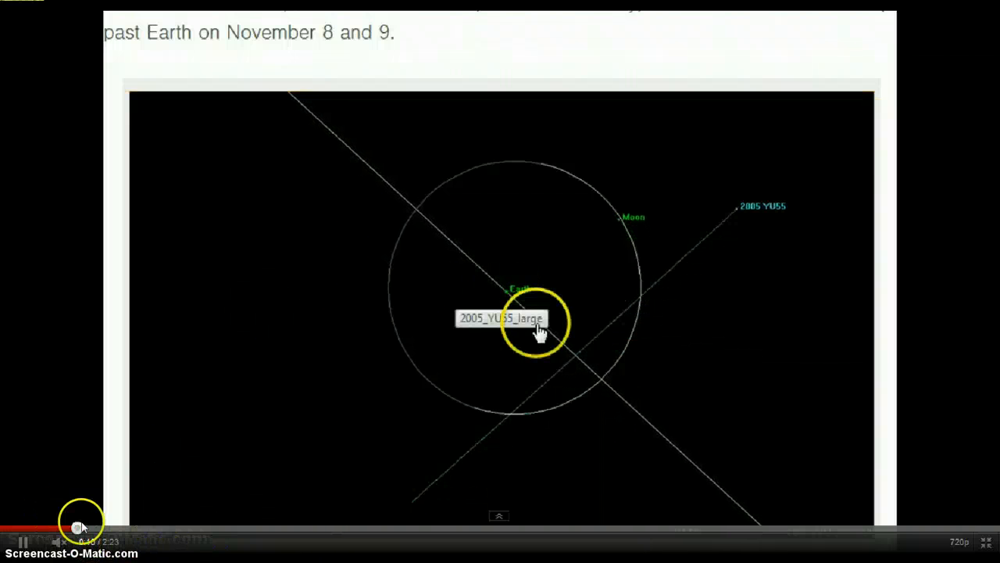
{"action": "mouse_move", "coordinate": [329, 242]}
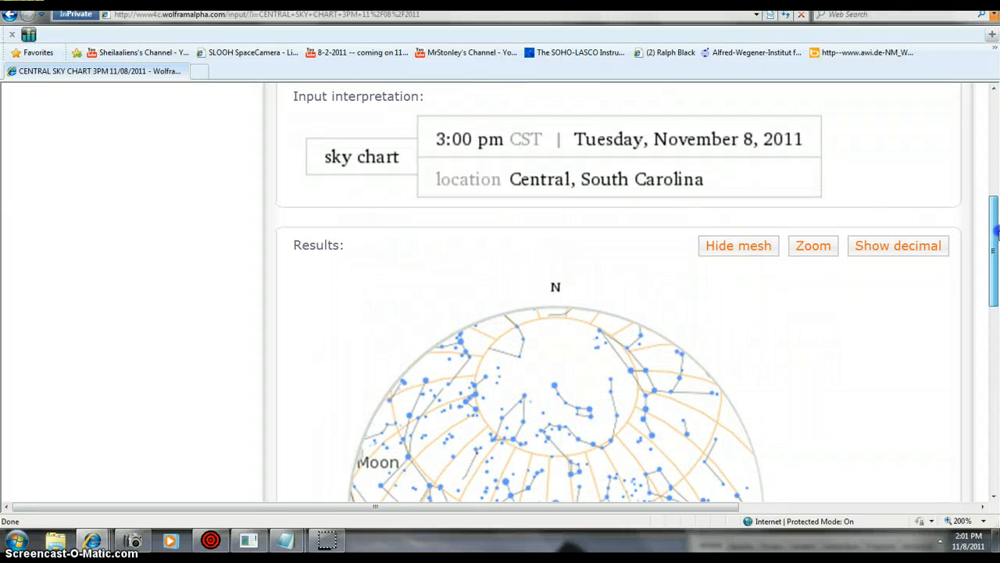
Step: Scroll through the Central, South Carolina 3 pm CST sky chart to the Moon and Sun
{"action": "scroll", "scroll_direction": "down", "scroll_amount": 3}
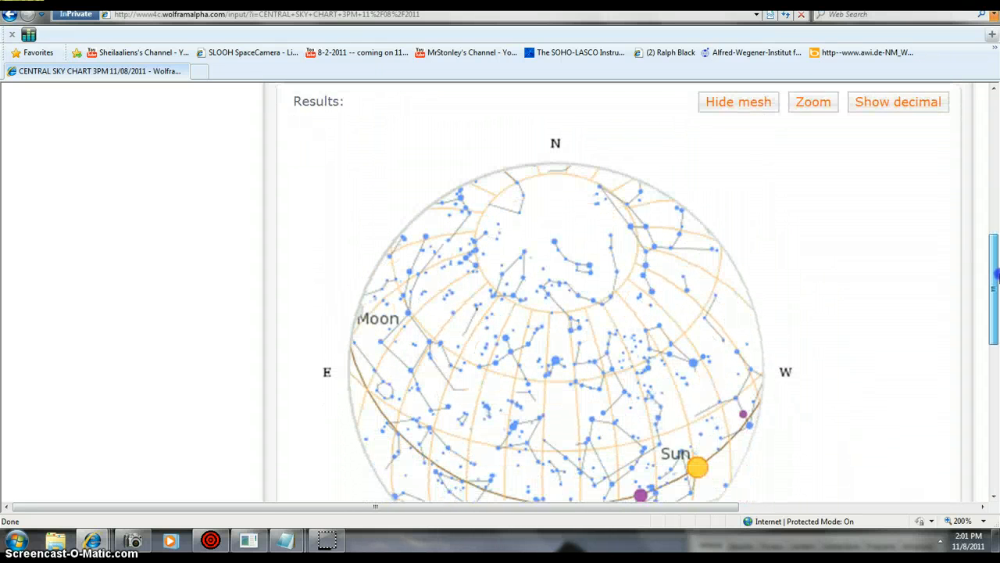
{"action": "scroll", "scroll_direction": "down", "scroll_amount": 3}
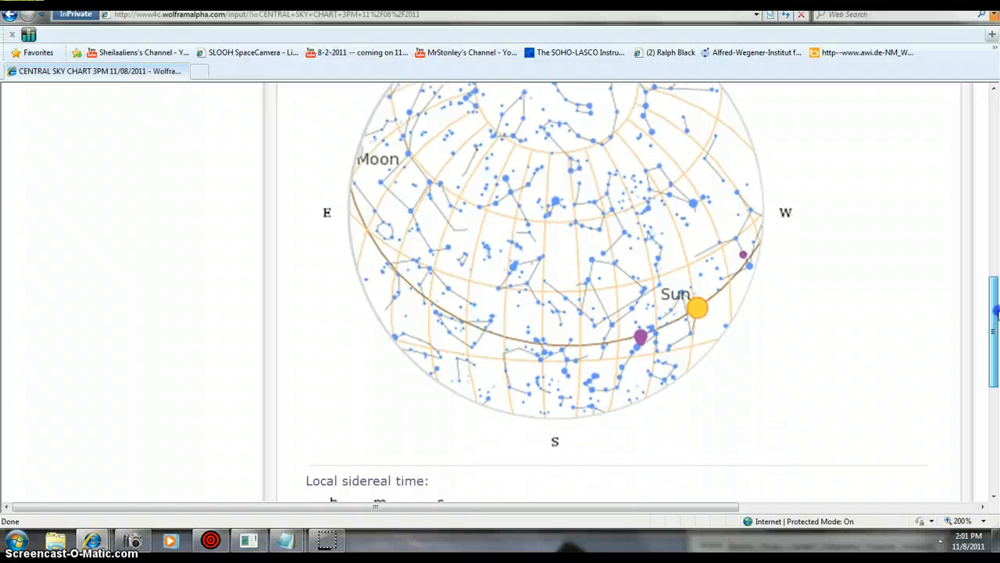
{"action": "scroll", "scroll_direction": "down", "scroll_amount": 3}
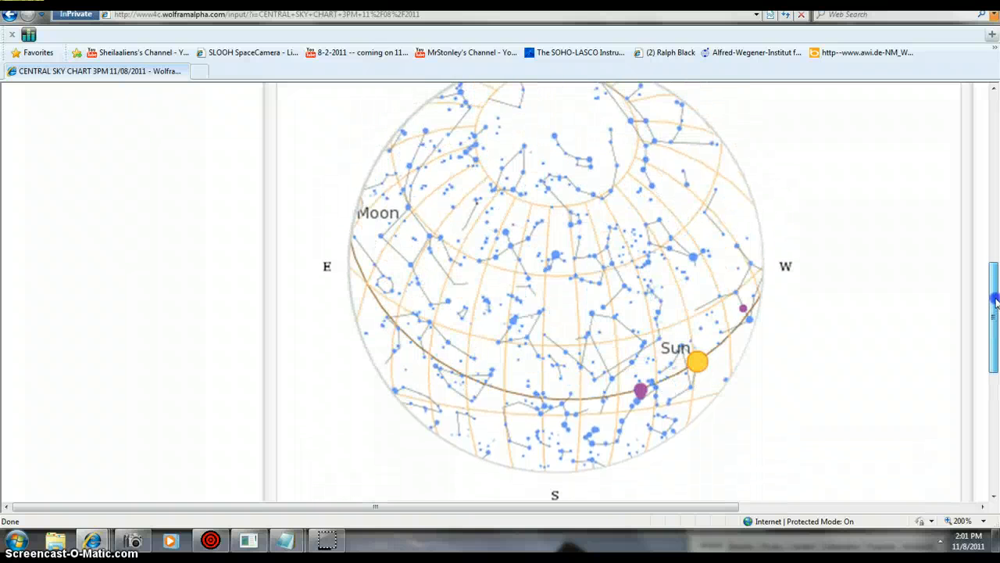
{"action": "scroll", "scroll_direction": "down", "scroll_amount": 3}
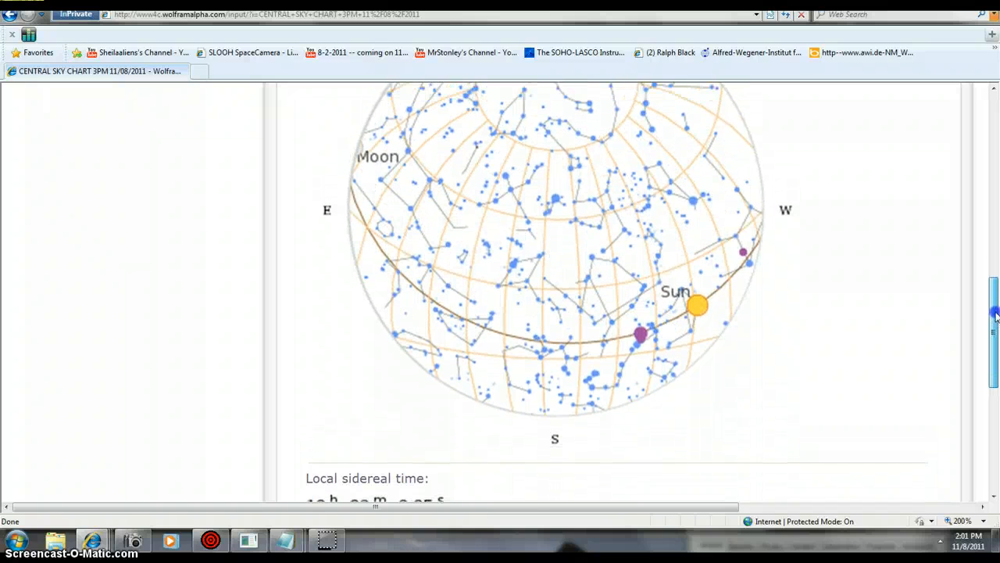
{"action": "scroll", "scroll_direction": "up", "scroll_amount": 3}
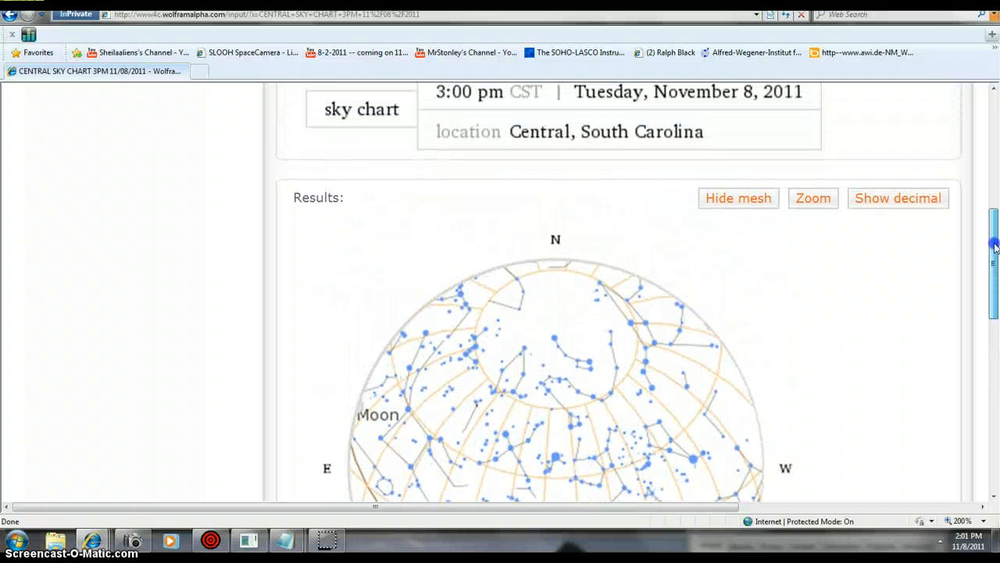
{"action": "scroll", "scroll_direction": "down", "scroll_amount": 3}
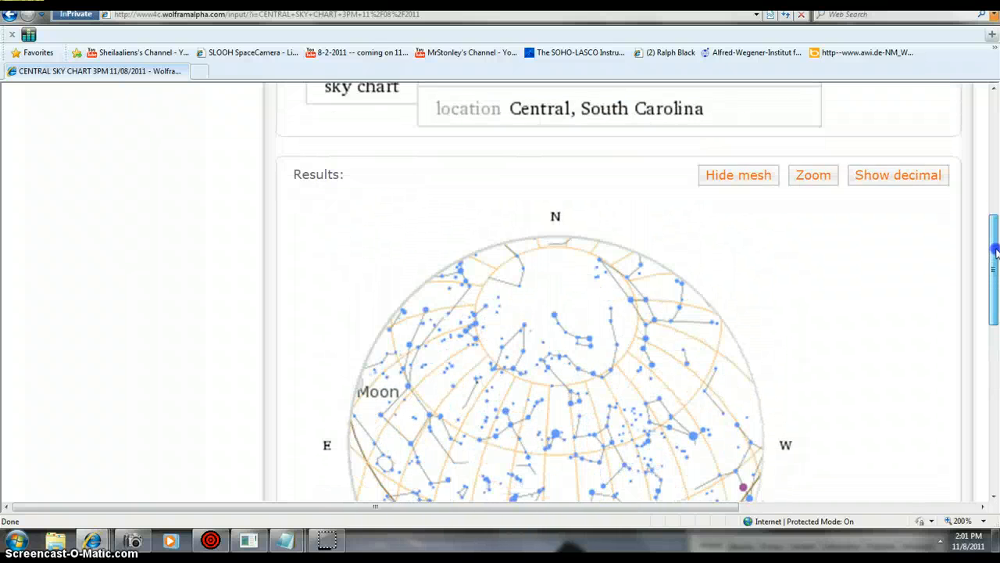
{"action": "scroll", "scroll_direction": "down", "scroll_amount": 3}
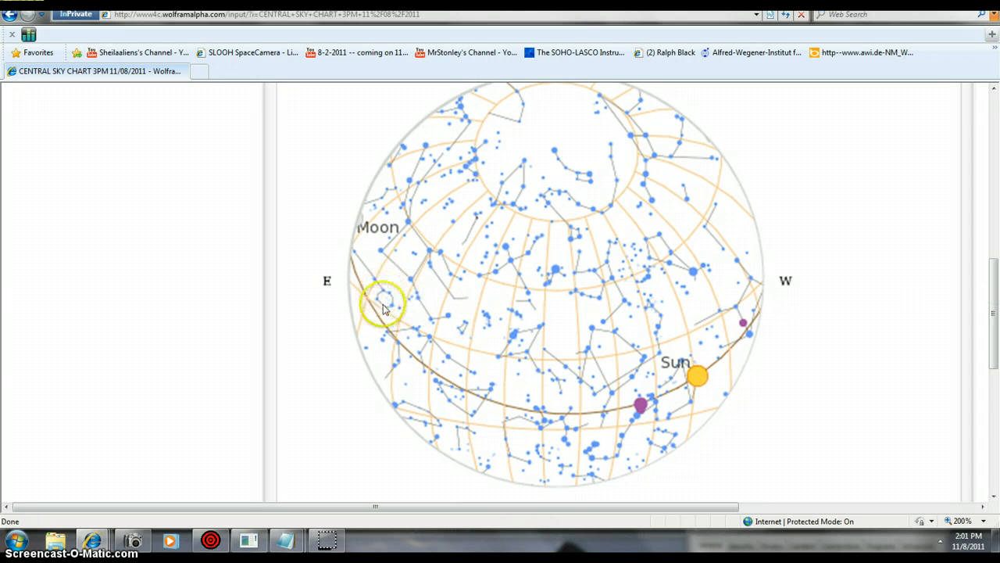
{"action": "mouse_move", "coordinate": [356, 263]}
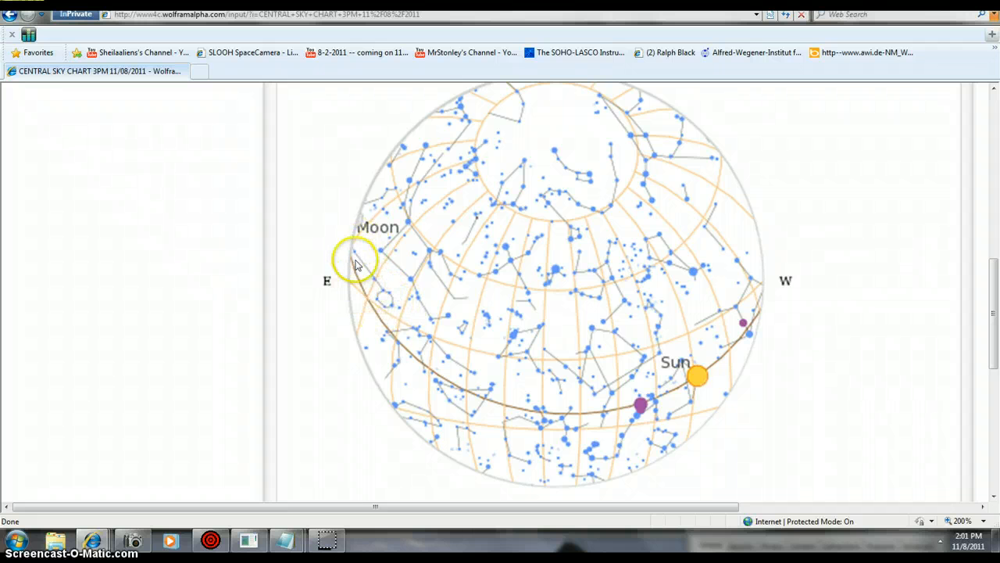
{"action": "mouse_move", "coordinate": [382, 262]}
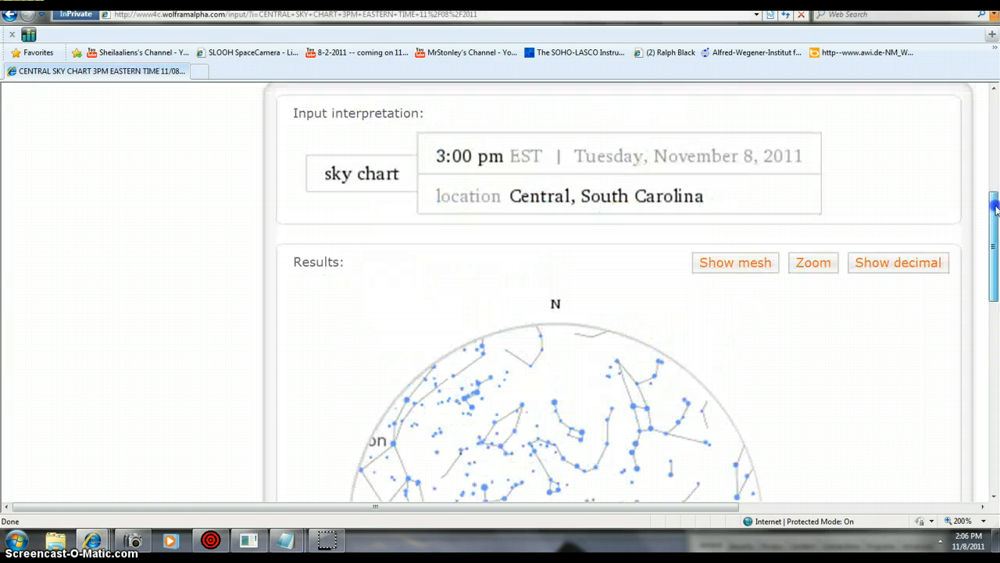
Step: Scroll down the 3 pm EST 11/08/2011 sky chart results to the Sun and Moon positions
{"action": "scroll", "scroll_direction": "down", "scroll_amount": 3}
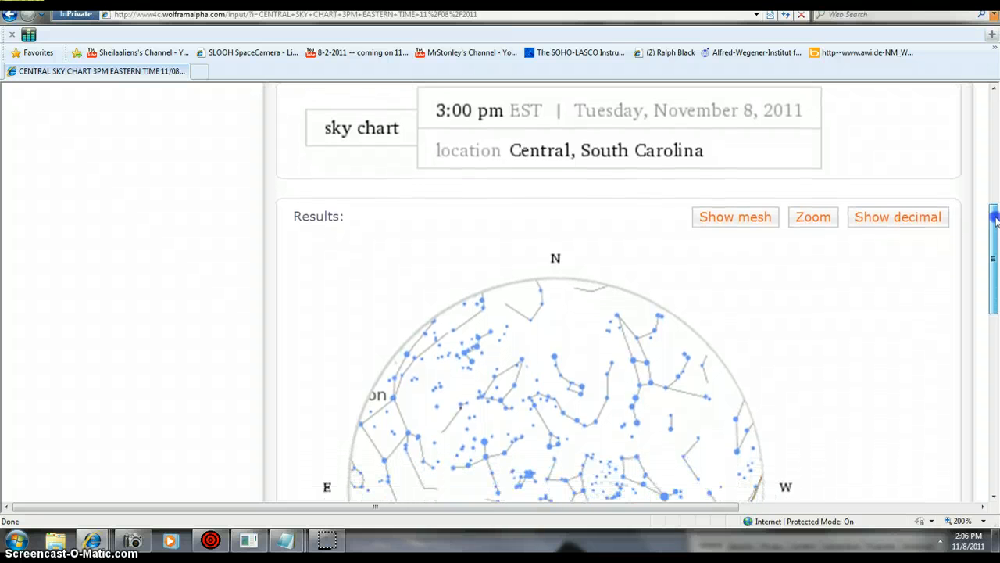
{"action": "scroll", "scroll_direction": "down", "scroll_amount": 3}
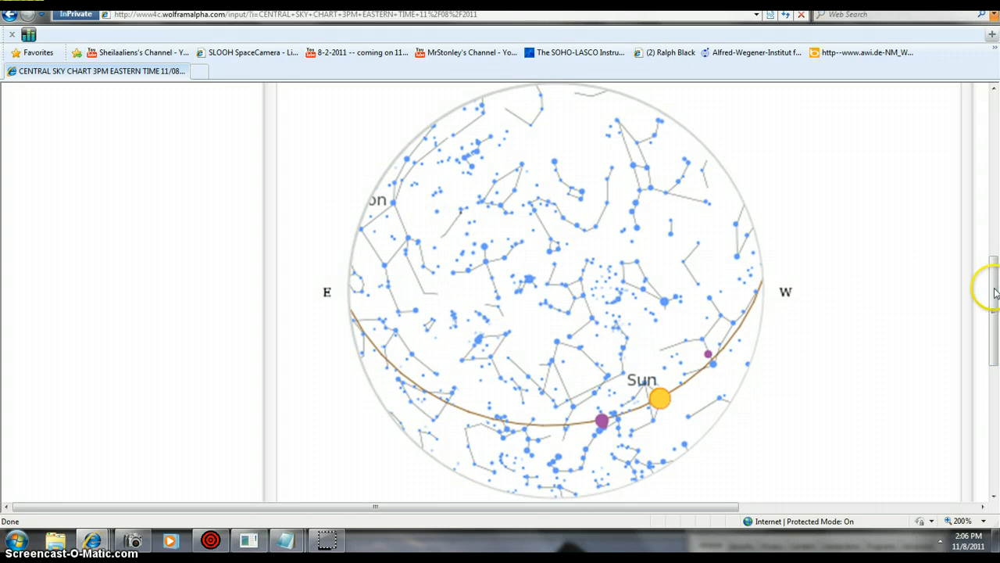
{"action": "scroll", "scroll_direction": "down", "scroll_amount": 3}
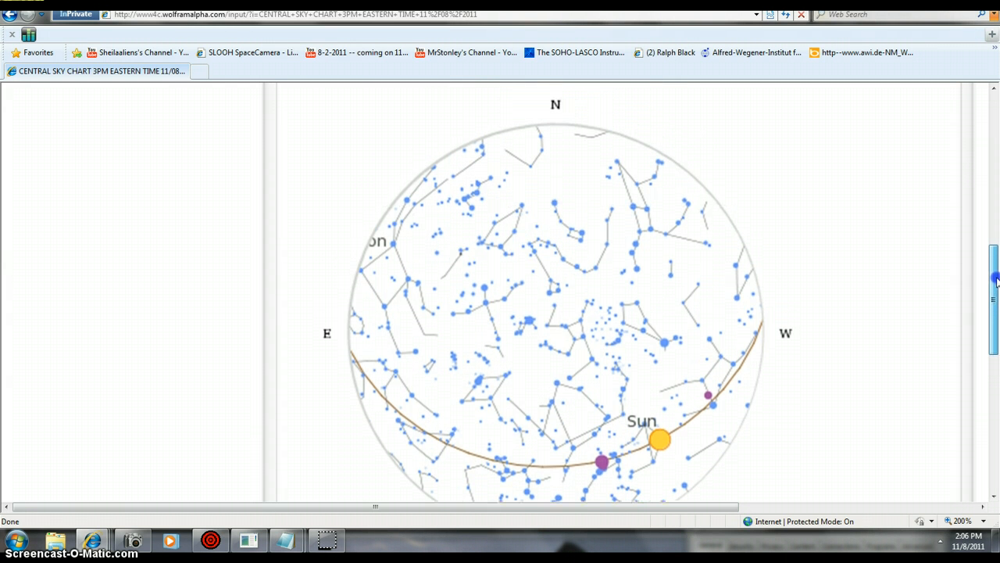
{"action": "scroll", "scroll_direction": "down", "scroll_amount": 3}
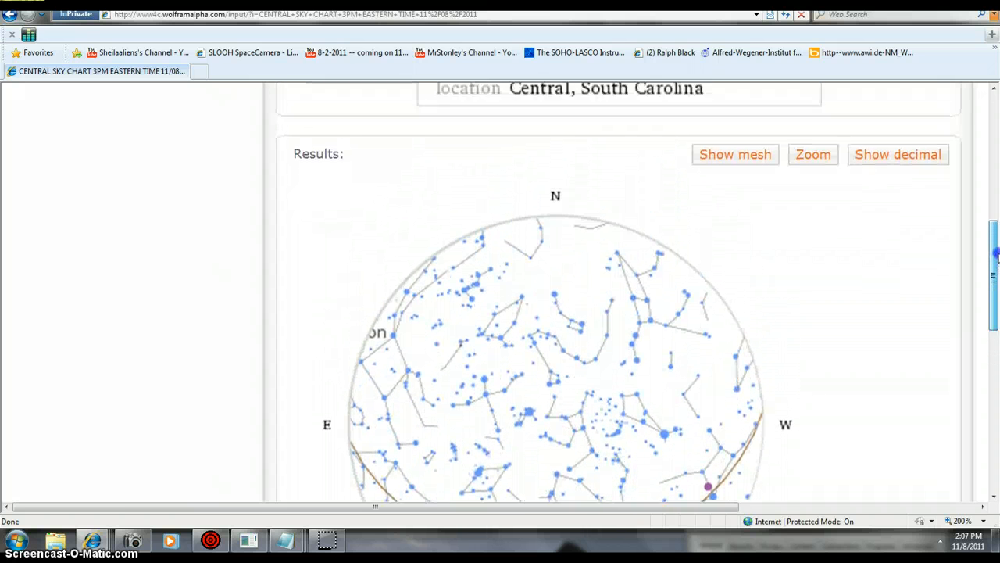
{"action": "scroll", "scroll_direction": "down", "scroll_amount": 3}
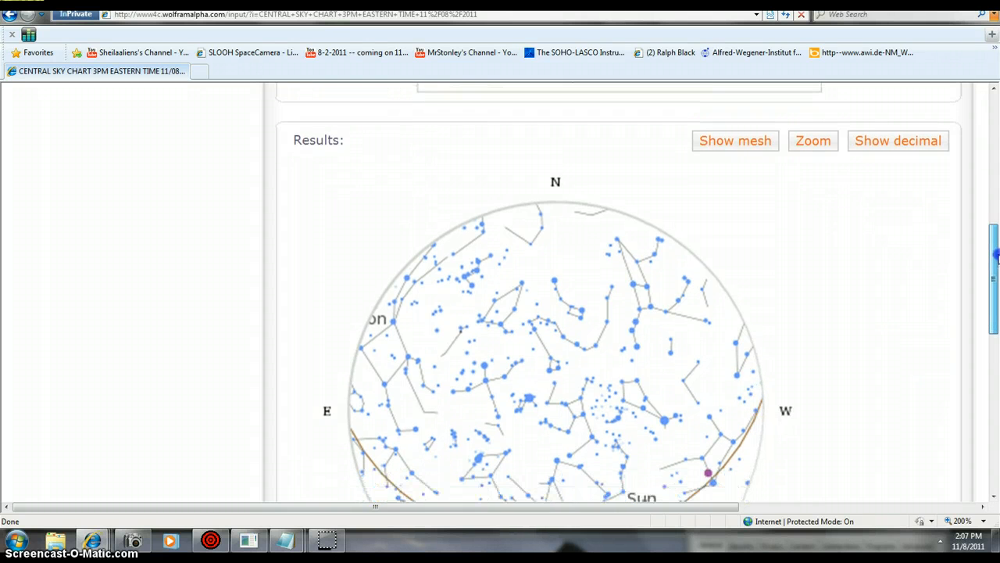
{"action": "scroll", "scroll_direction": "down", "scroll_amount": 3}
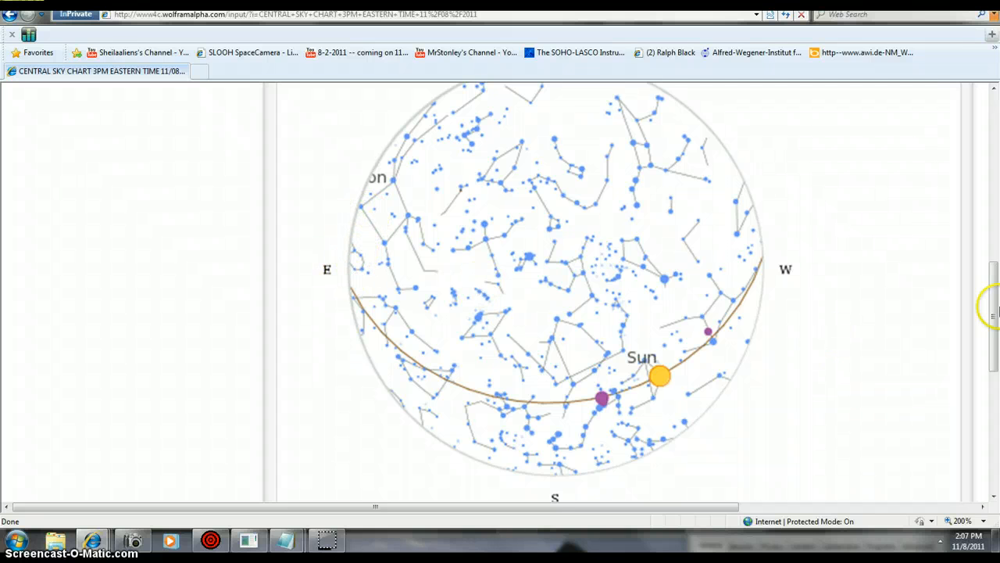
{"action": "scroll", "scroll_direction": "down", "scroll_amount": 3}
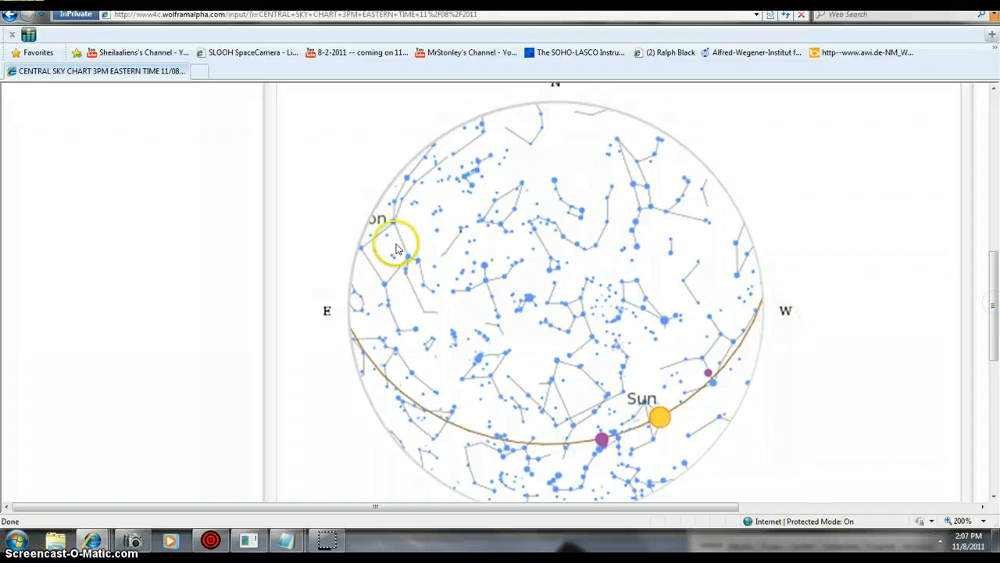
{"action": "mouse_move", "coordinate": [727, 437]}
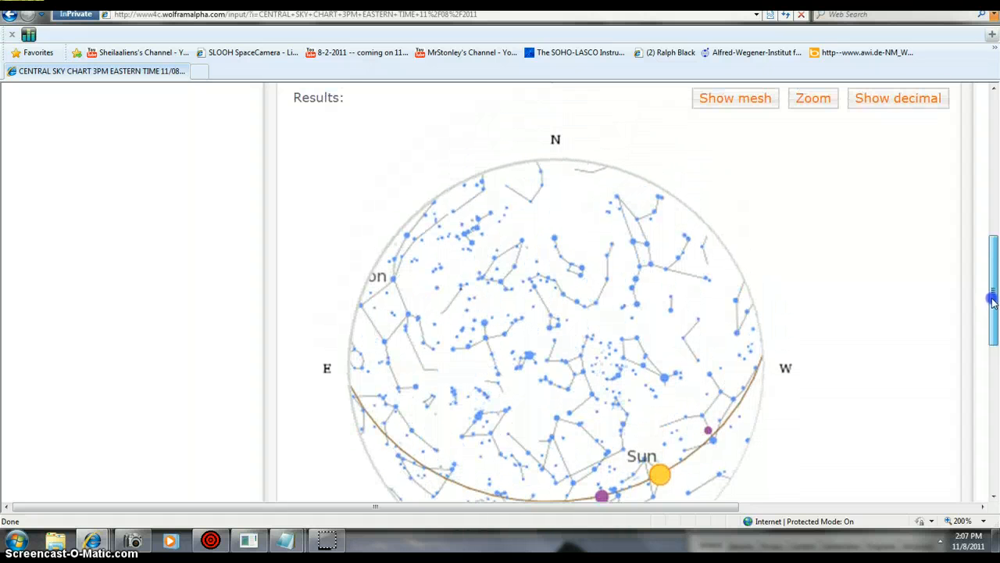
{"action": "scroll", "scroll_direction": "down", "scroll_amount": 3}
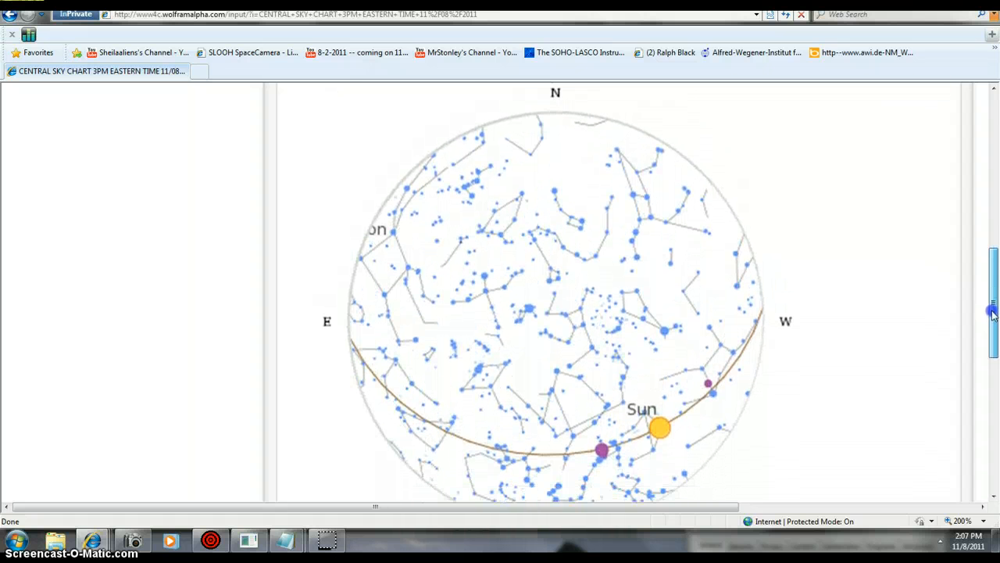
{"action": "scroll", "scroll_direction": "down", "scroll_amount": 3}
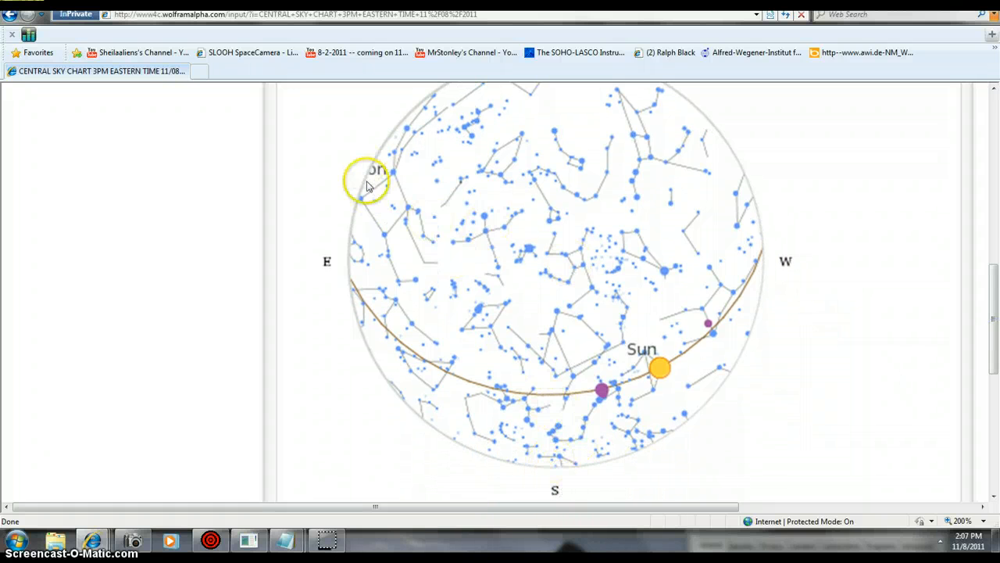
{"action": "mouse_move", "coordinate": [305, 327]}
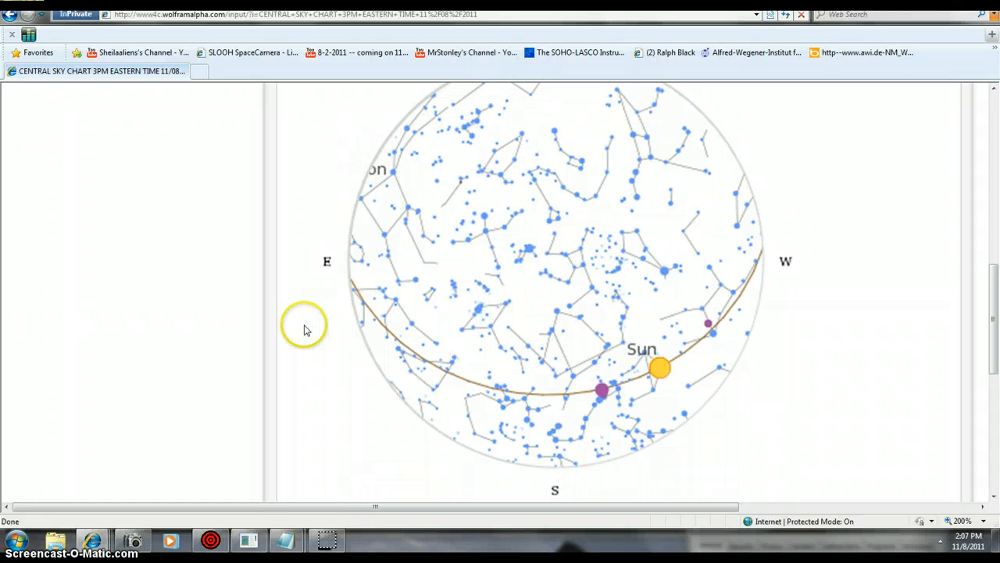
{"action": "mouse_move", "coordinate": [639, 372]}
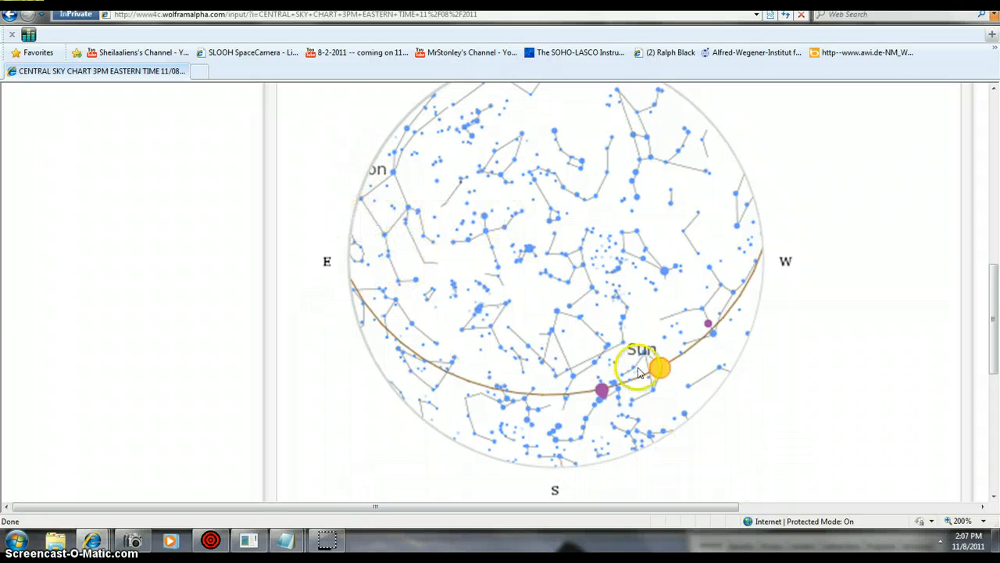
{"action": "mouse_move", "coordinate": [368, 242]}
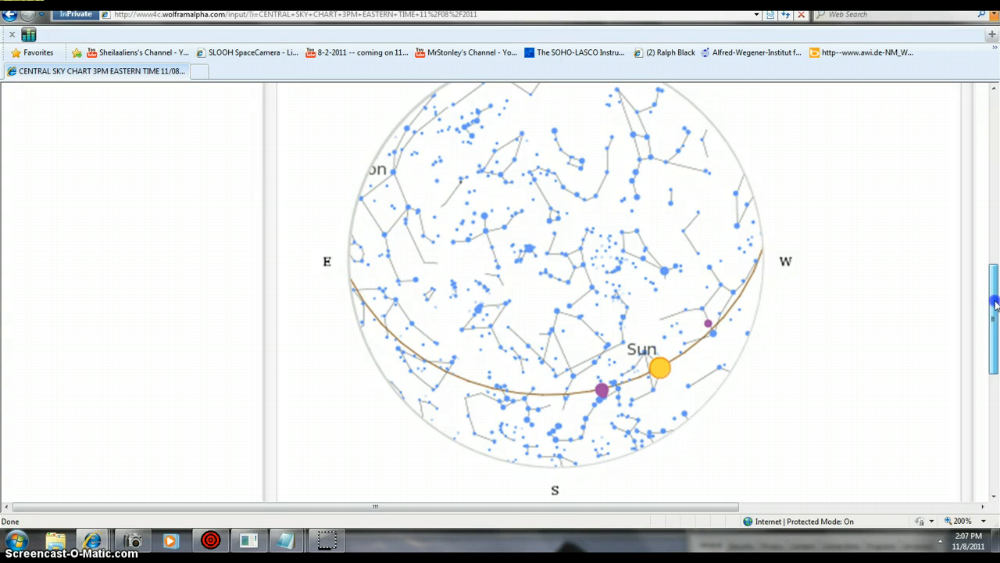
{"action": "scroll", "scroll_direction": "down", "scroll_amount": 3}
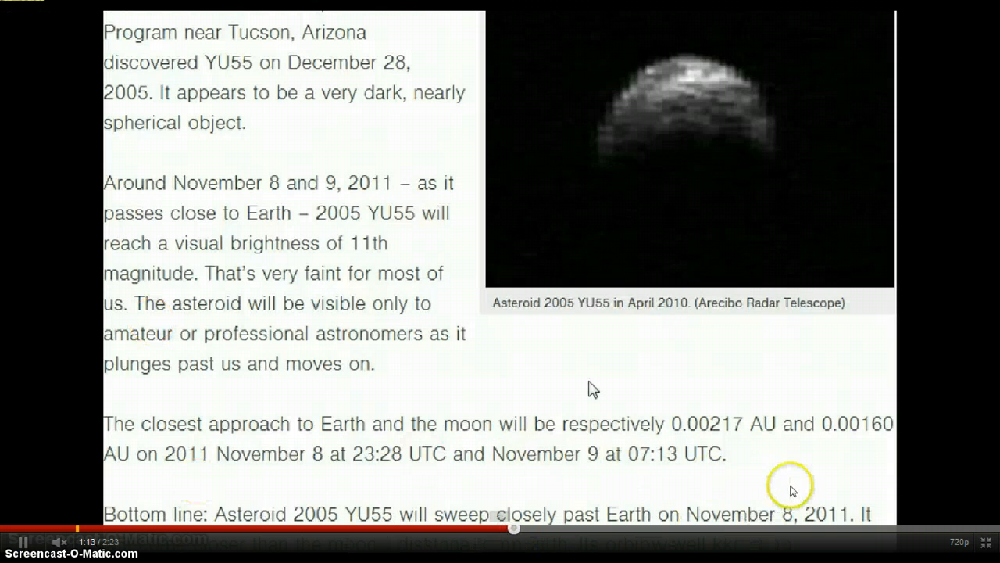
{"action": "mouse_move", "coordinate": [741, 434]}
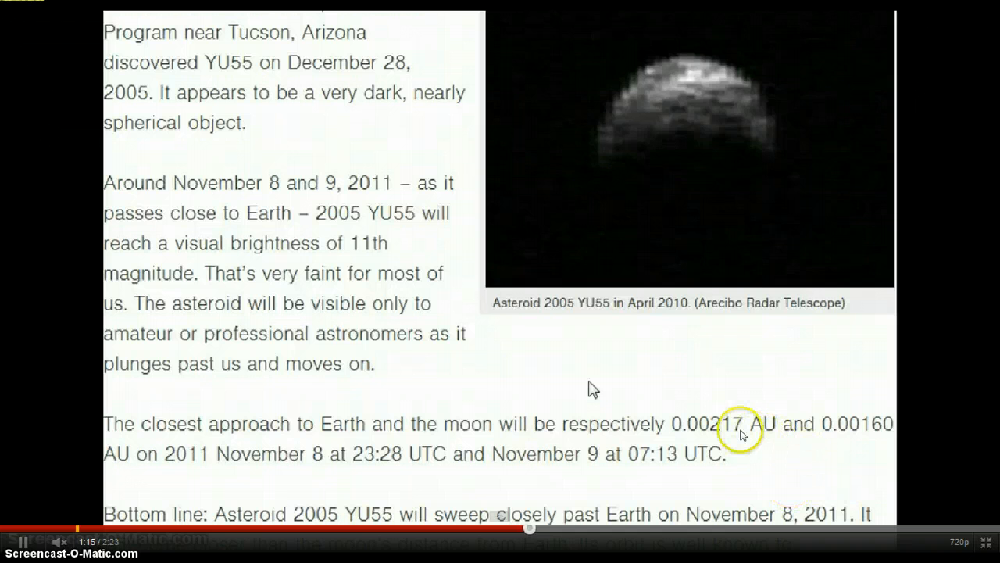
{"action": "mouse_move", "coordinate": [867, 441]}
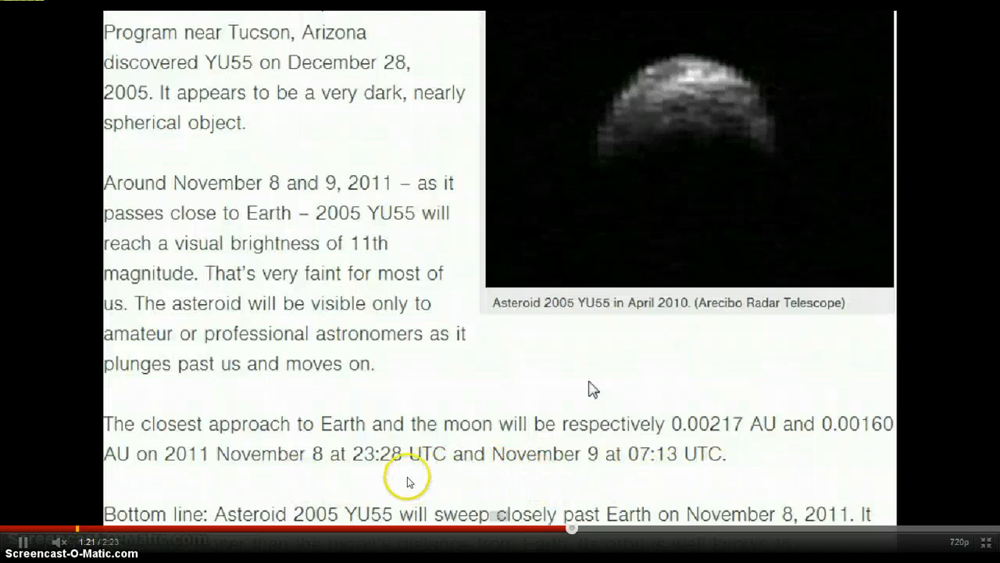
{"action": "mouse_move", "coordinate": [397, 475]}
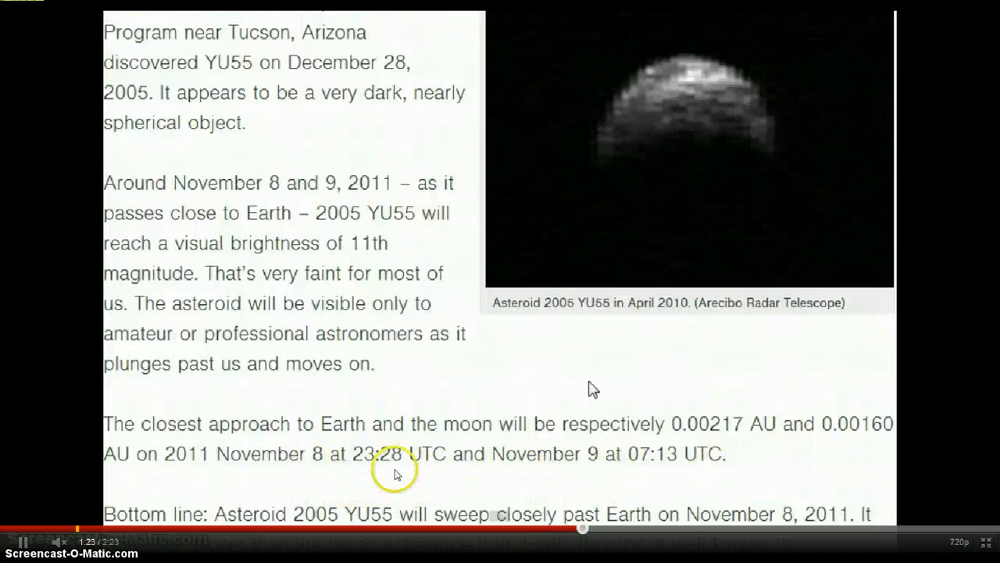
{"action": "mouse_move", "coordinate": [307, 481]}
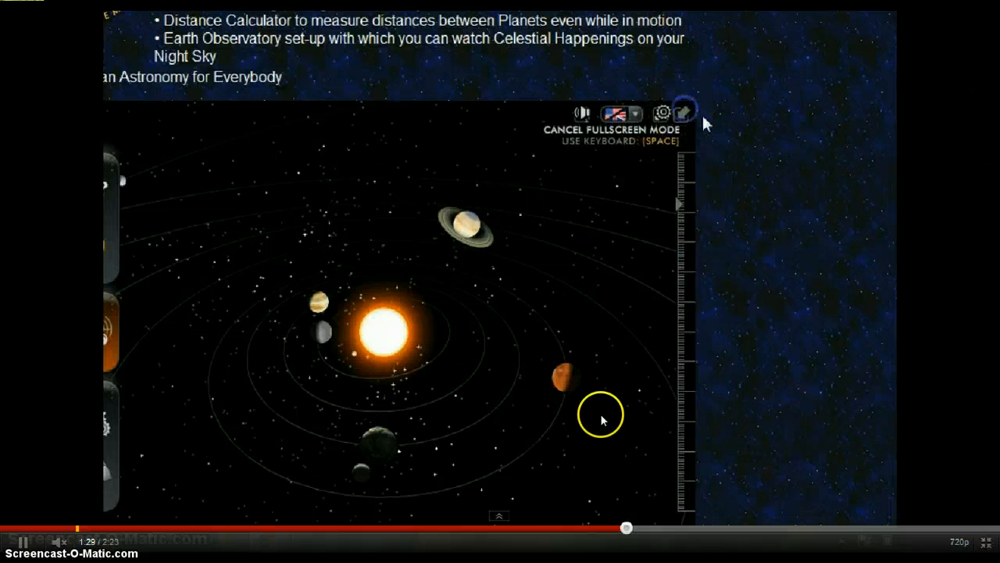
Step: Keep the full-screen video playing into the solar system simulation for 08 Nov 2011
{"action": "left_click", "coordinate": [684, 113]}
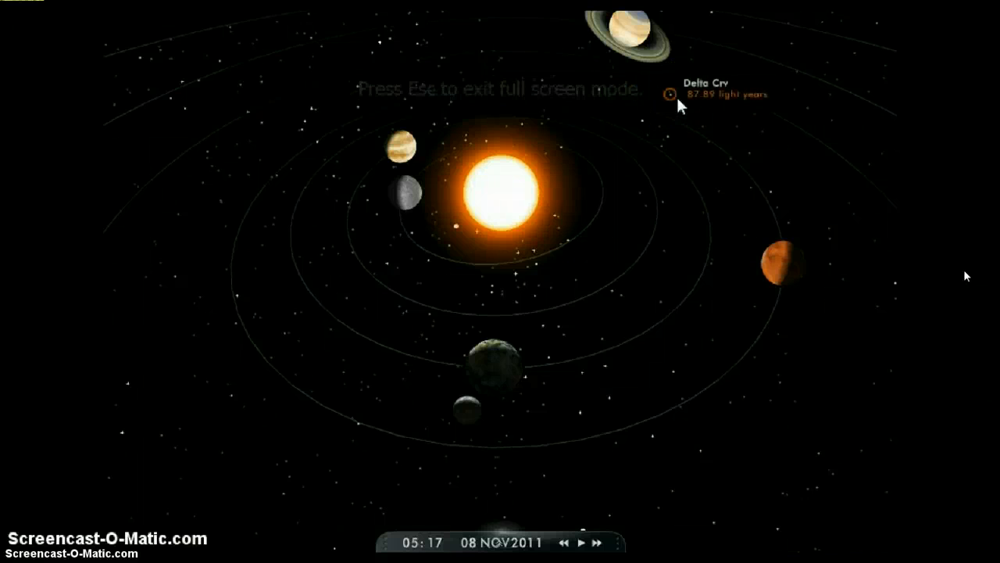
{"action": "left_click", "coordinate": [656, 129]}
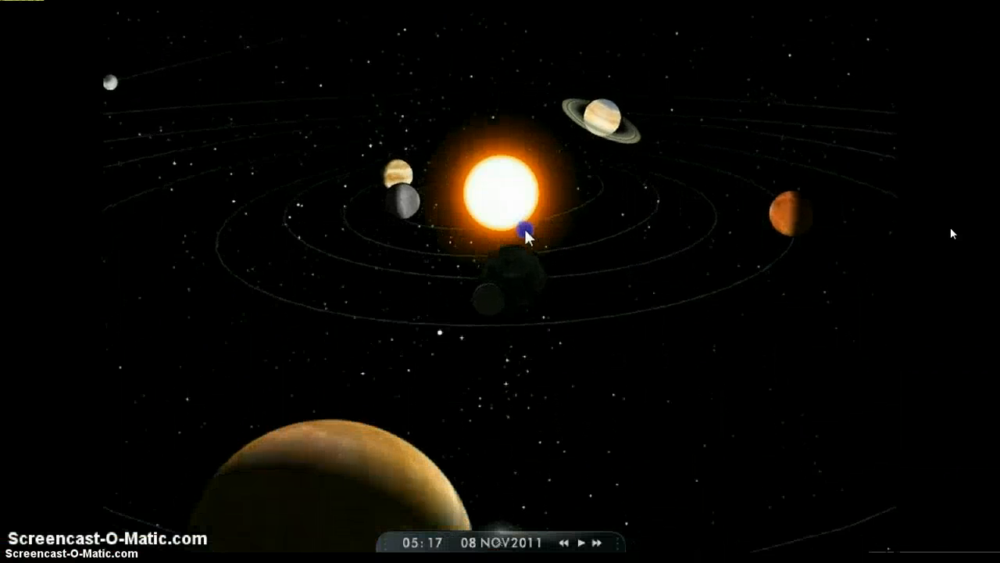
{"action": "left_click", "coordinate": [532, 234]}
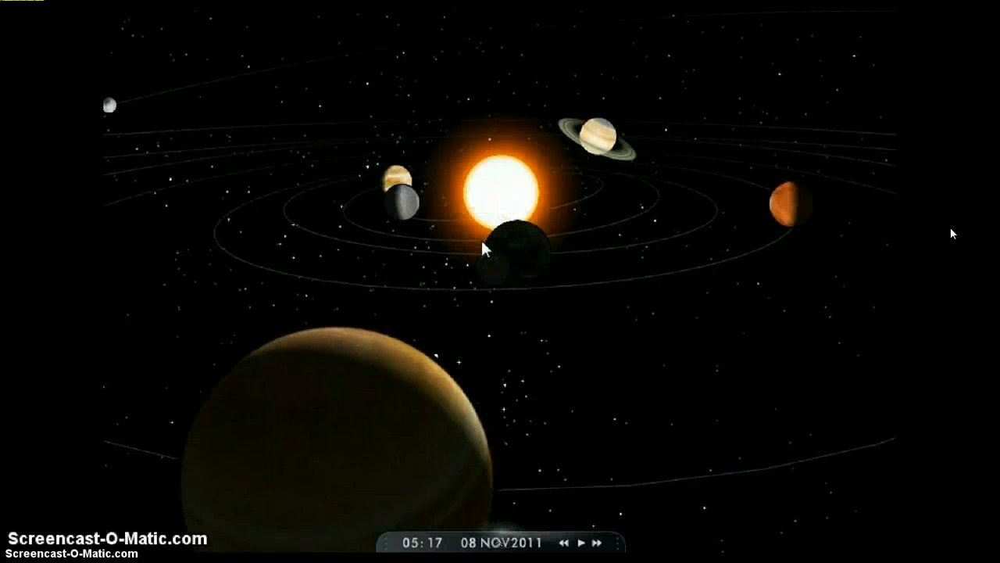
{"action": "left_click", "coordinate": [475, 248]}
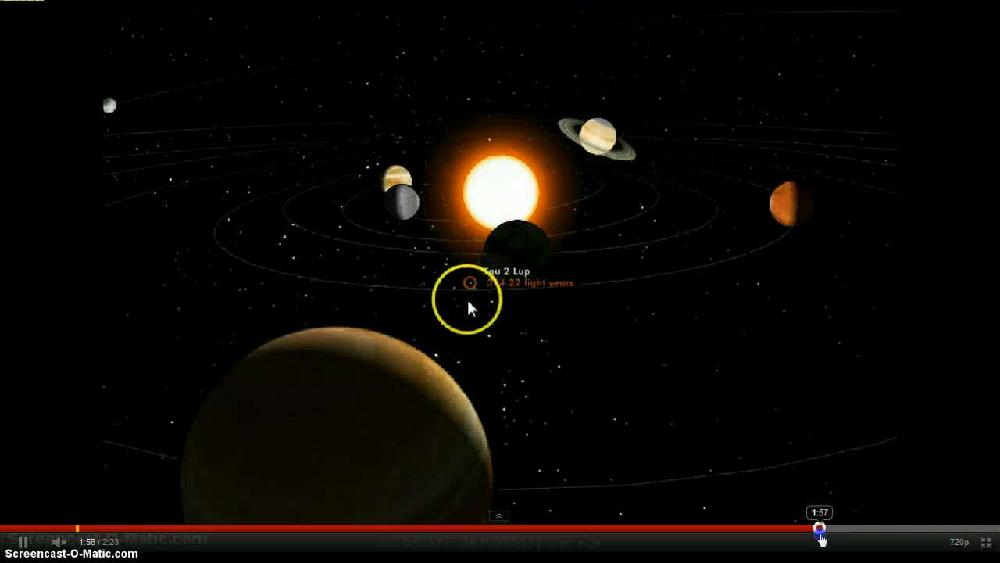
Step: Seek back to about 1:47, rewatch the planets circling the Sun, then exit full screen
{"action": "left_click_drag", "start_coordinate": [820, 531], "coordinate": [750, 534]}
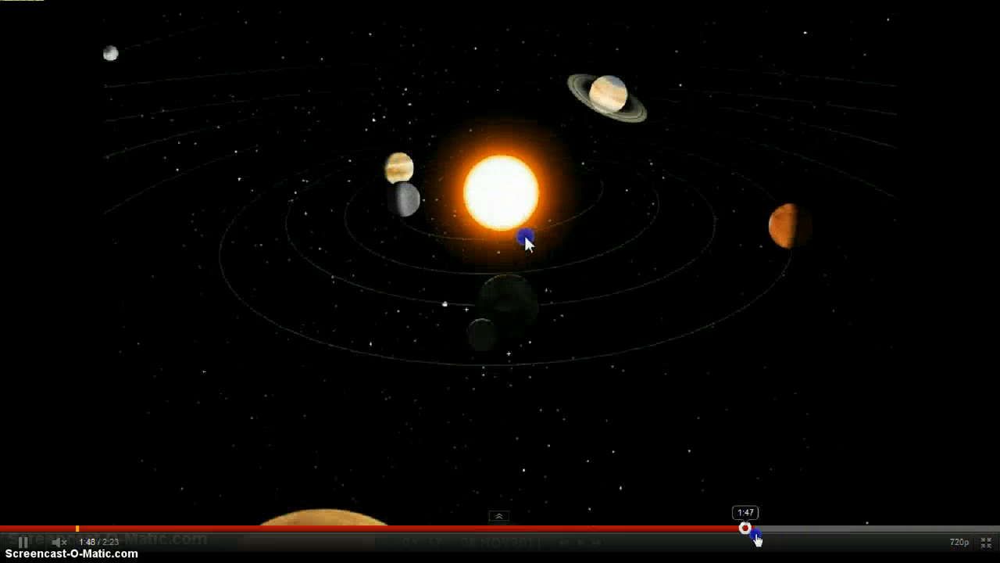
{"action": "left_click_drag", "start_coordinate": [753, 534], "coordinate": [719, 534]}
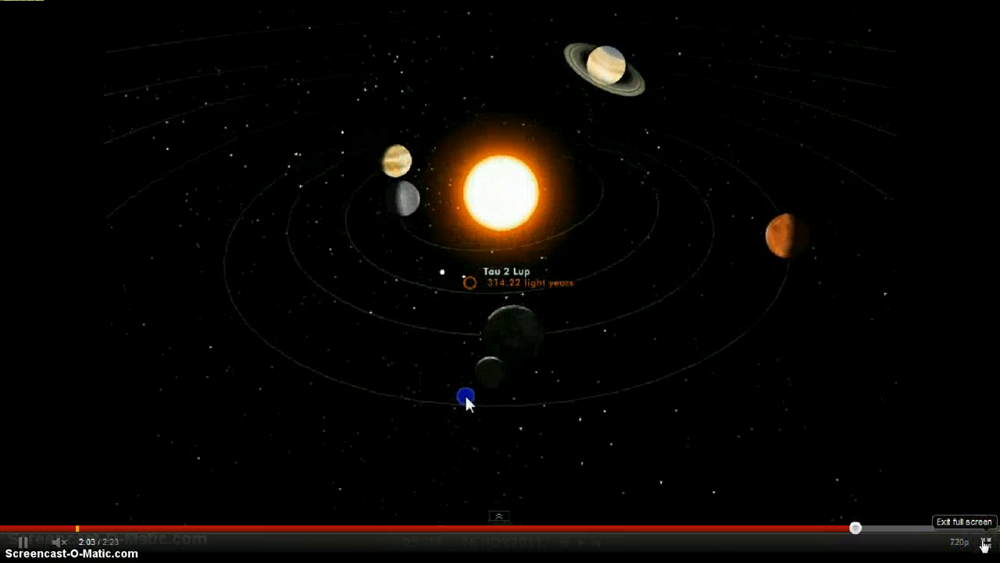
{"action": "left_click", "coordinate": [462, 393]}
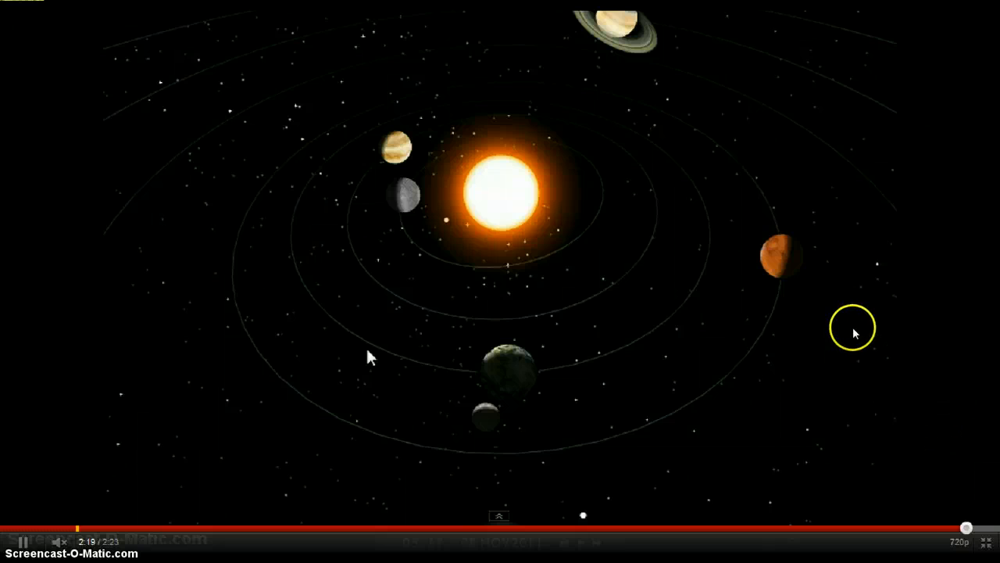
{"action": "mouse_move", "coordinate": [806, 453]}
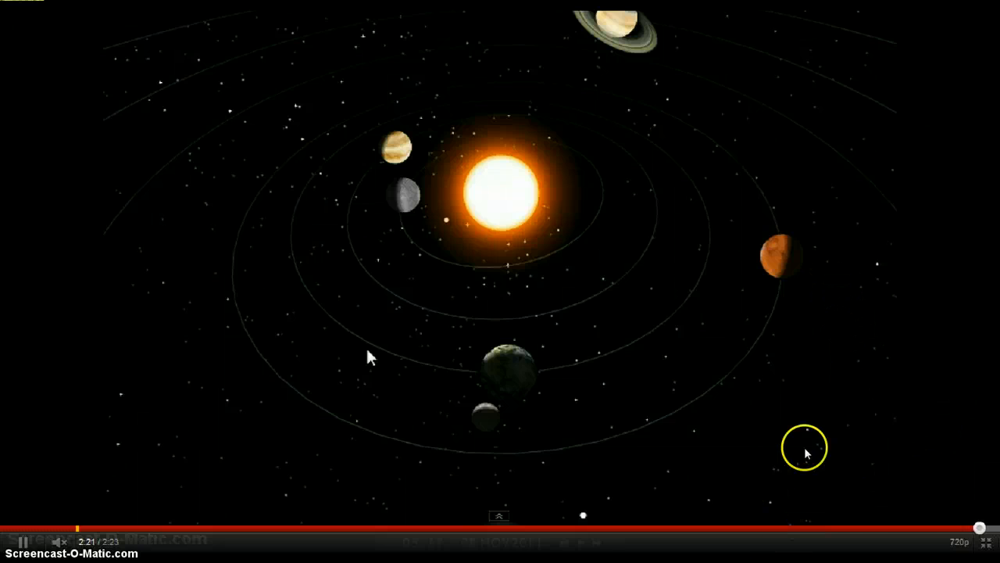
{"action": "mouse_move", "coordinate": [644, 500]}
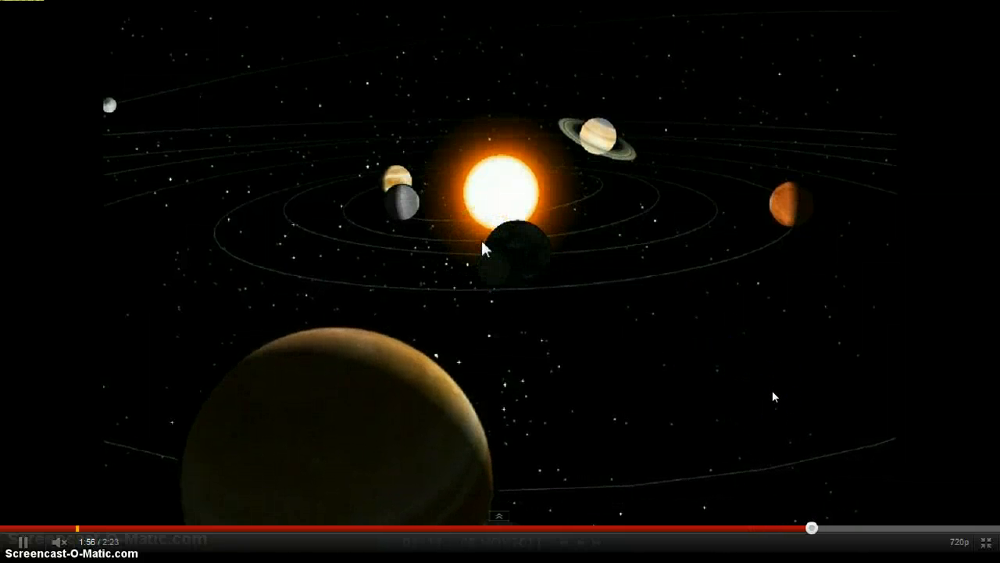
{"action": "left_click", "coordinate": [481, 190]}
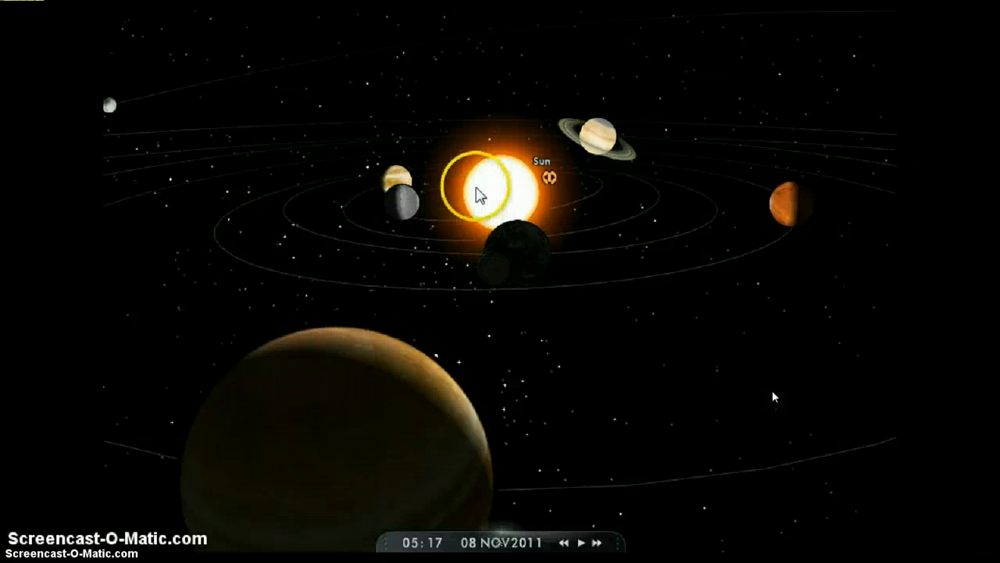
{"action": "mouse_move", "coordinate": [475, 315]}
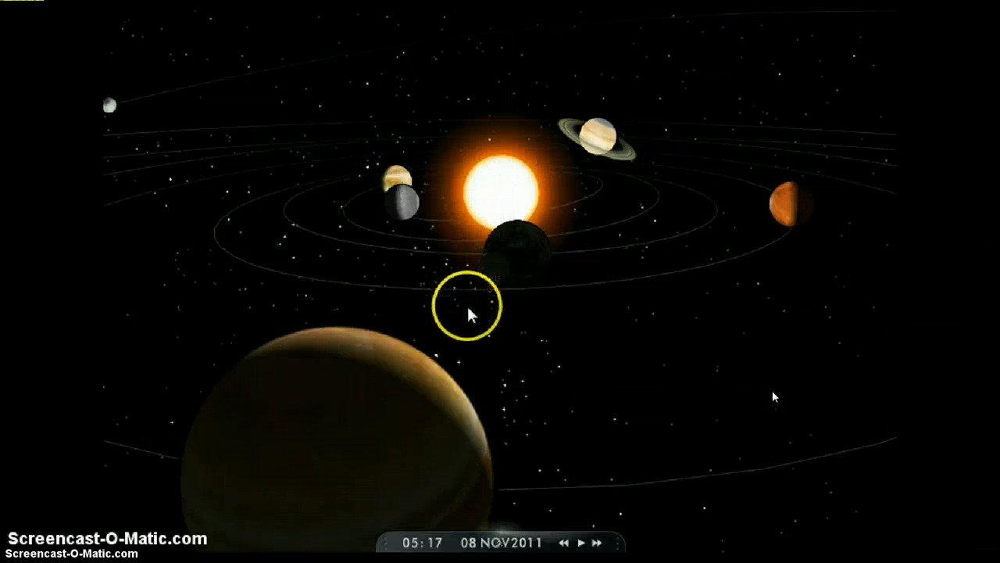
{"action": "left_click", "coordinate": [469, 312]}
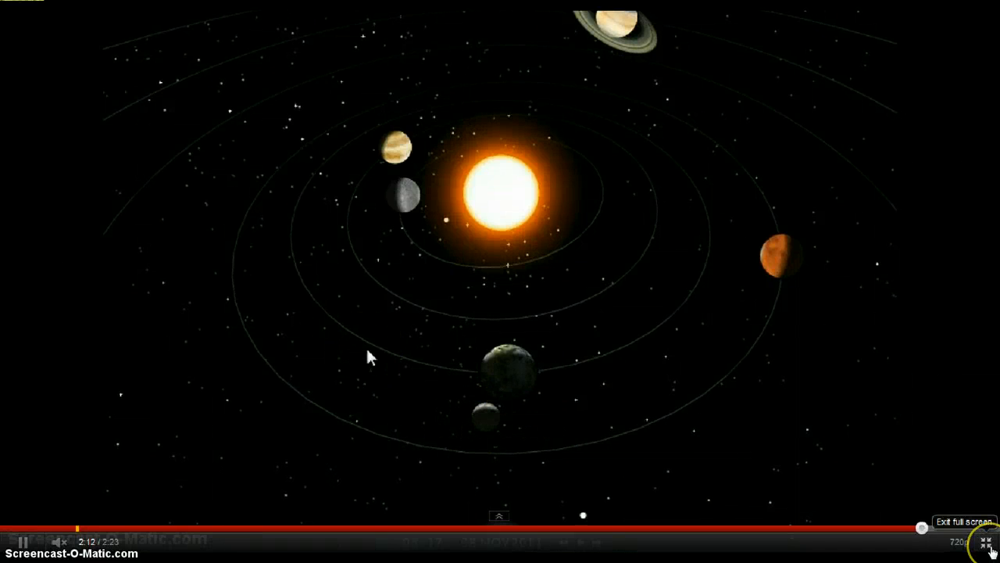
{"action": "left_click", "coordinate": [983, 544]}
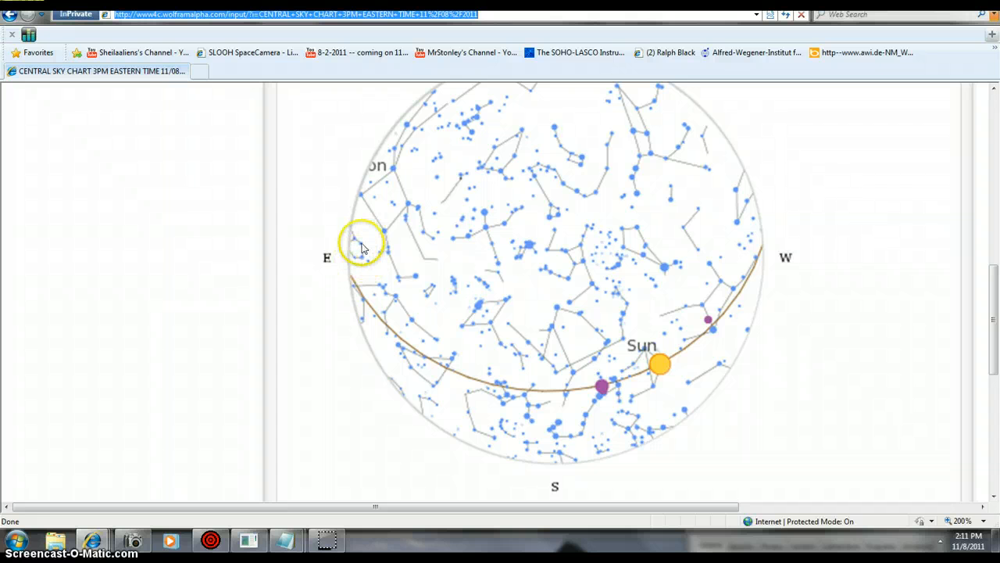
{"action": "mouse_move", "coordinate": [738, 193]}
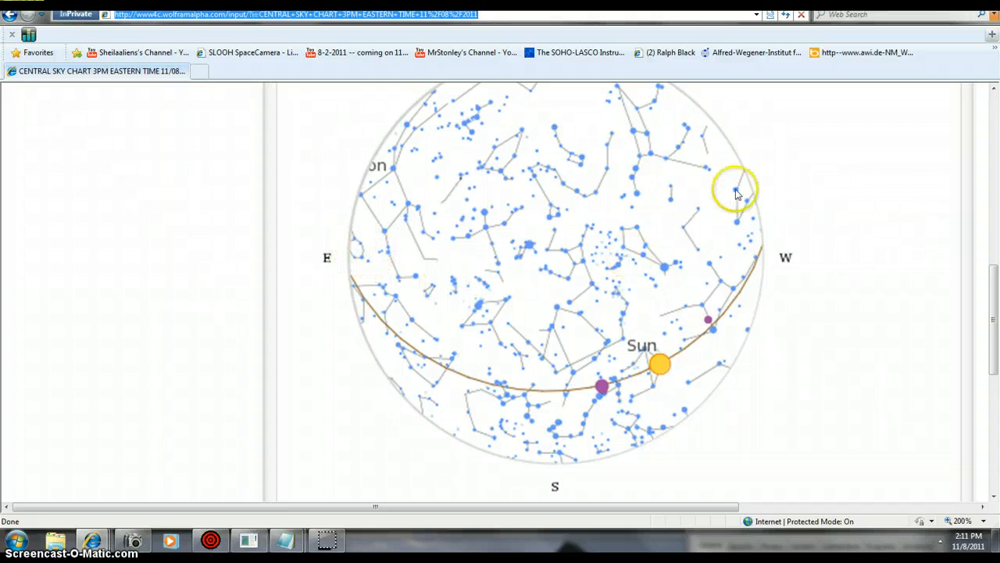
{"action": "mouse_move", "coordinate": [997, 305]}
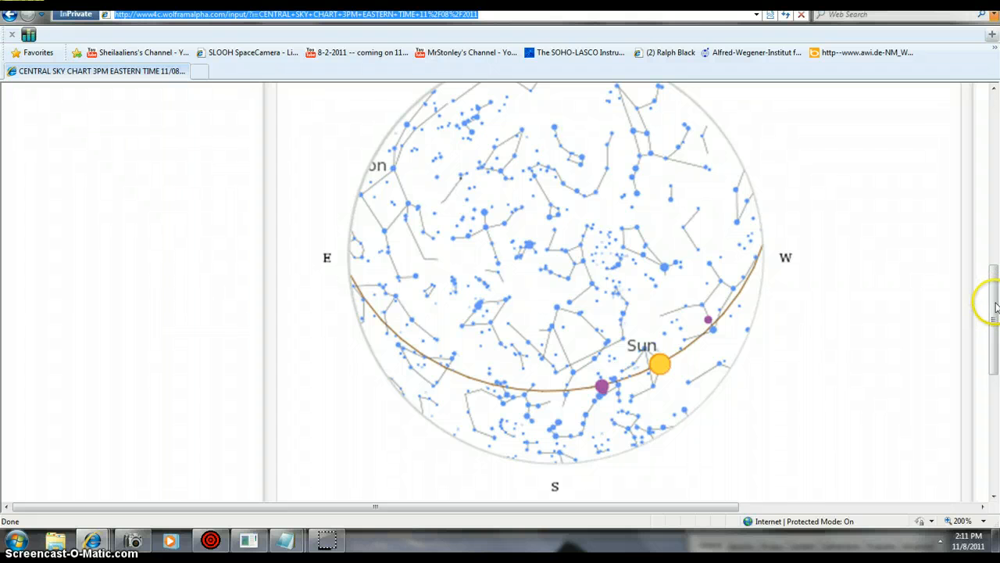
{"action": "mouse_move", "coordinate": [704, 375]}
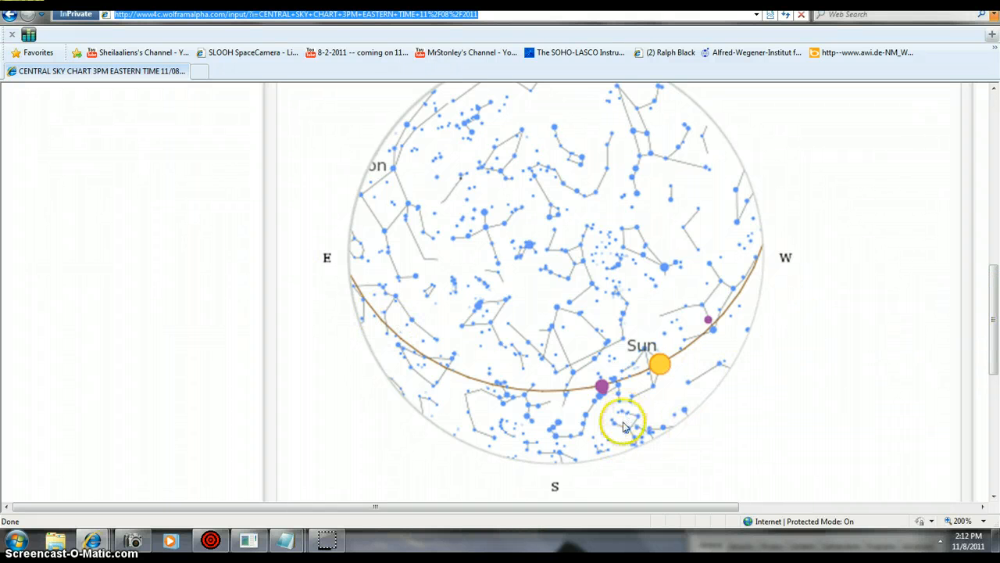
{"action": "mouse_move", "coordinate": [930, 334]}
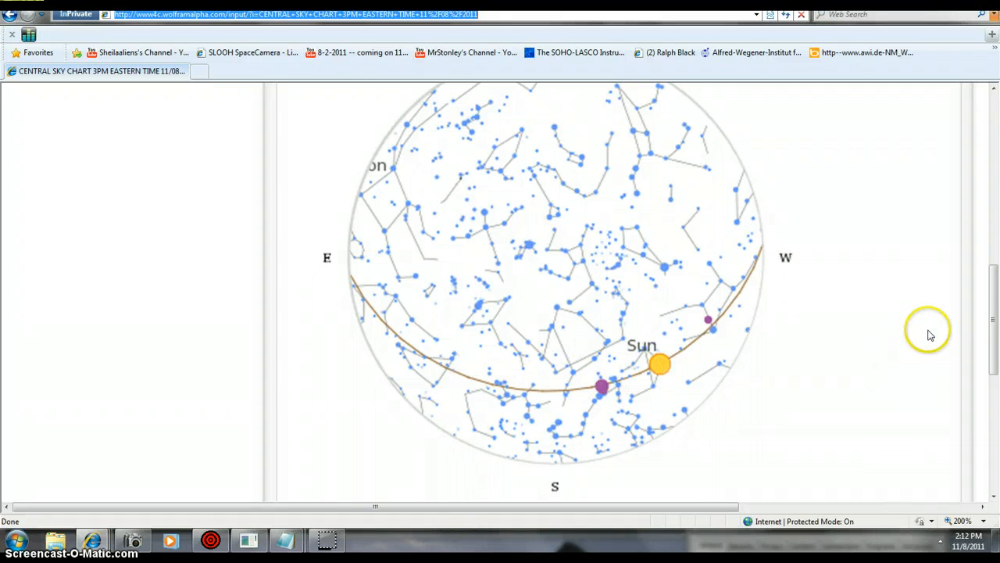
{"action": "mouse_move", "coordinate": [305, 231]}
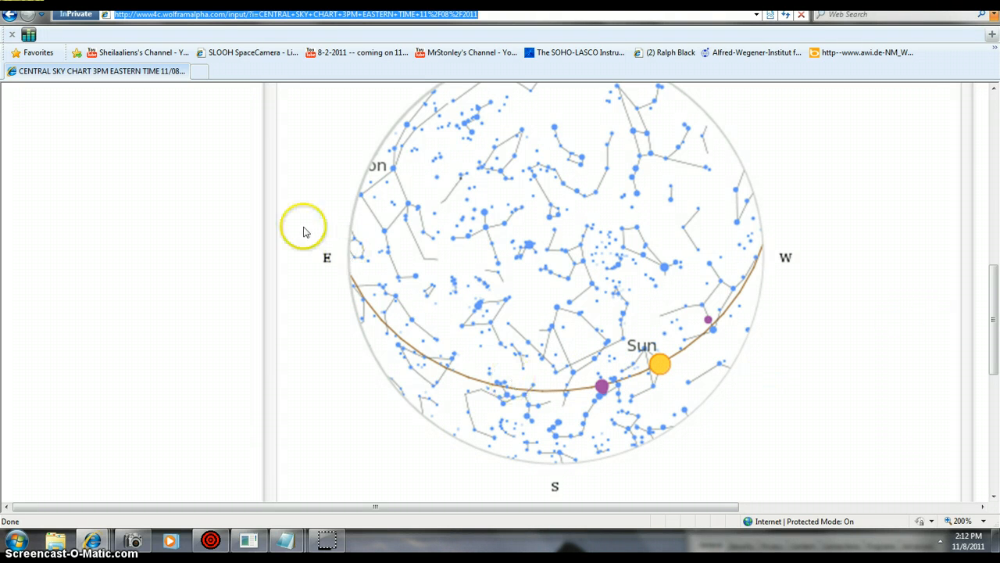
{"action": "mouse_move", "coordinate": [404, 399]}
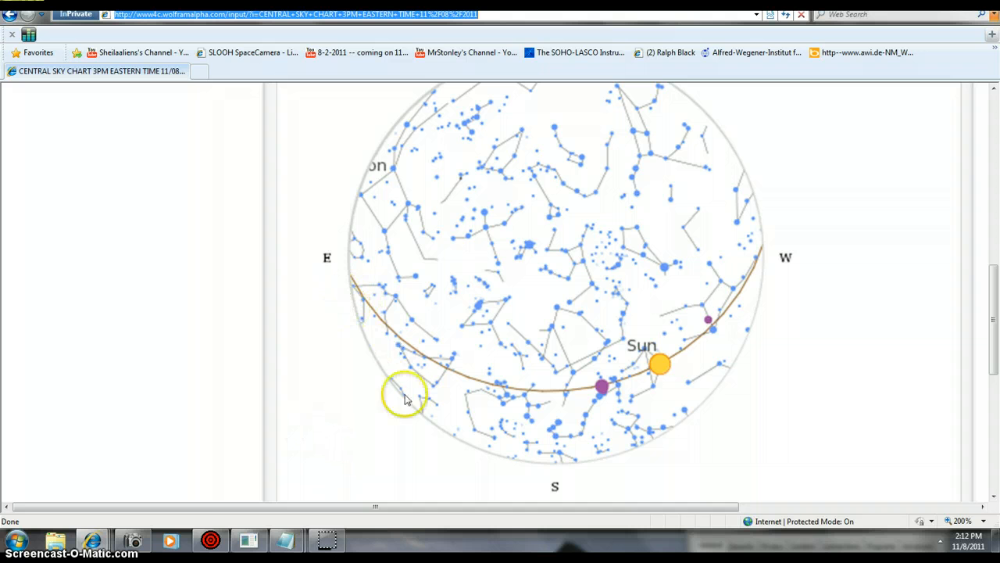
{"action": "mouse_move", "coordinate": [656, 436]}
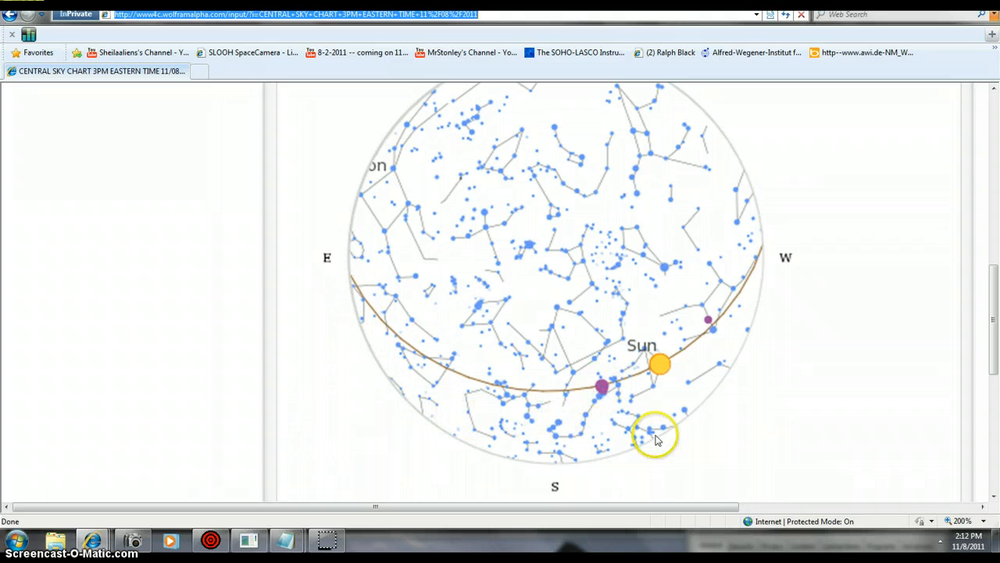
{"action": "mouse_move", "coordinate": [319, 416]}
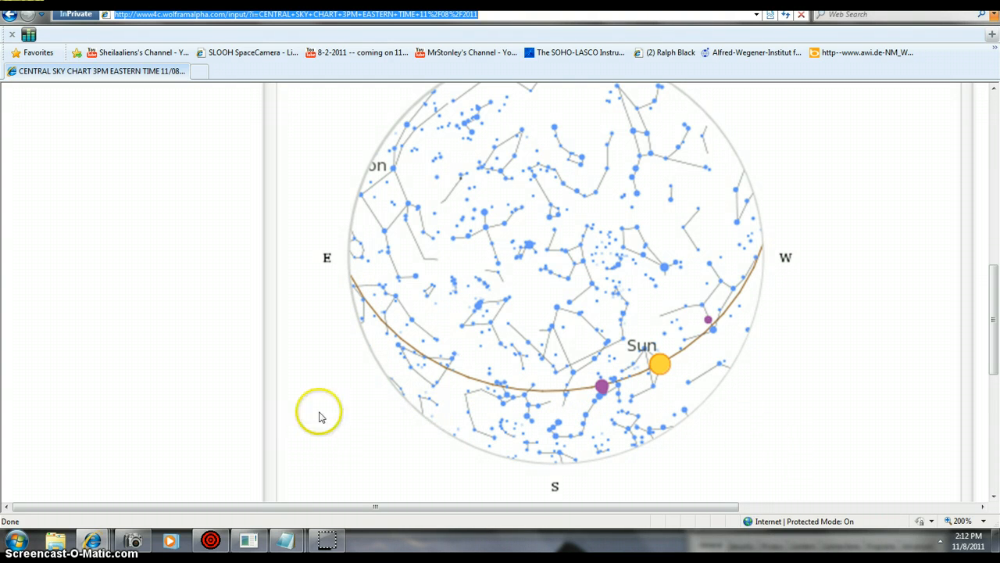
{"action": "mouse_move", "coordinate": [184, 361]}
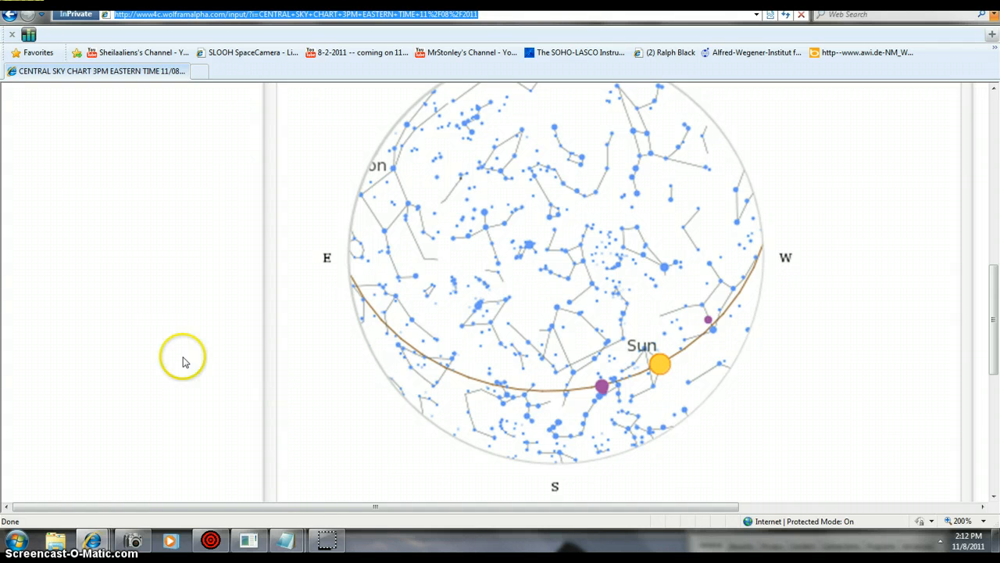
{"action": "mouse_move", "coordinate": [372, 415]}
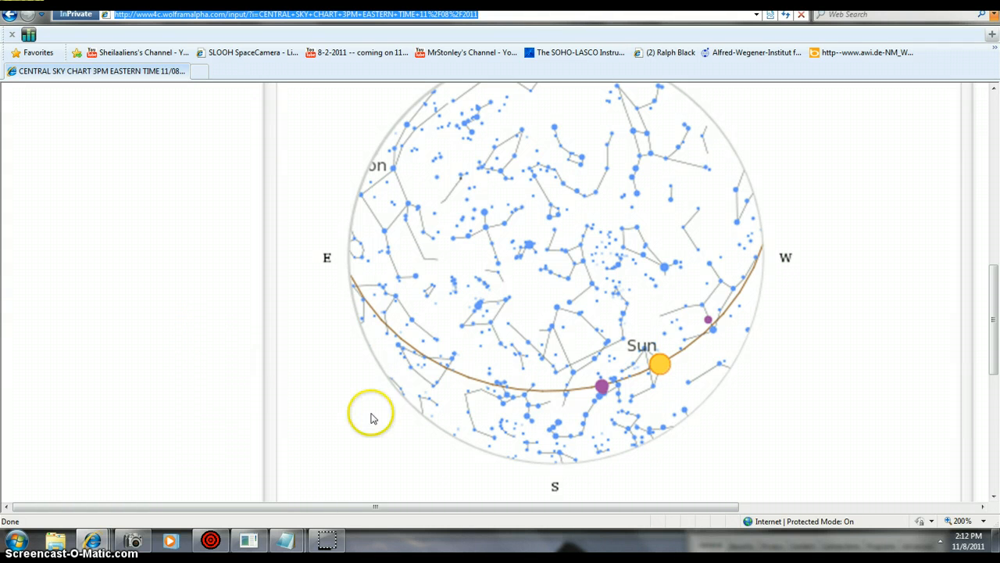
{"action": "mouse_move", "coordinate": [915, 384]}
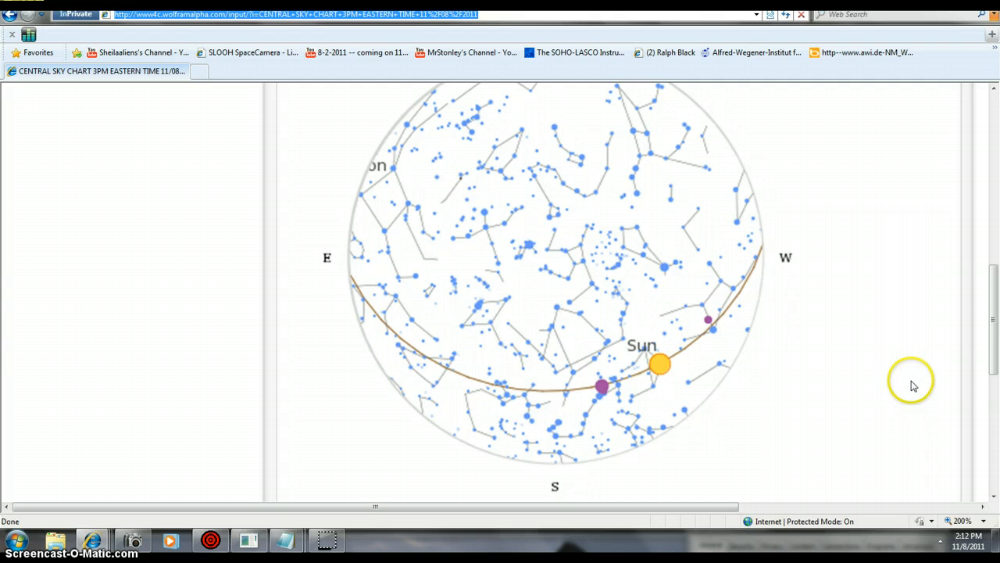
{"action": "mouse_move", "coordinate": [916, 387]}
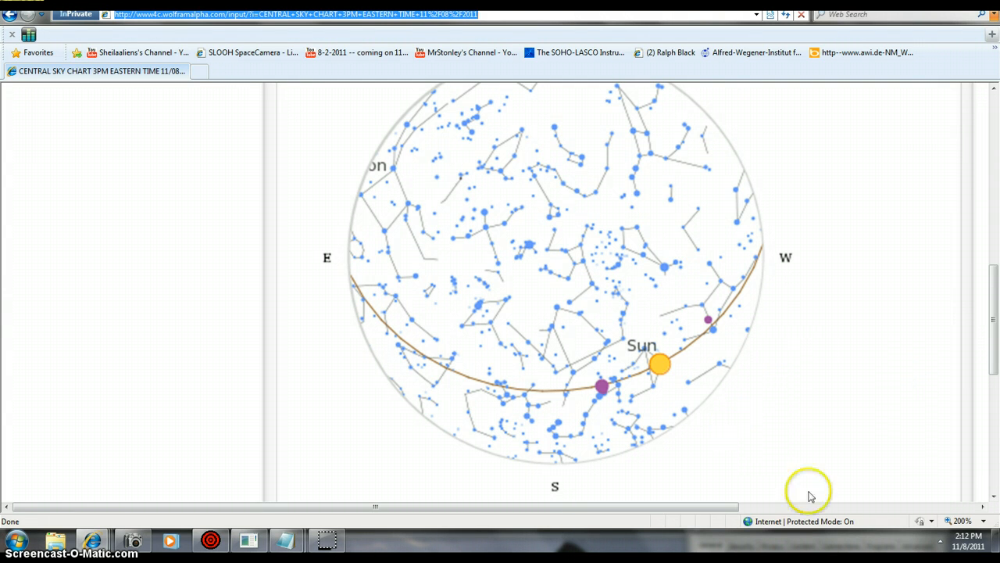
{"action": "mouse_move", "coordinate": [788, 403]}
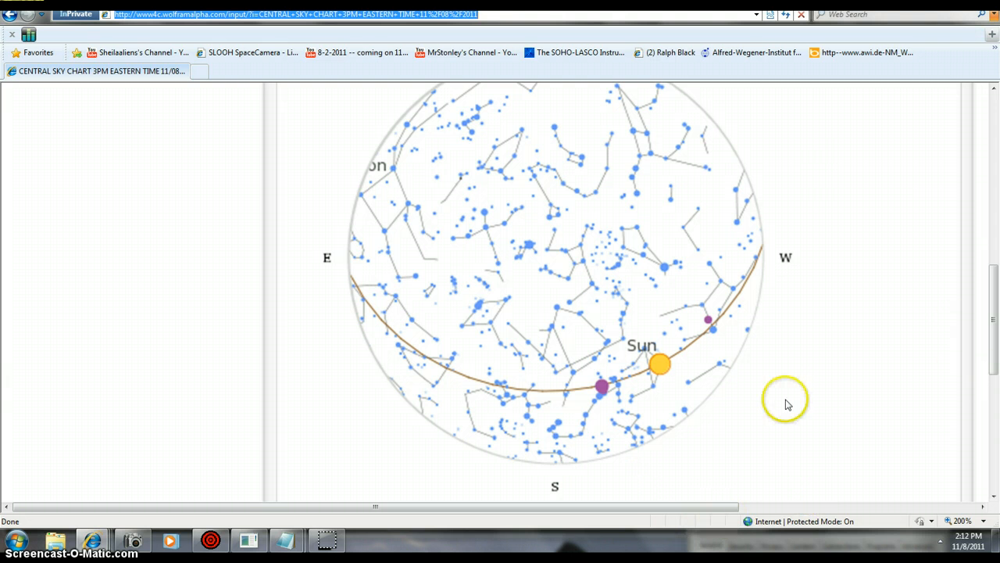
{"action": "mouse_move", "coordinate": [785, 415]}
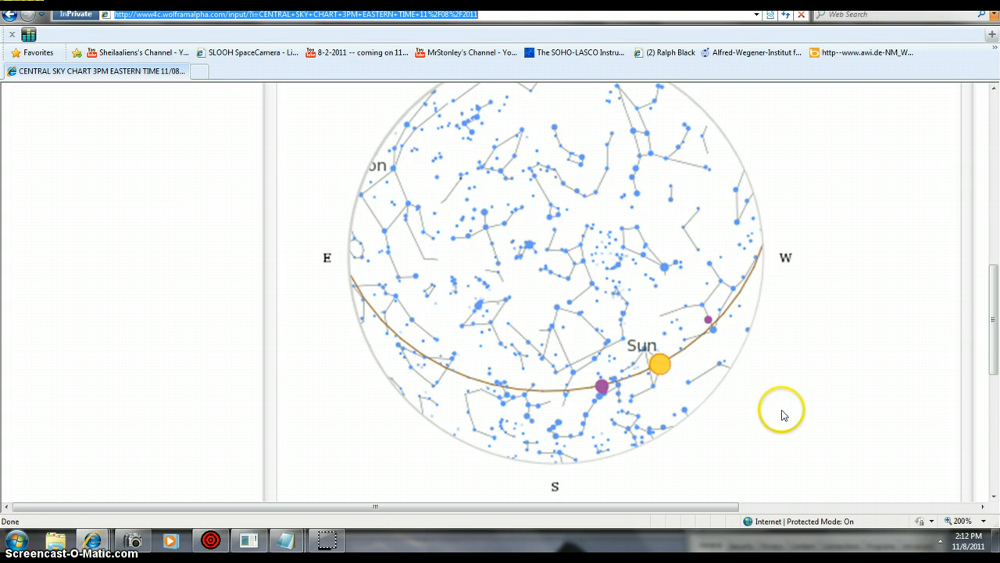
{"action": "mouse_move", "coordinate": [800, 410]}
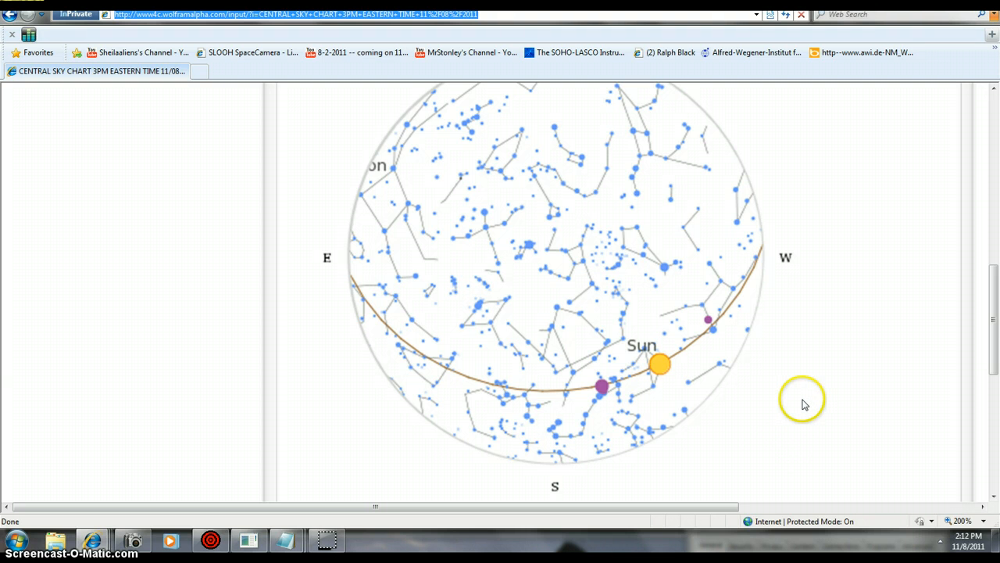
{"action": "mouse_move", "coordinate": [816, 428]}
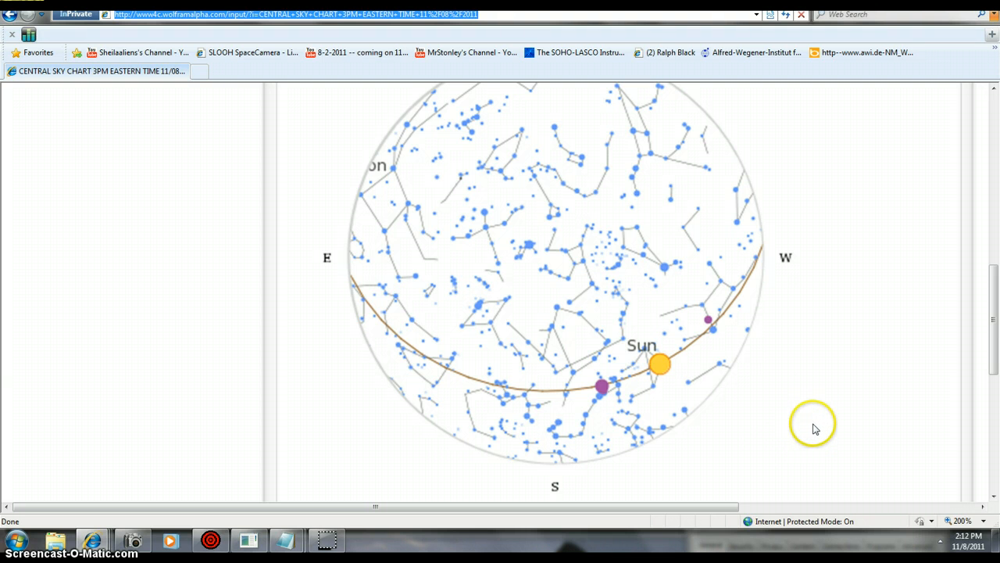
{"action": "mouse_move", "coordinate": [834, 369]}
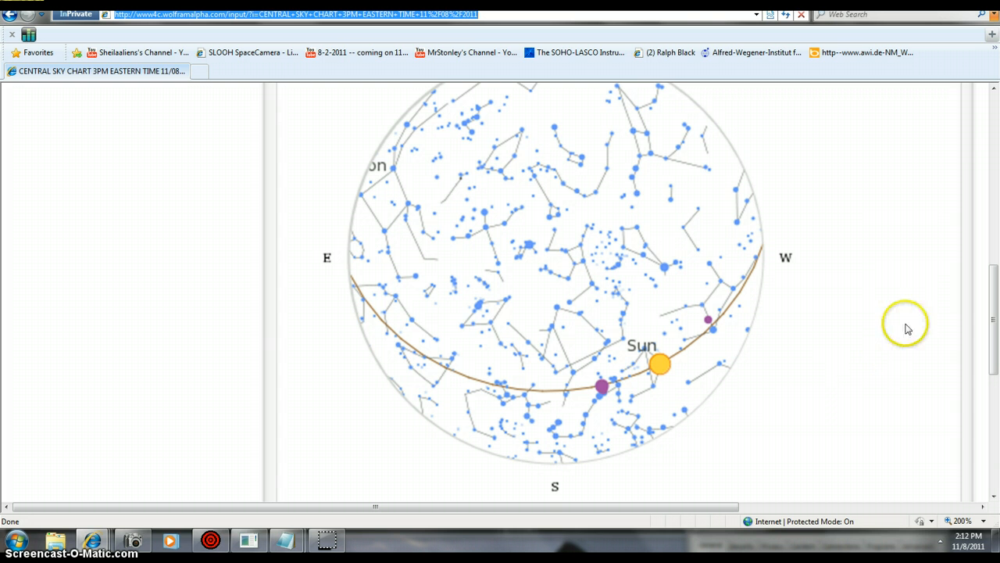
{"action": "mouse_move", "coordinate": [914, 300]}
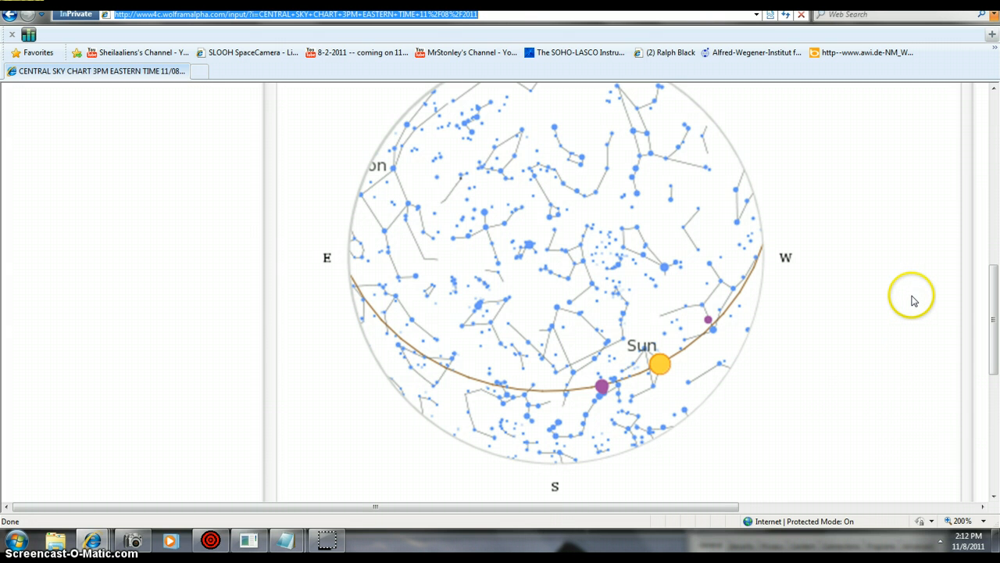
{"action": "mouse_move", "coordinate": [919, 281]}
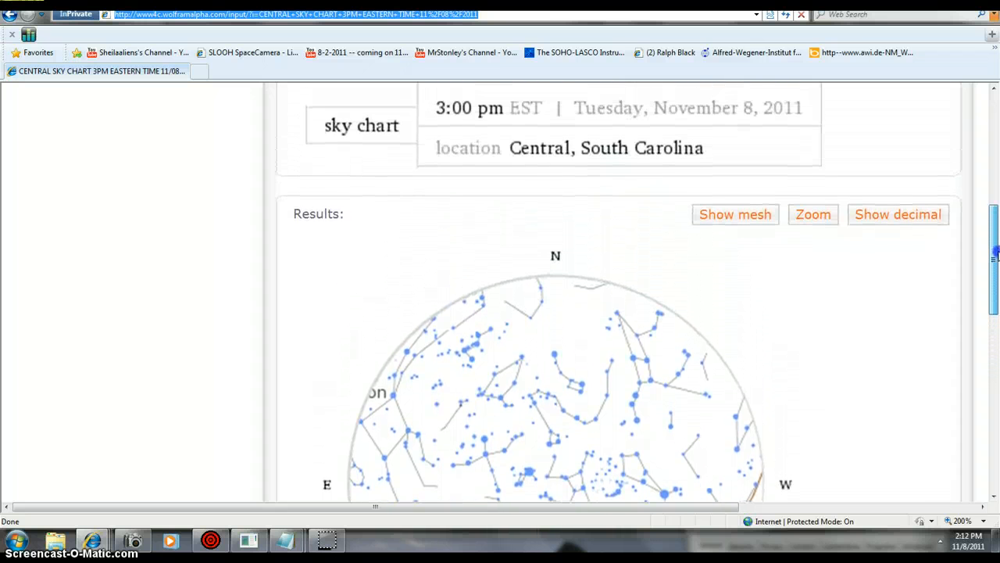
Step: Scroll through the WolframAlpha sky chart before switching to the Slooh Asteroid Close Fly-By #1 countdown
{"action": "scroll", "scroll_direction": "down", "scroll_amount": 3}
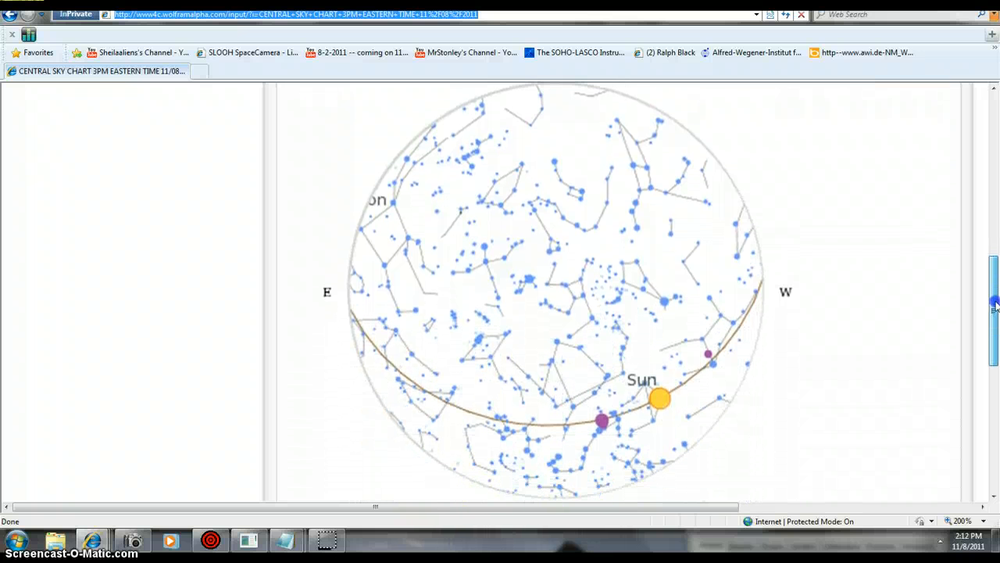
{"action": "scroll", "scroll_direction": "down", "scroll_amount": 3}
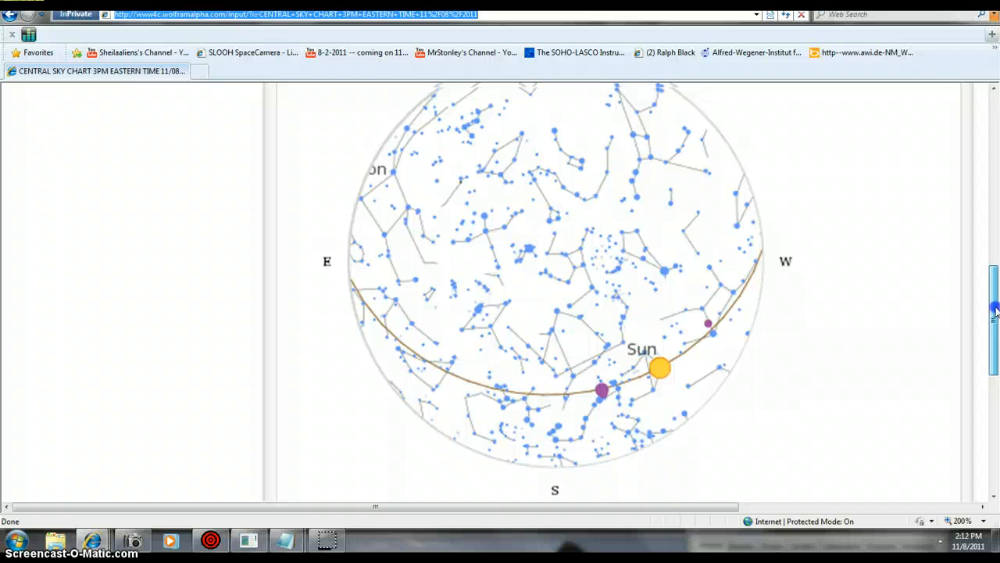
{"action": "scroll", "scroll_direction": "down", "scroll_amount": 3}
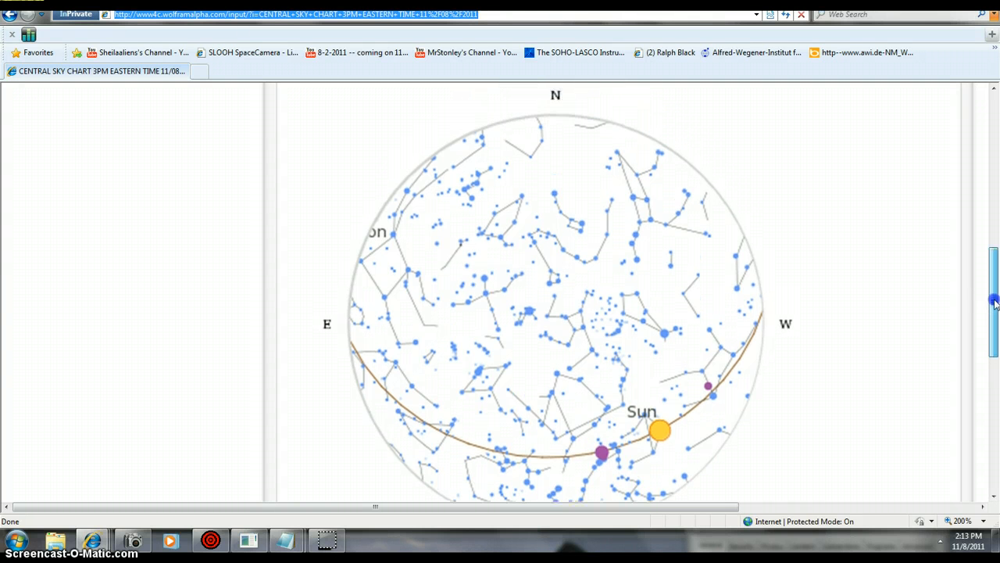
{"action": "scroll", "scroll_direction": "down", "scroll_amount": 3}
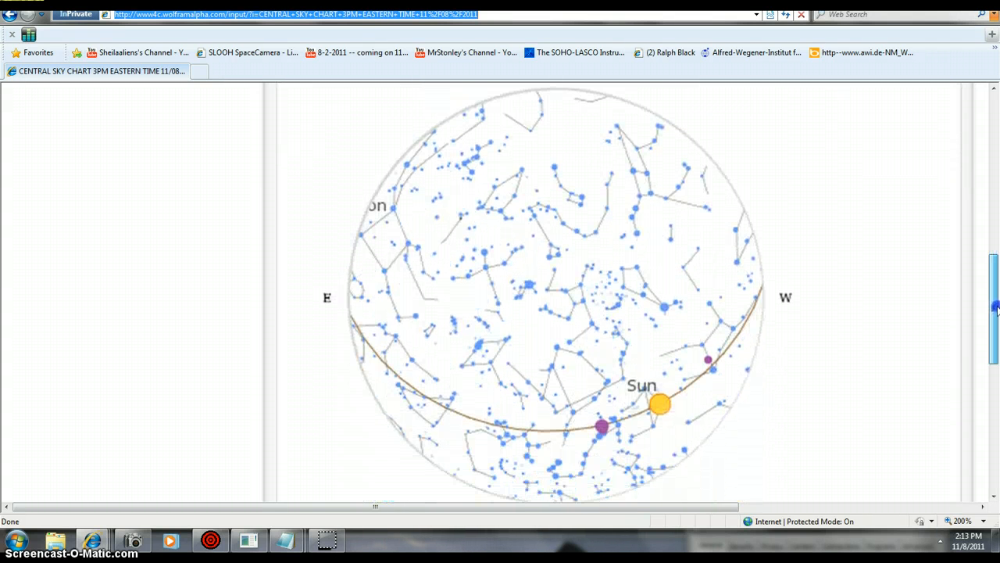
{"action": "scroll", "scroll_direction": "down", "scroll_amount": 3}
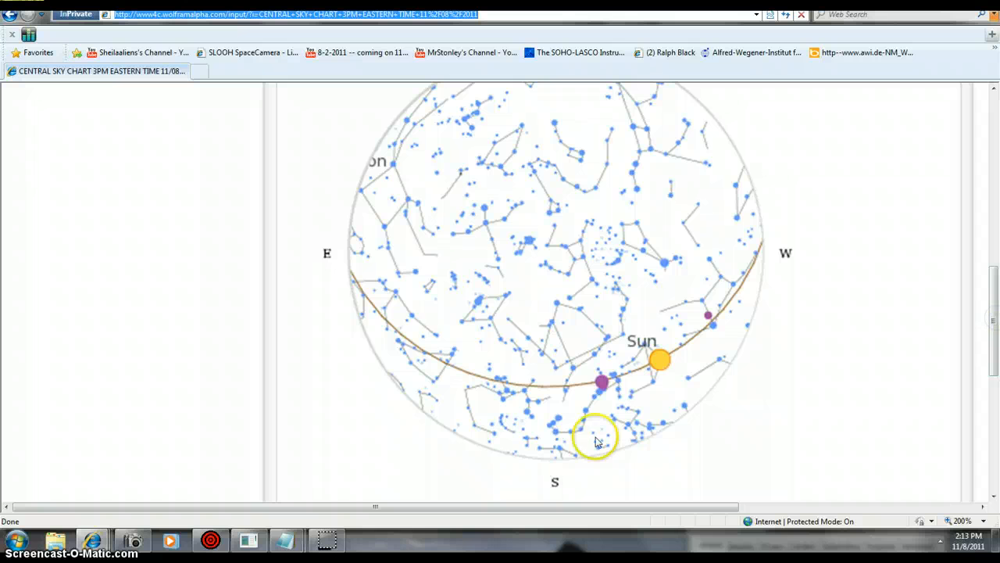
{"action": "mouse_move", "coordinate": [110, 186]}
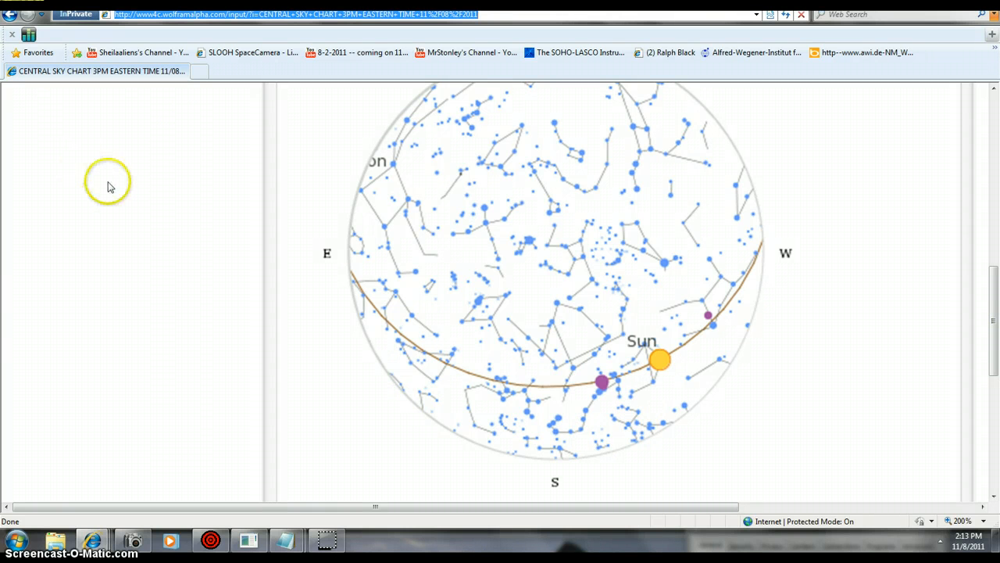
{"action": "mouse_move", "coordinate": [153, 247]}
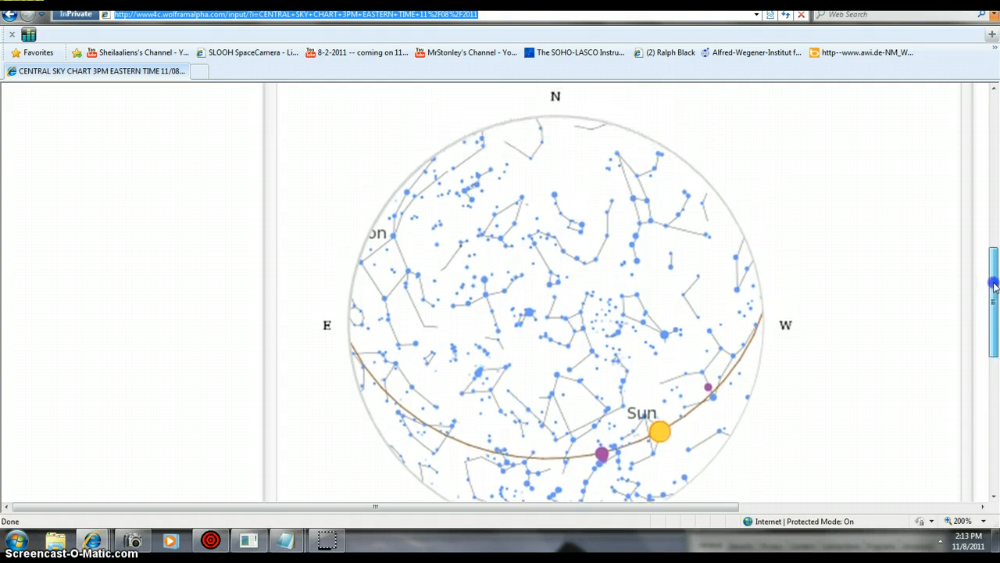
{"action": "scroll", "scroll_direction": "down", "scroll_amount": 3}
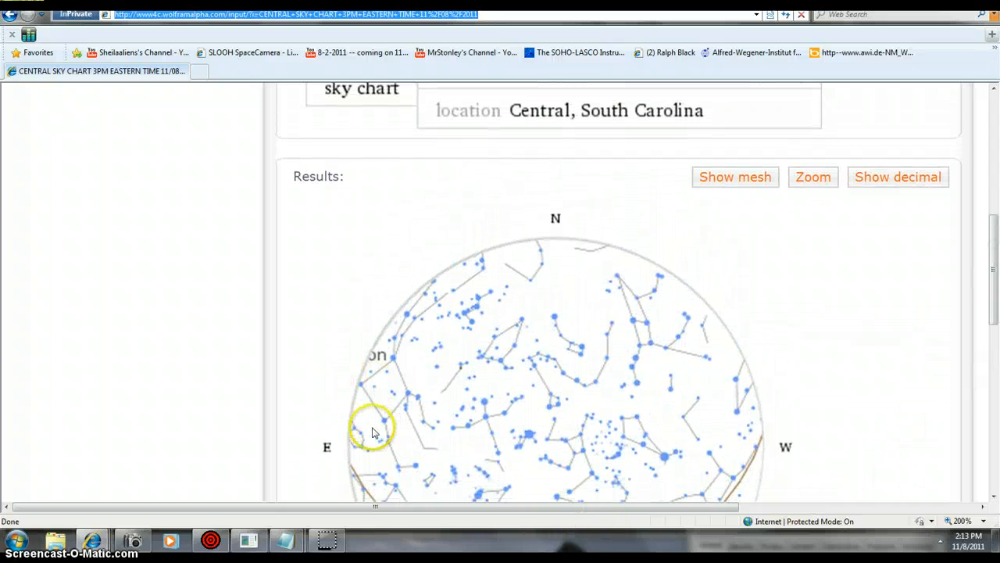
{"action": "scroll", "scroll_direction": "down", "scroll_amount": 3}
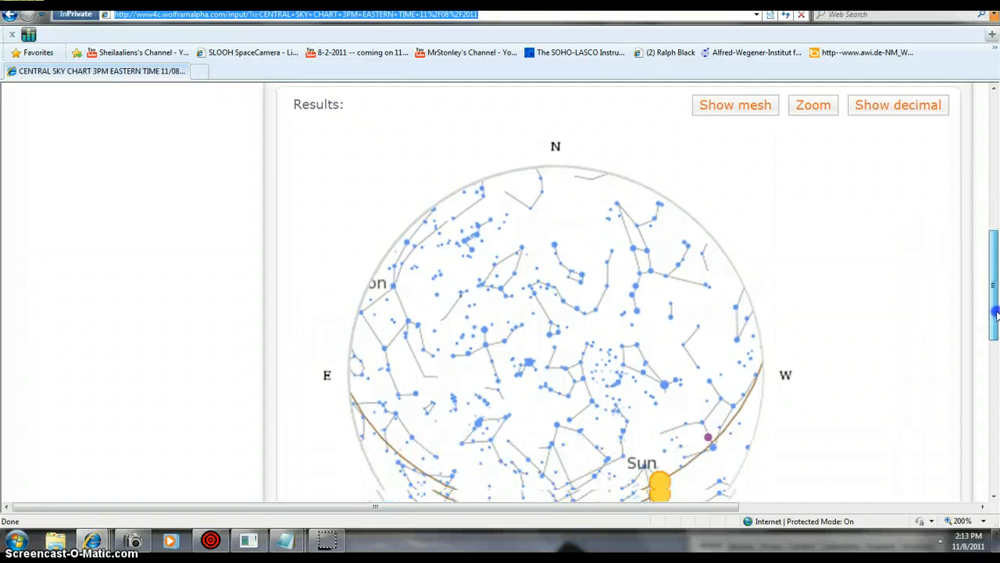
{"action": "scroll", "scroll_direction": "down", "scroll_amount": 3}
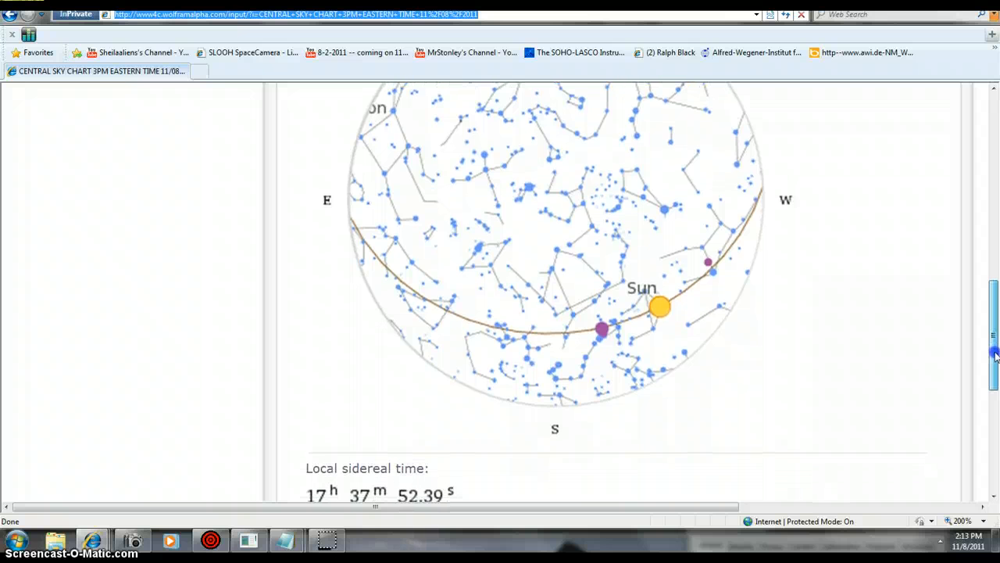
{"action": "scroll", "scroll_direction": "down", "scroll_amount": 3}
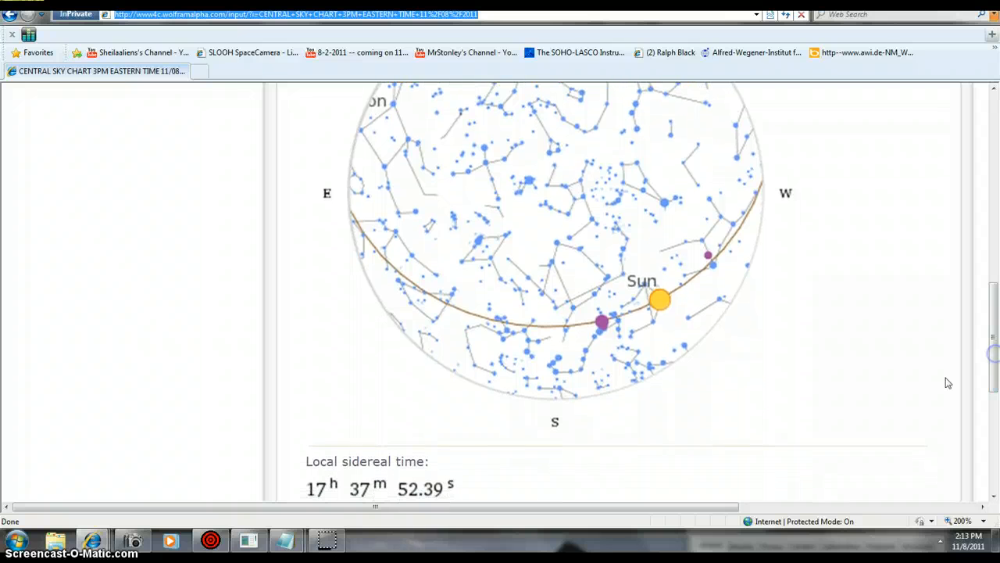
{"action": "scroll", "scroll_direction": "down", "scroll_amount": 3}
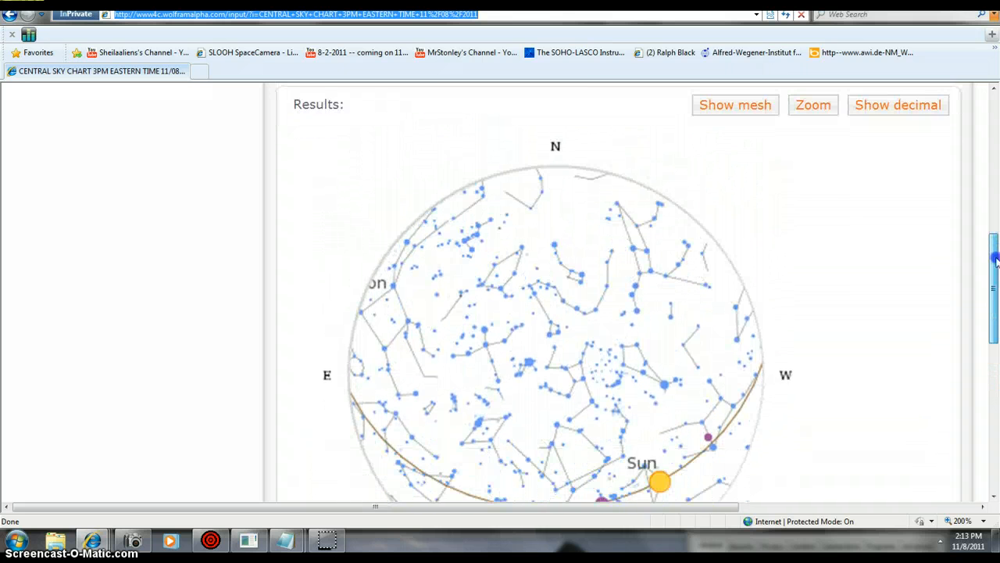
{"action": "scroll", "scroll_direction": "down", "scroll_amount": 3}
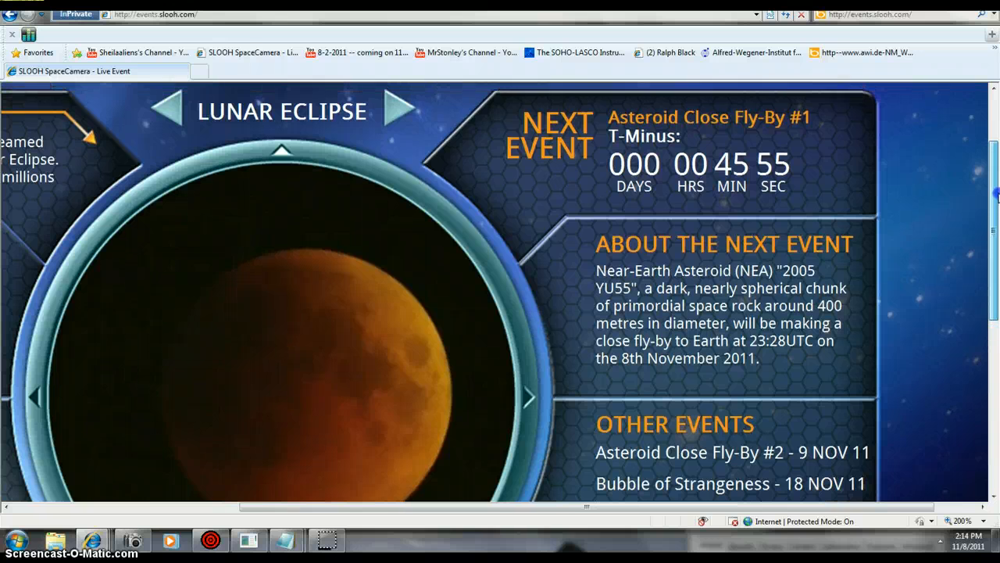
Step: Scroll the Slooh fly-by countdown page before switching to the Earthquake 3D globe
{"action": "scroll", "scroll_direction": "down", "scroll_amount": 3}
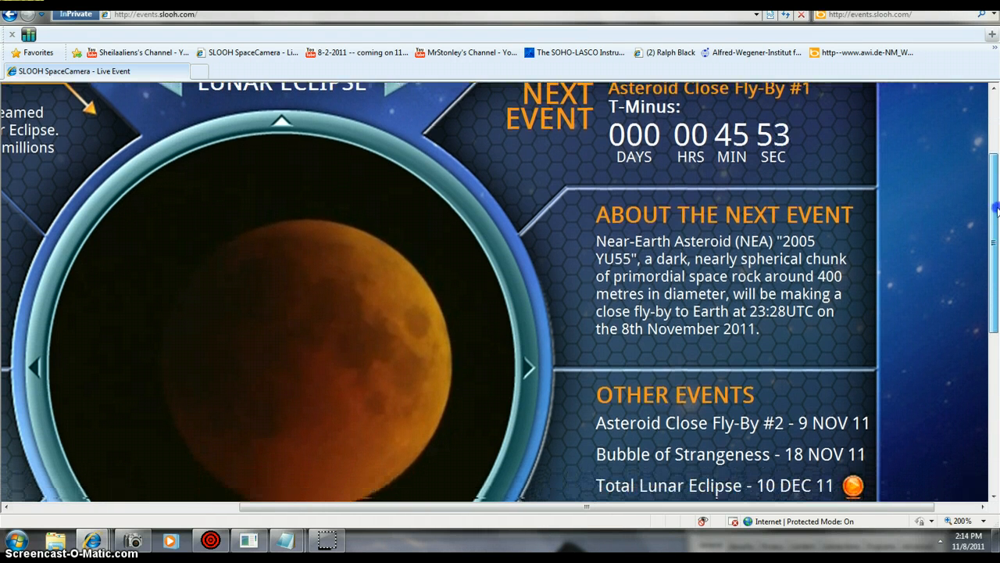
{"action": "scroll", "scroll_direction": "down", "scroll_amount": 3}
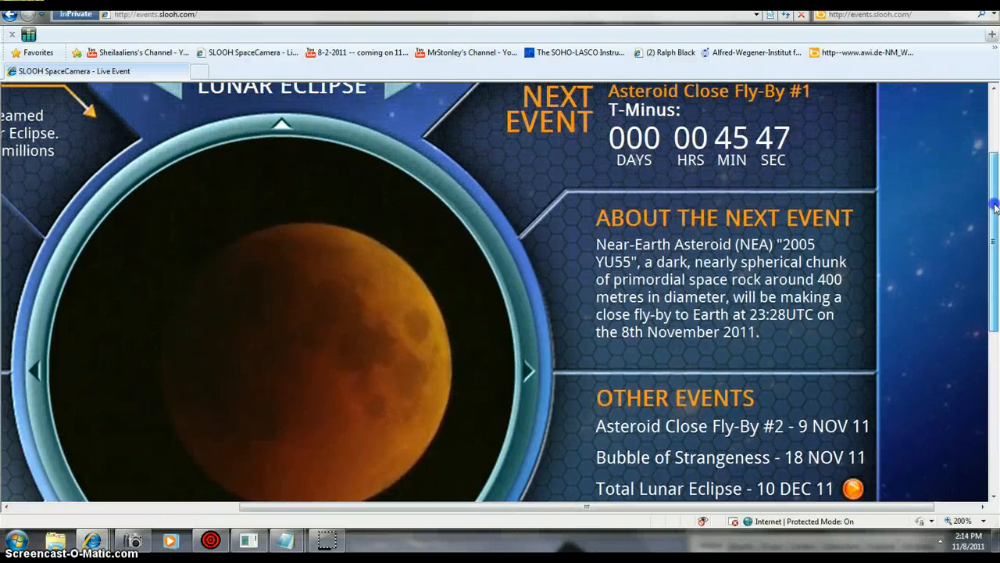
{"action": "scroll", "scroll_direction": "down", "scroll_amount": 3}
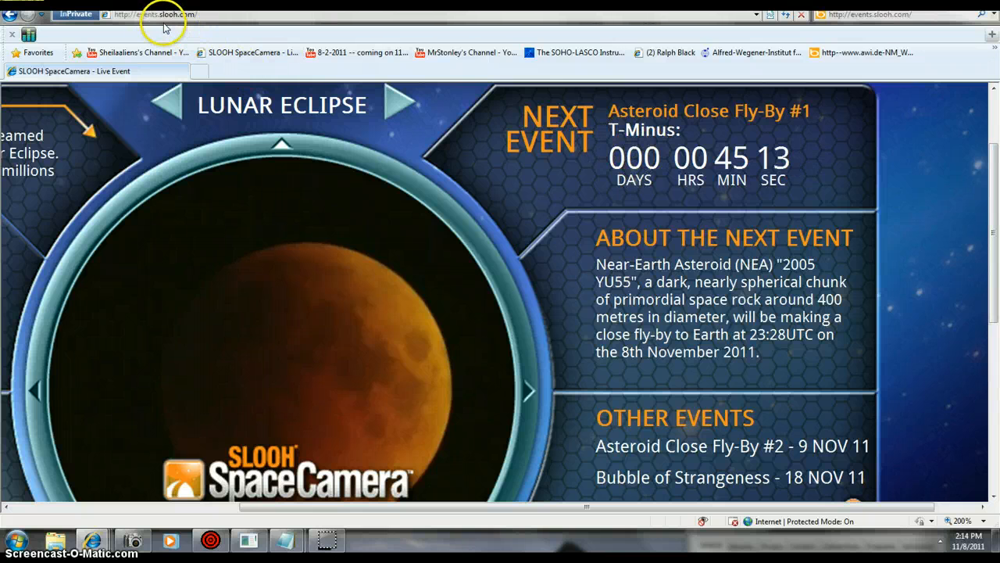
{"action": "scroll", "scroll_direction": "down", "scroll_amount": 3}
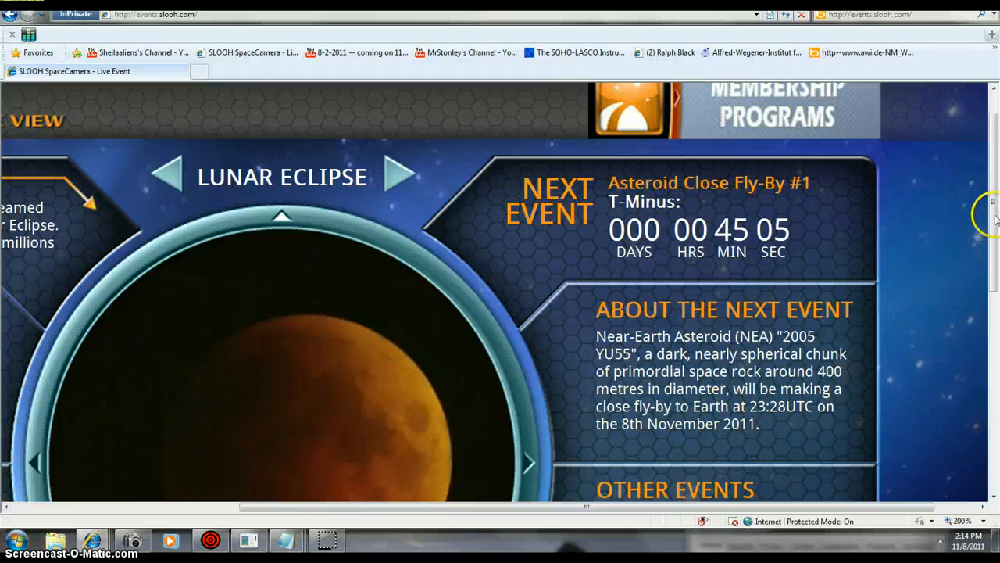
{"action": "scroll", "scroll_direction": "down", "scroll_amount": 3}
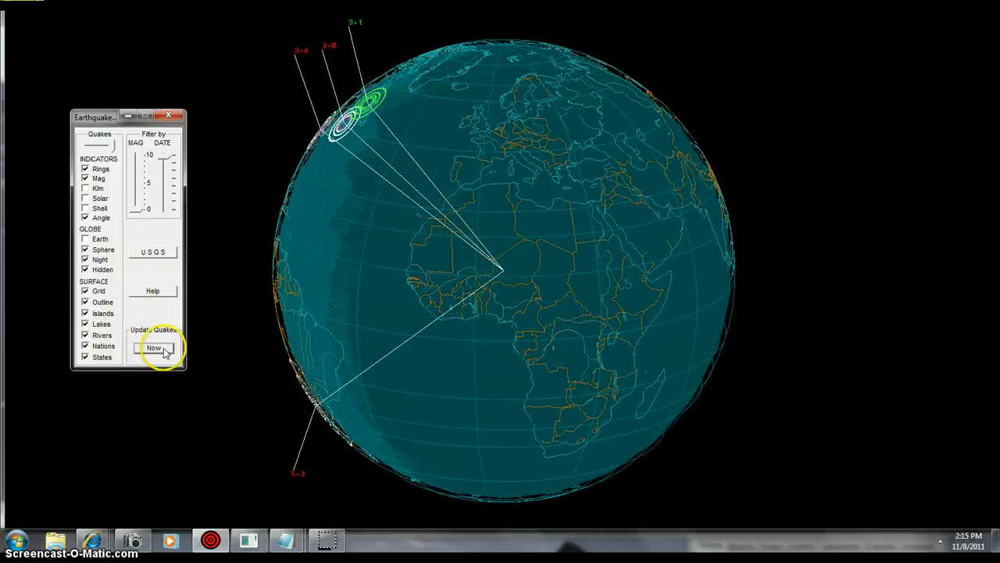
Step: Update the quakes to 'Now' and rotate the globe to show the ringed markers over the Americas
{"action": "left_click", "coordinate": [153, 347]}
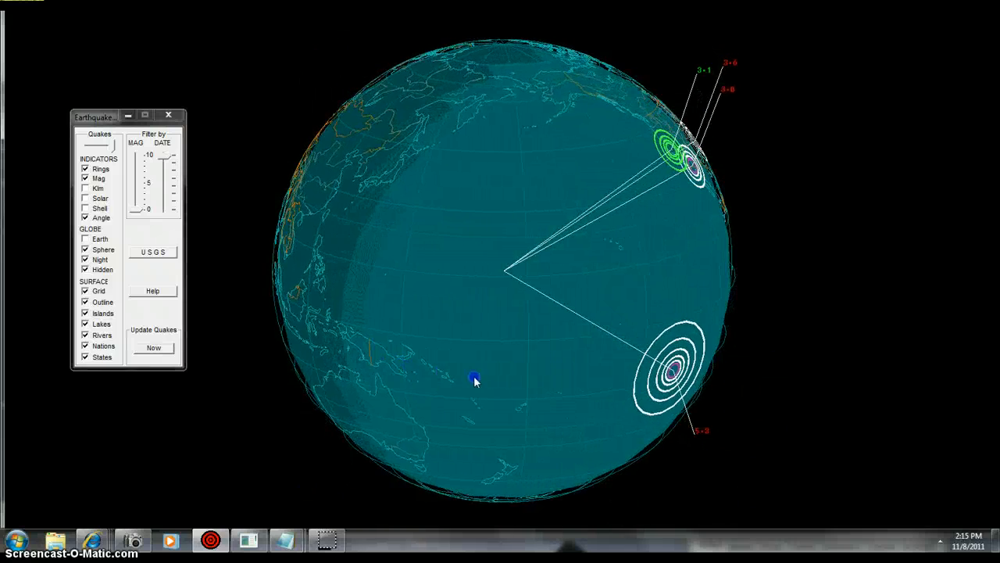
{"action": "left_click_drag", "start_coordinate": [475, 382], "coordinate": [391, 381]}
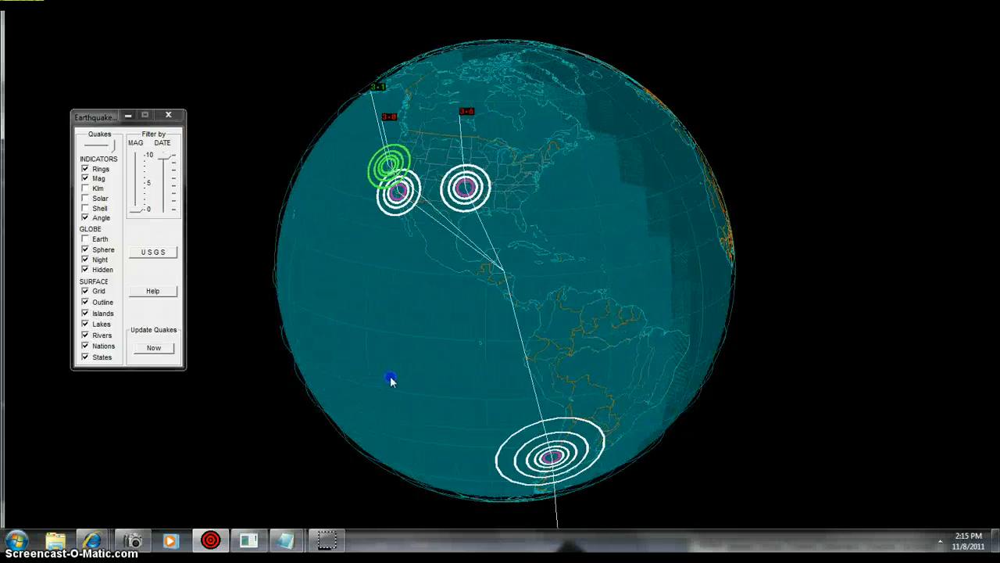
{"action": "left_click_drag", "start_coordinate": [391, 381], "coordinate": [510, 322]}
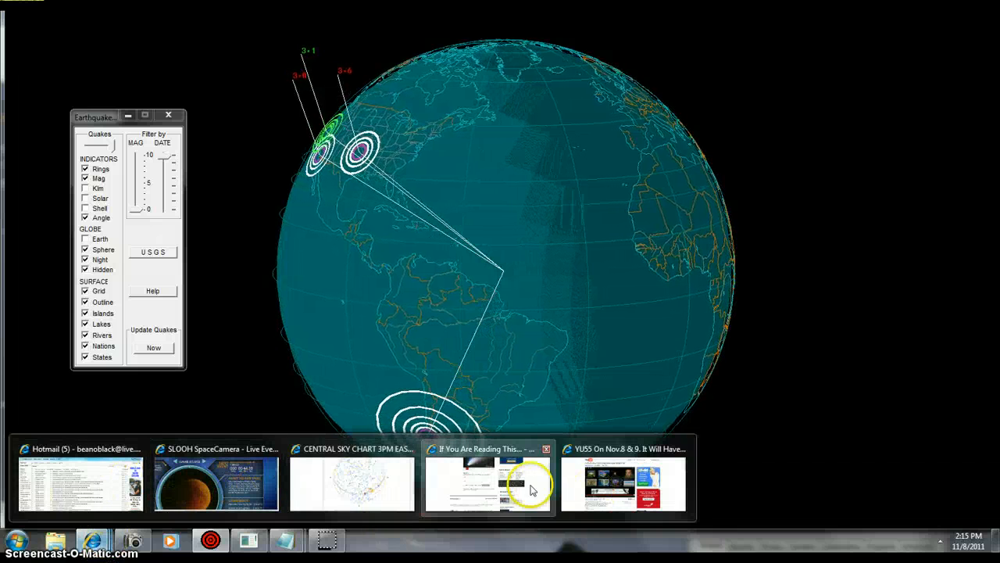
Step: Switch to the CNN iReport ELENIN post showing its comments section
{"action": "left_click", "coordinate": [487, 482]}
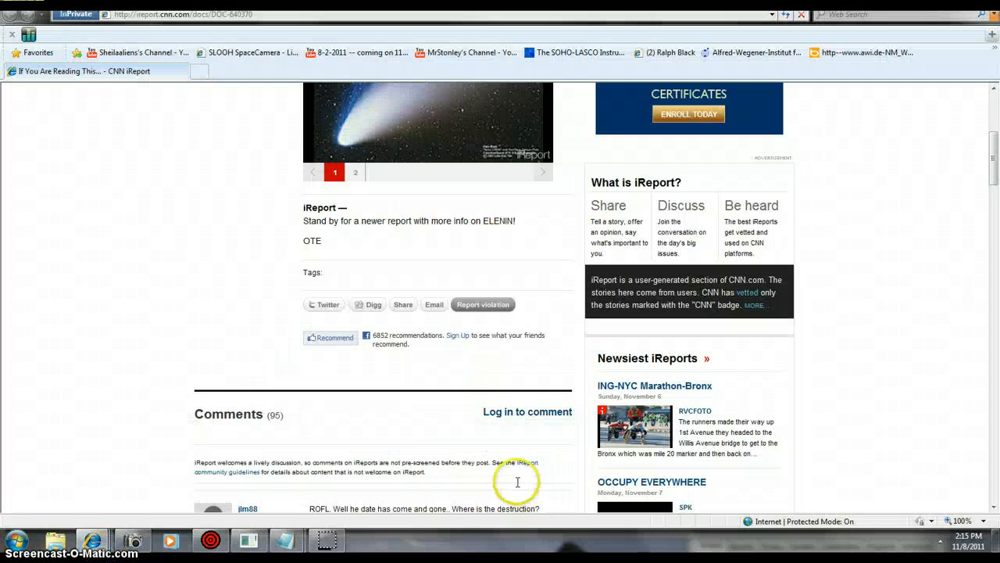
{"action": "mouse_move", "coordinate": [478, 69]}
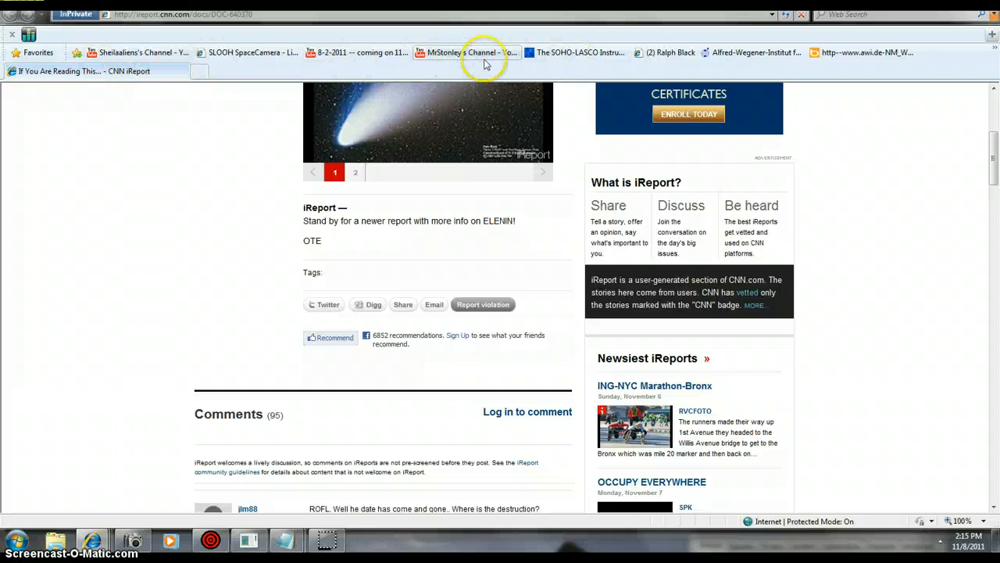
{"action": "mouse_move", "coordinate": [428, 73]}
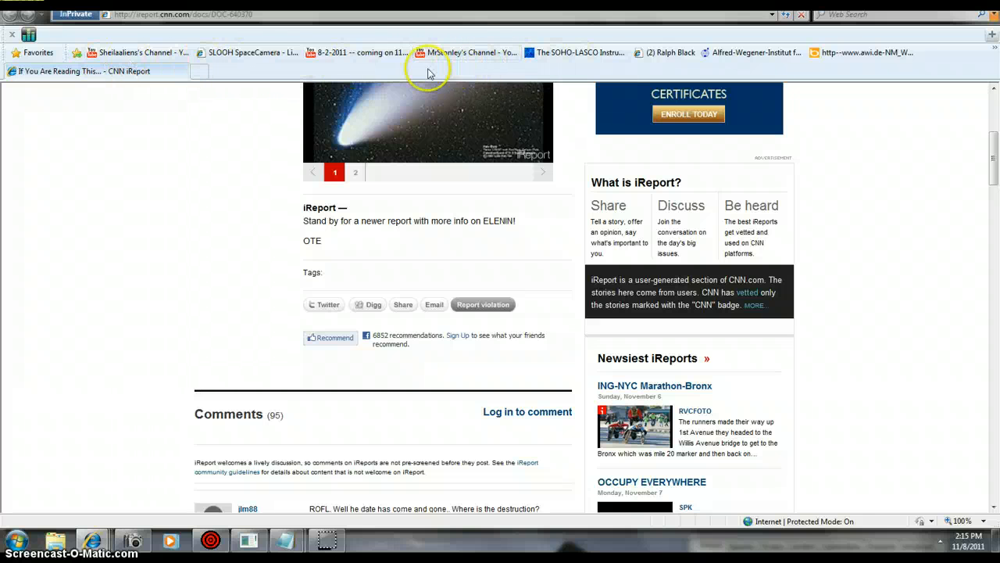